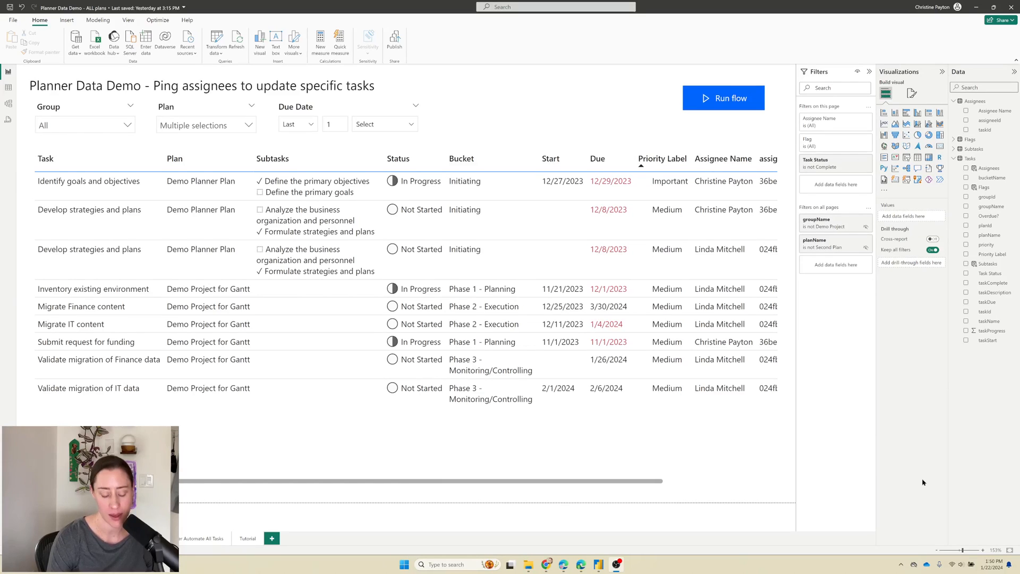
{"action": "mouse_move", "coordinate": [871, 466]}
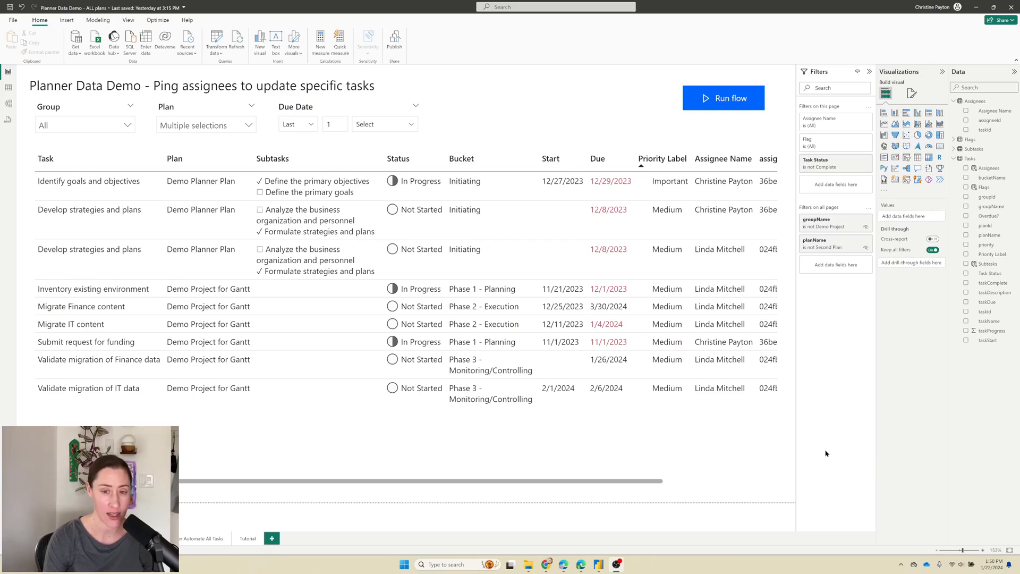
{"action": "mouse_move", "coordinate": [820, 450]}
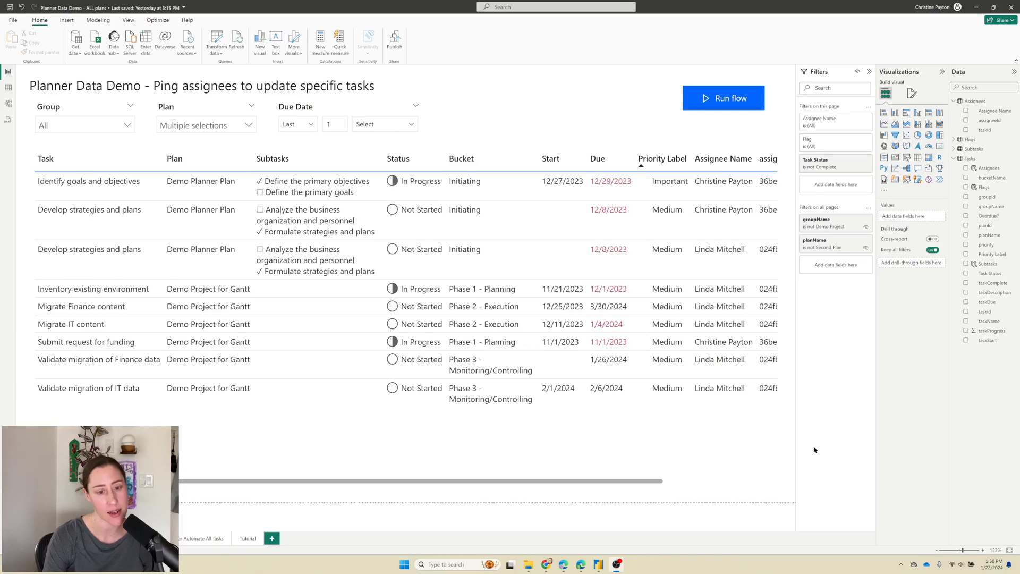
{"action": "mouse_move", "coordinate": [799, 432]}
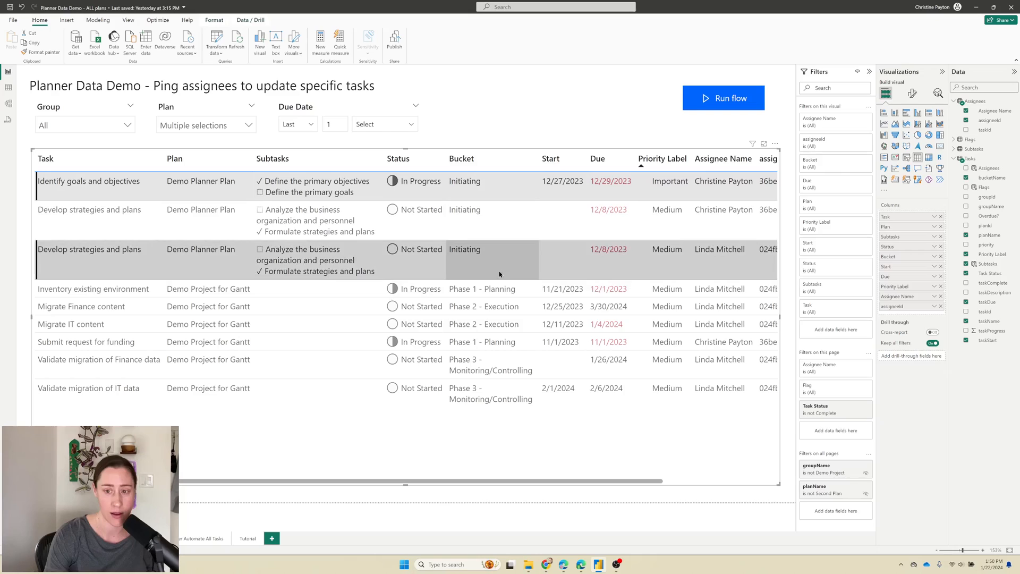
{"action": "mouse_move", "coordinate": [732, 273]}
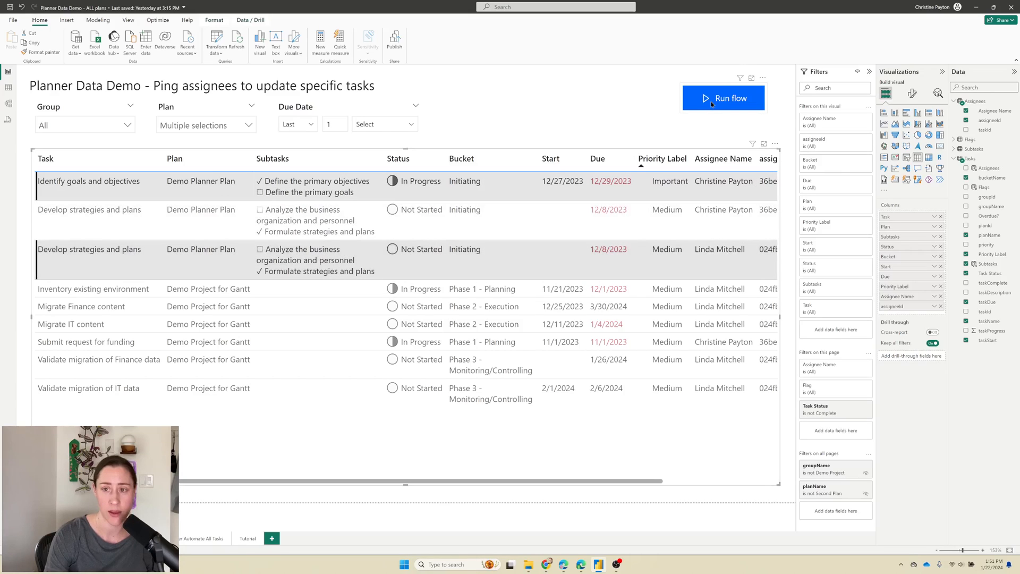
{"action": "mouse_move", "coordinate": [720, 105]}
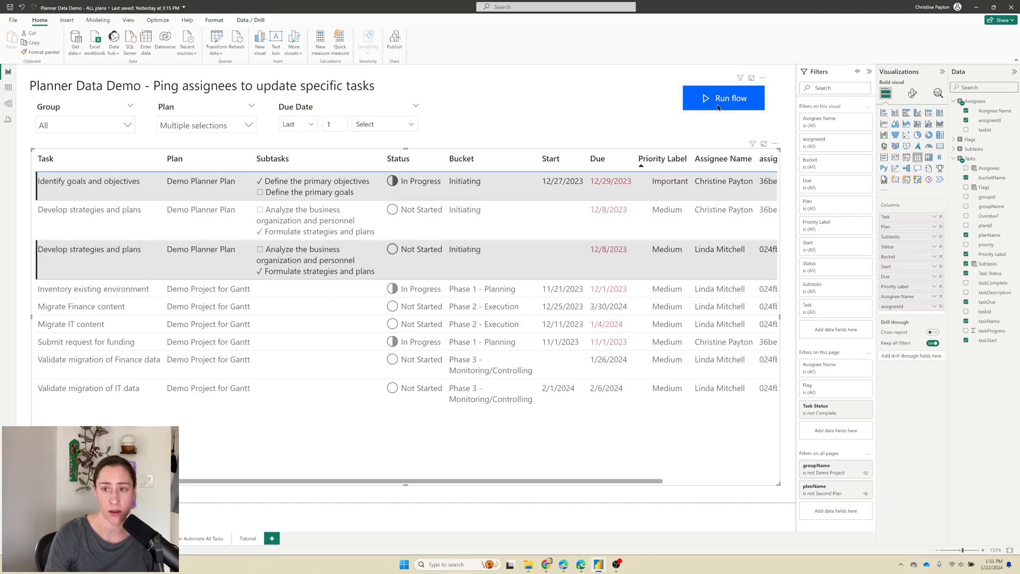
- Trigger the flow with the Run flow button for the two selected tasks
{"action": "left_click", "coordinate": [723, 98]}
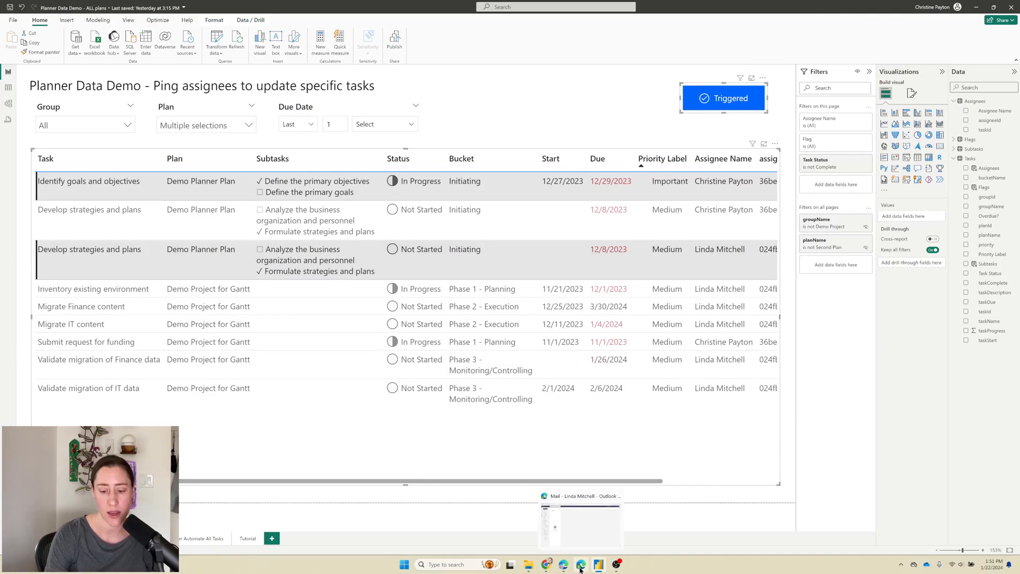
- Read the new update request email in the Outlook Inbox
{"action": "left_click", "coordinate": [564, 564]}
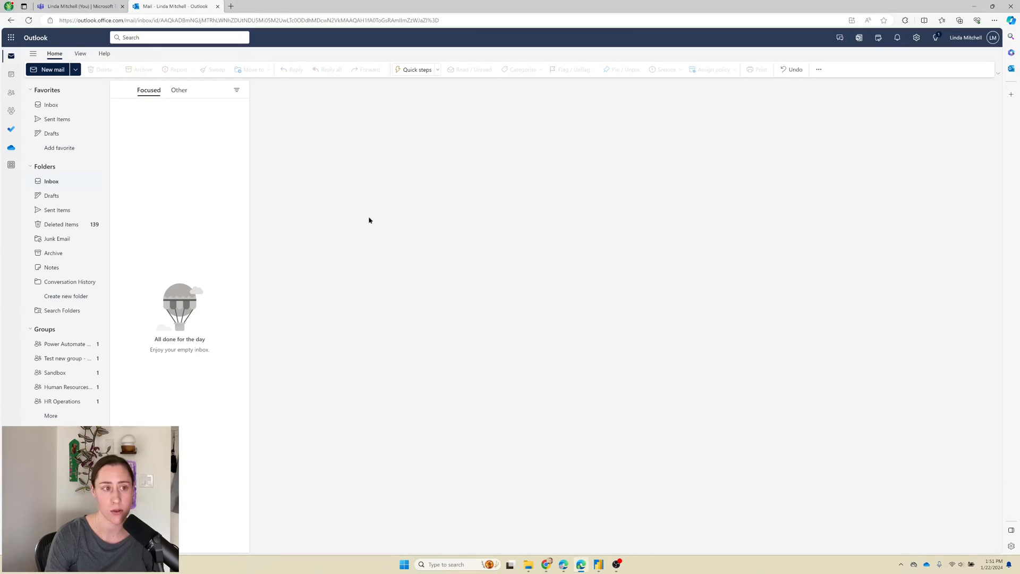
{"action": "left_click", "coordinate": [180, 113]}
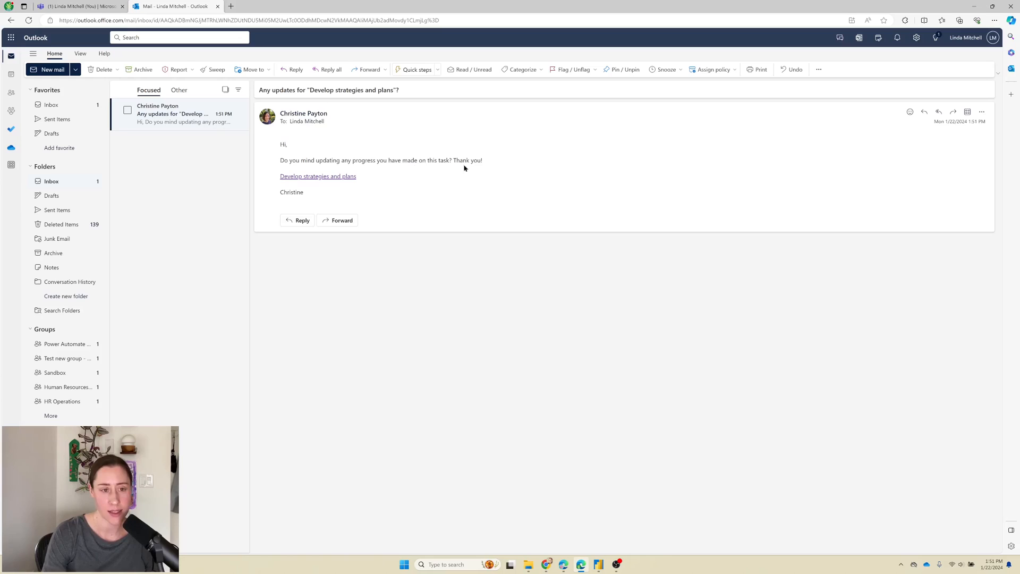
{"action": "mouse_move", "coordinate": [430, 176]}
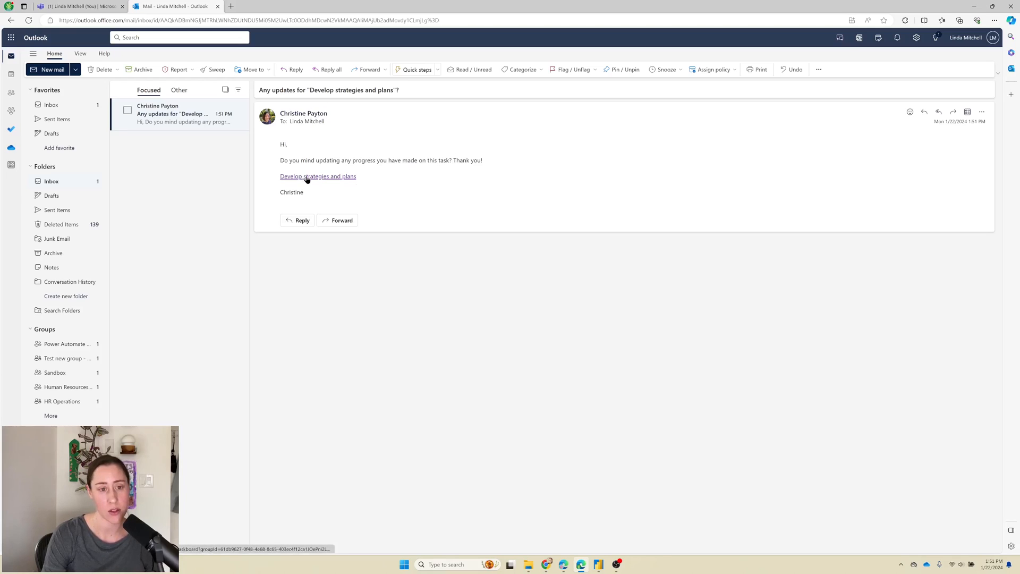
- Follow the email's task link into Planner, then move to the Teams chat
{"action": "left_click", "coordinate": [317, 177]}
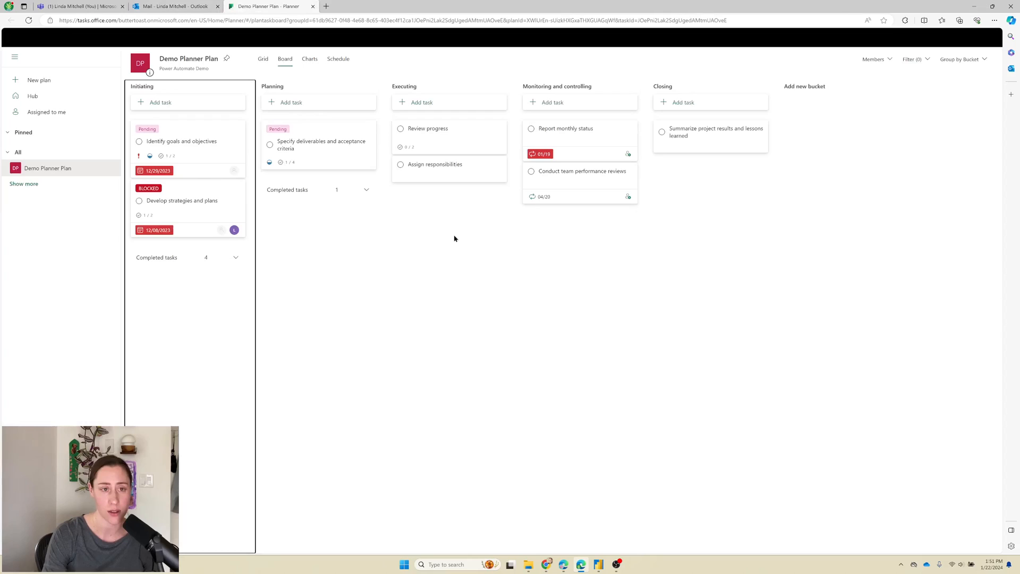
{"action": "left_click", "coordinate": [182, 201]}
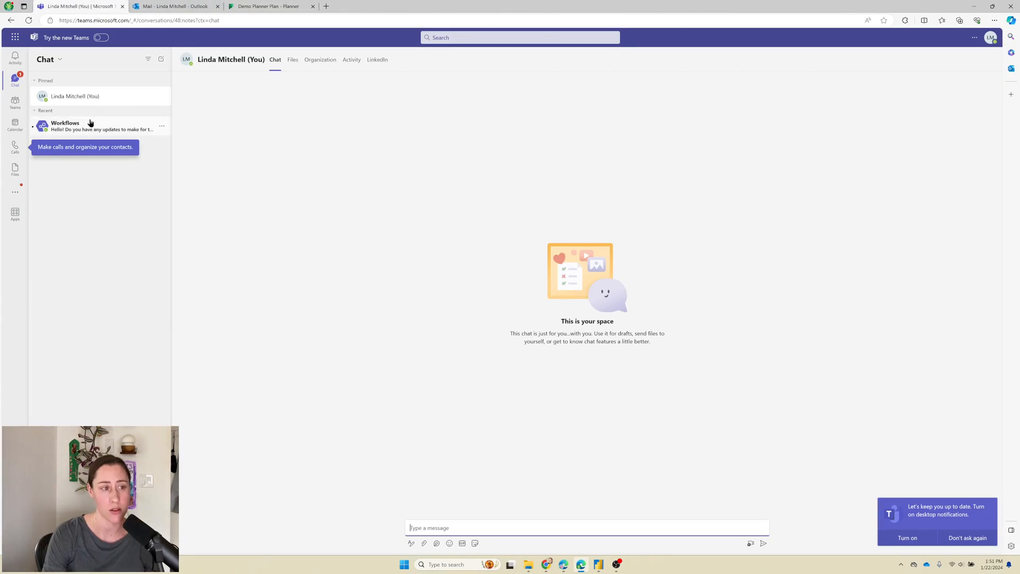
- View the Workflows chat message requesting task updates, then return to Power BI
{"action": "left_click", "coordinate": [65, 125]}
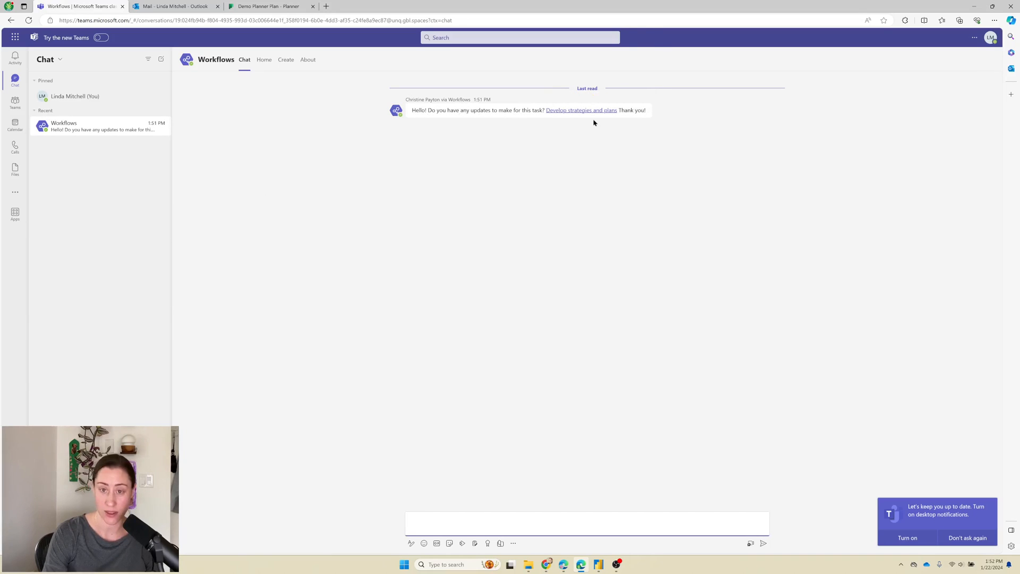
{"action": "left_click", "coordinate": [585, 523]}
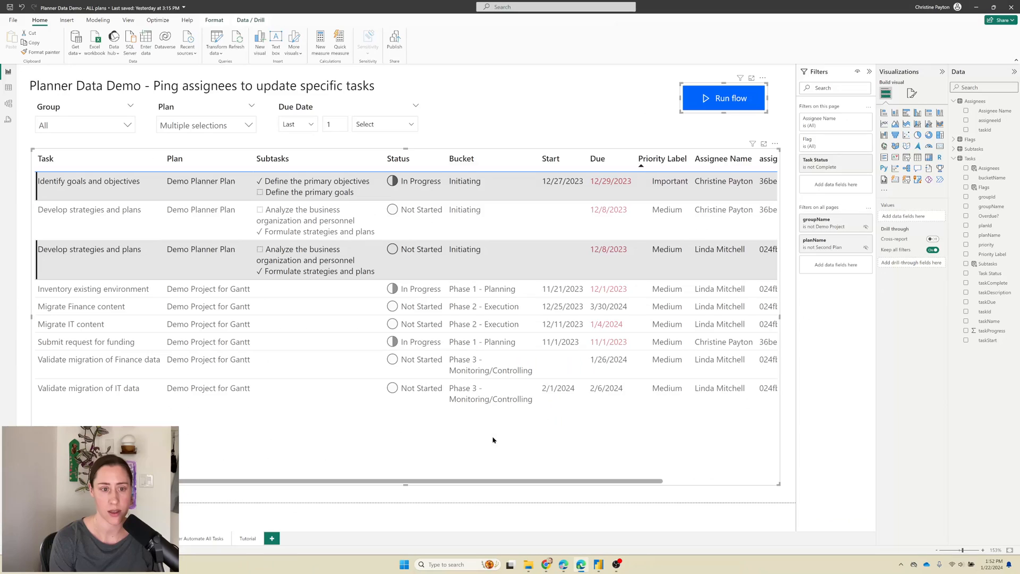
{"action": "mouse_move", "coordinate": [497, 398]}
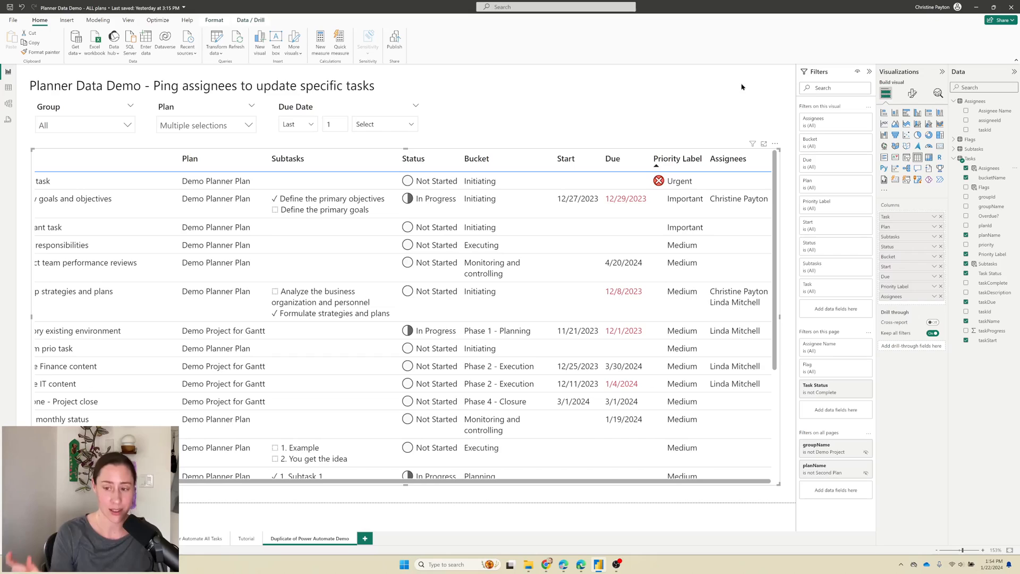
- Expand the Assignees table in the Data pane to see its fields
{"action": "left_click", "coordinate": [989, 120]}
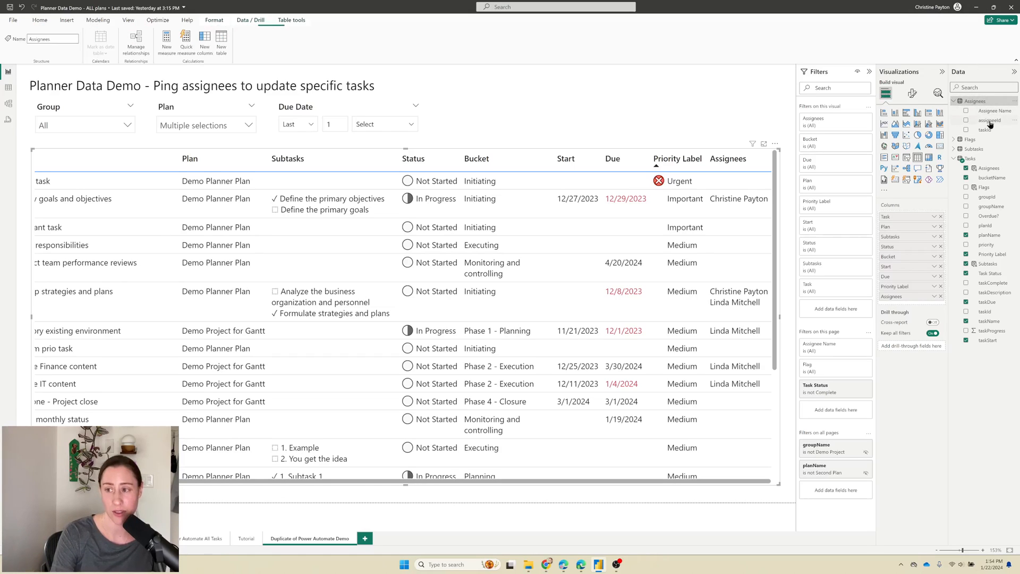
{"action": "mouse_move", "coordinate": [989, 101]}
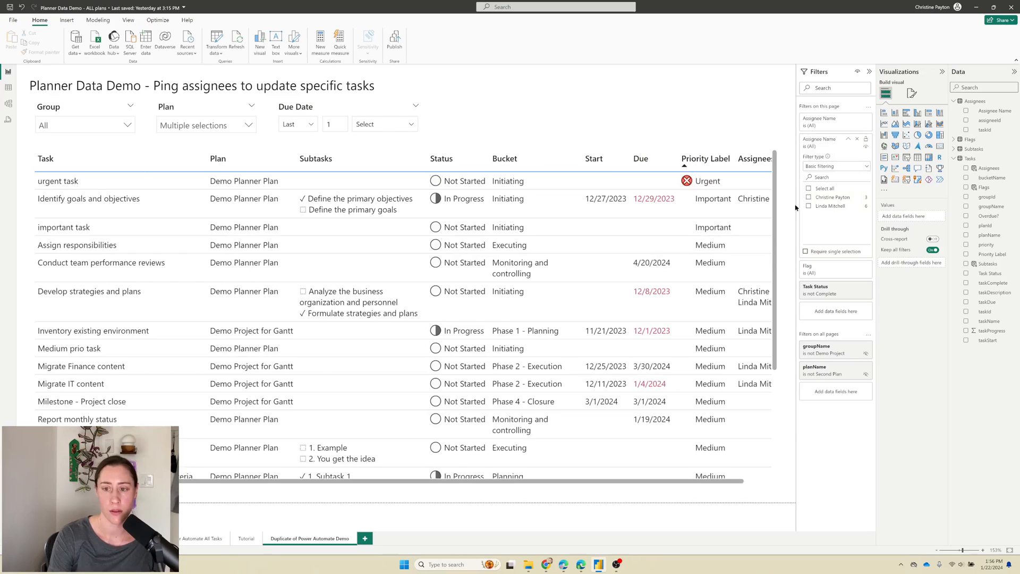
- Scroll the page right toward the task table's Columns well
{"action": "scroll", "scroll_direction": "right", "scroll_amount": 3}
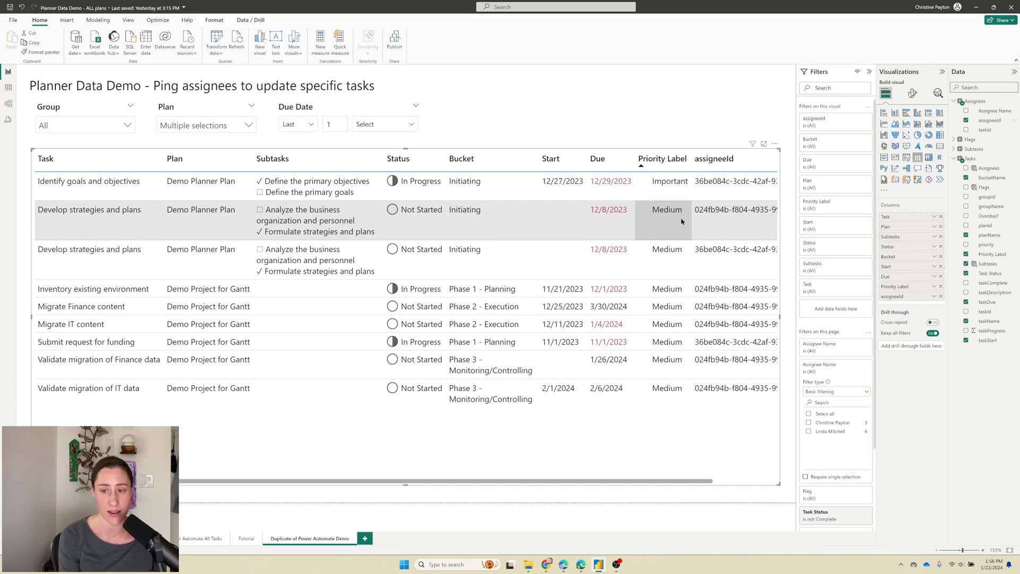
{"action": "mouse_move", "coordinate": [193, 235]}
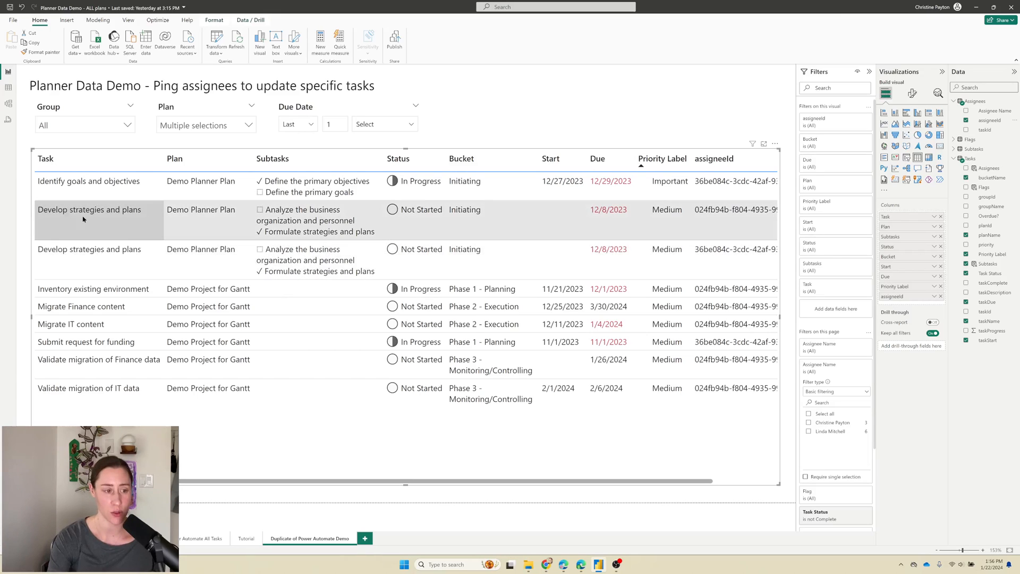
{"action": "mouse_move", "coordinate": [92, 241]}
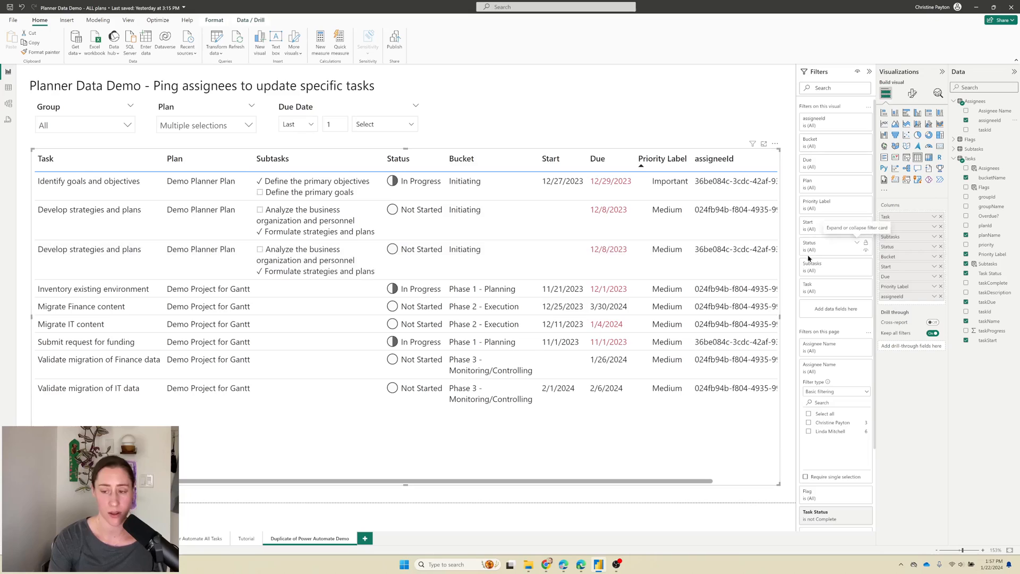
{"action": "mouse_move", "coordinate": [780, 316]}
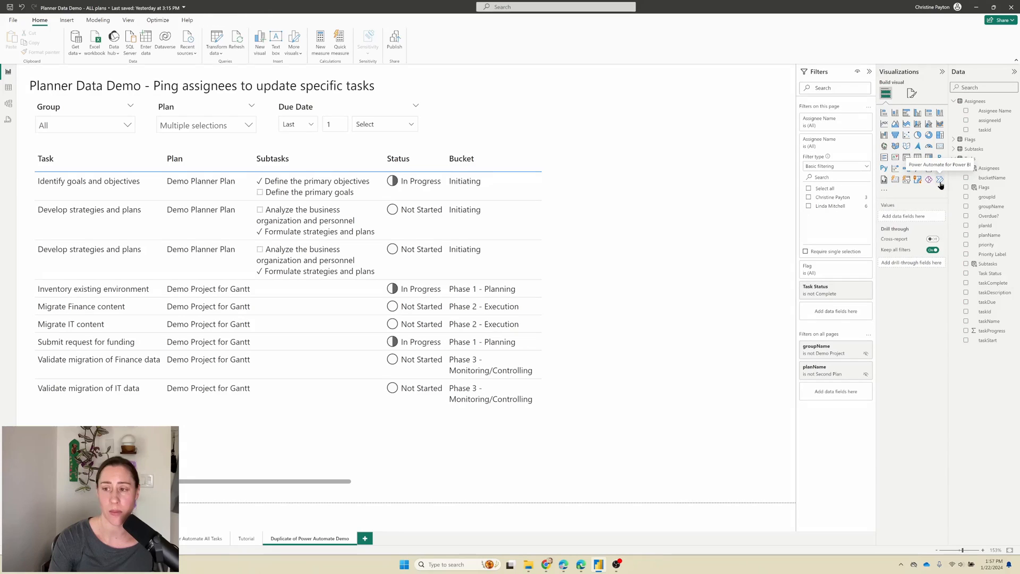
- Place a Power Automate for Power BI visual beside the task table
{"action": "left_click", "coordinate": [940, 180]}
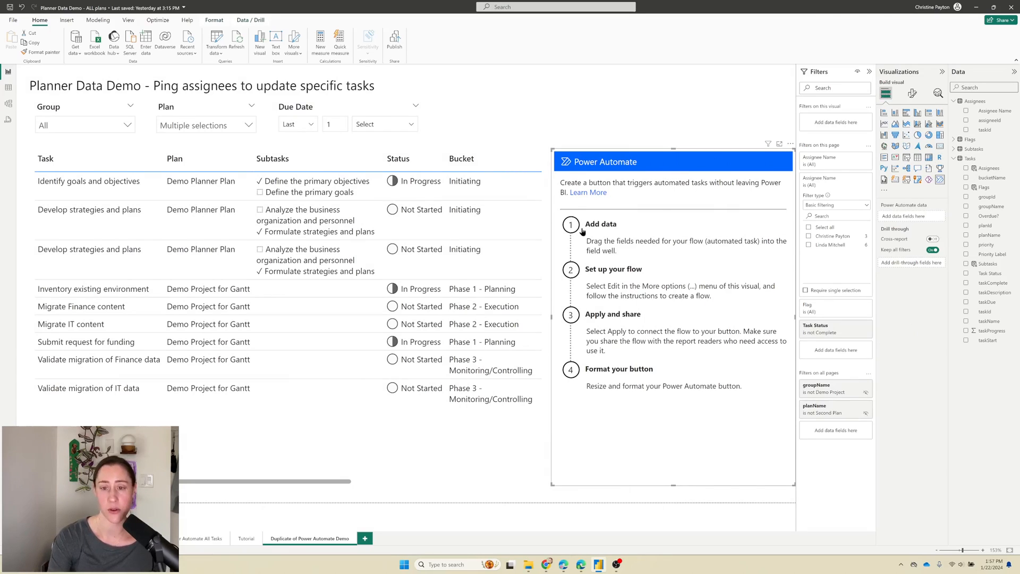
{"action": "mouse_move", "coordinate": [691, 151]}
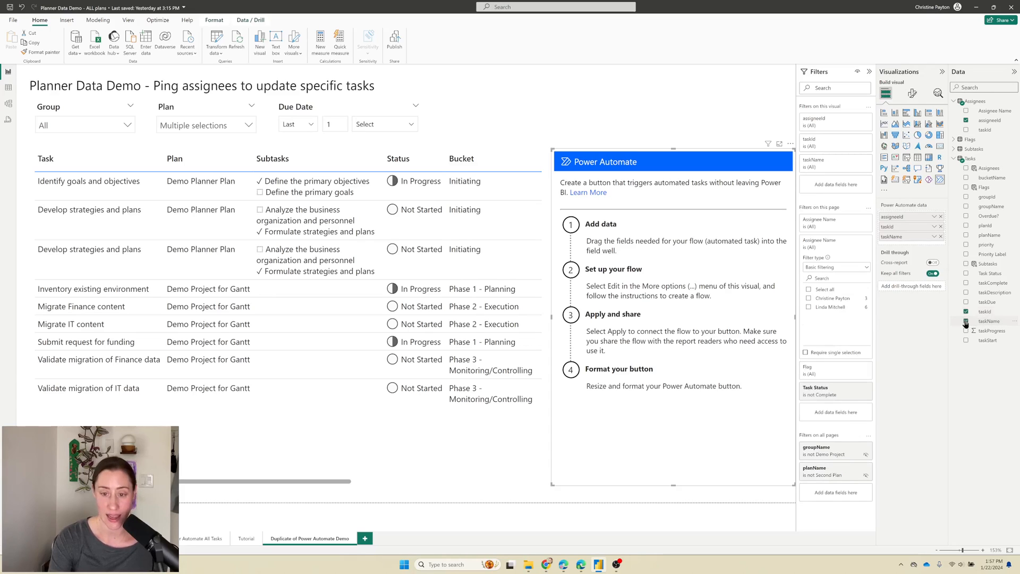
{"action": "mouse_move", "coordinate": [984, 321]}
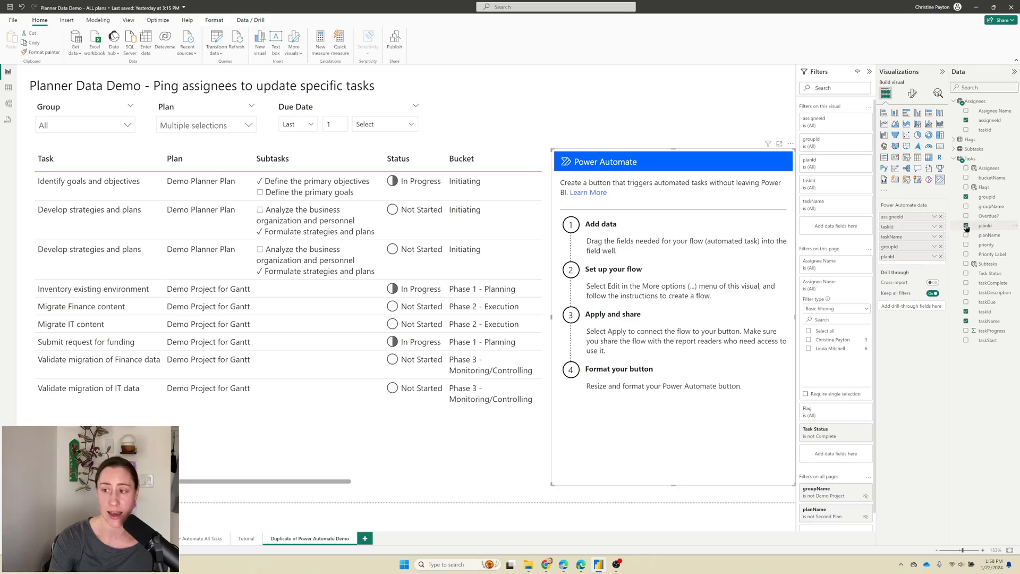
{"action": "mouse_move", "coordinate": [967, 230]}
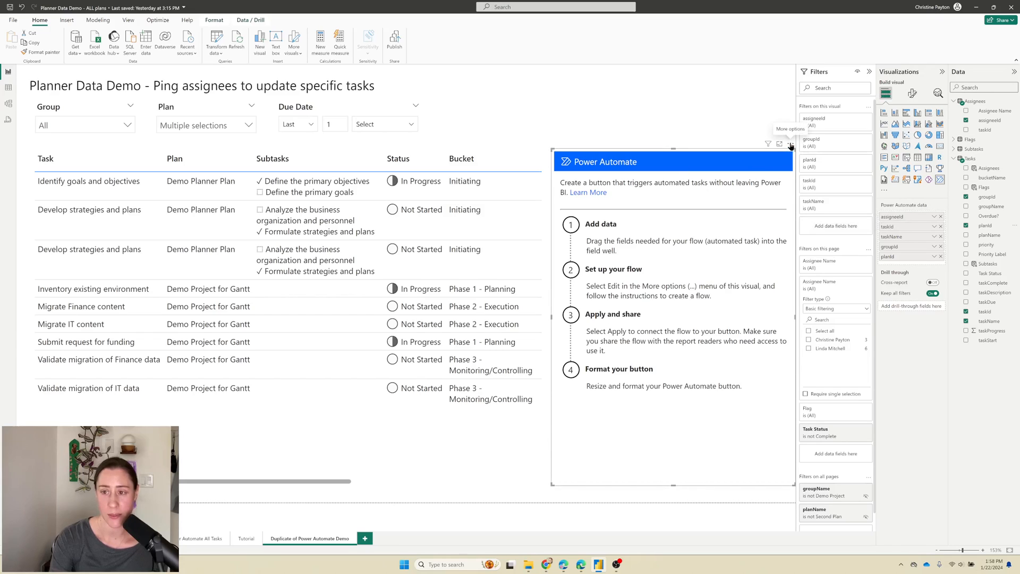
- Edit the button's flow and create a new instant cloud flow from scratch
{"action": "left_click", "coordinate": [790, 144]}
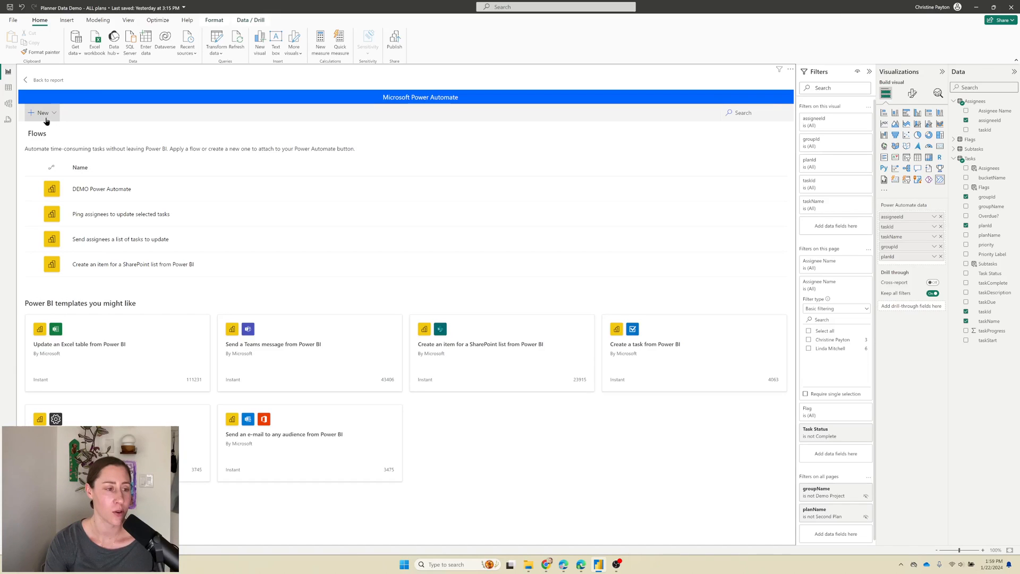
{"action": "left_click", "coordinate": [42, 112]}
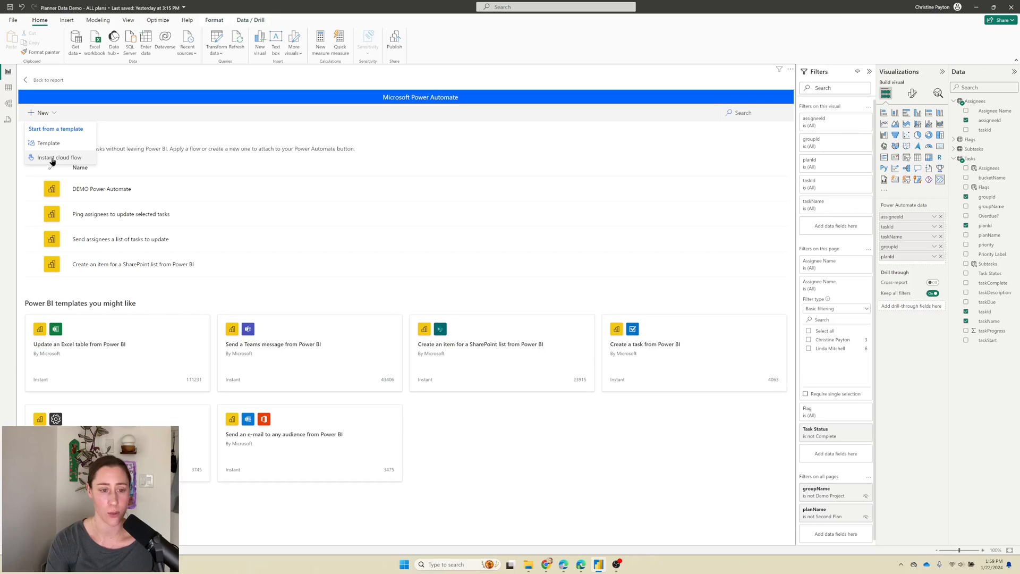
{"action": "left_click", "coordinate": [59, 157]}
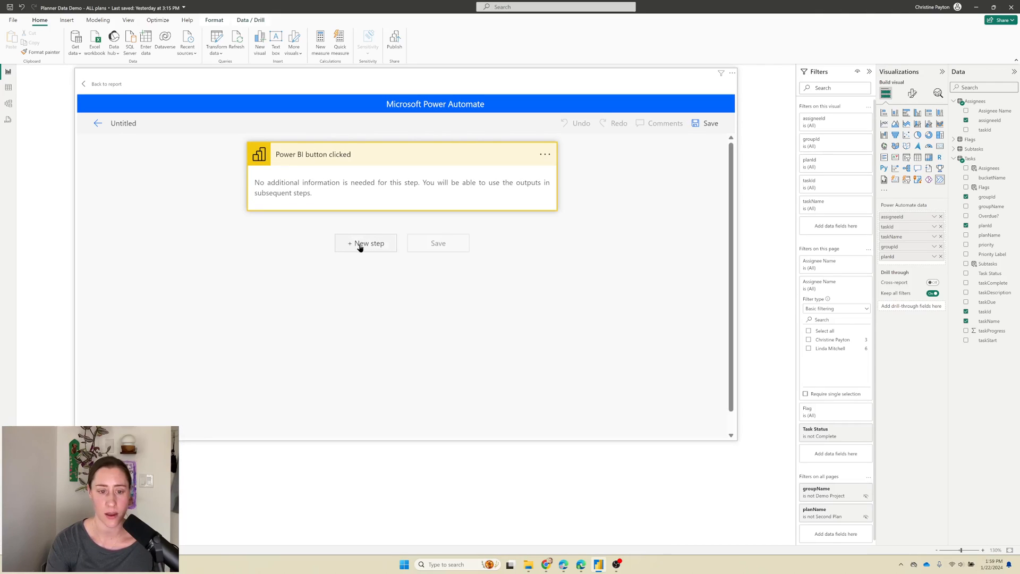
- Add an Apply to each action after the Power BI button trigger
{"action": "left_click", "coordinate": [365, 242]}
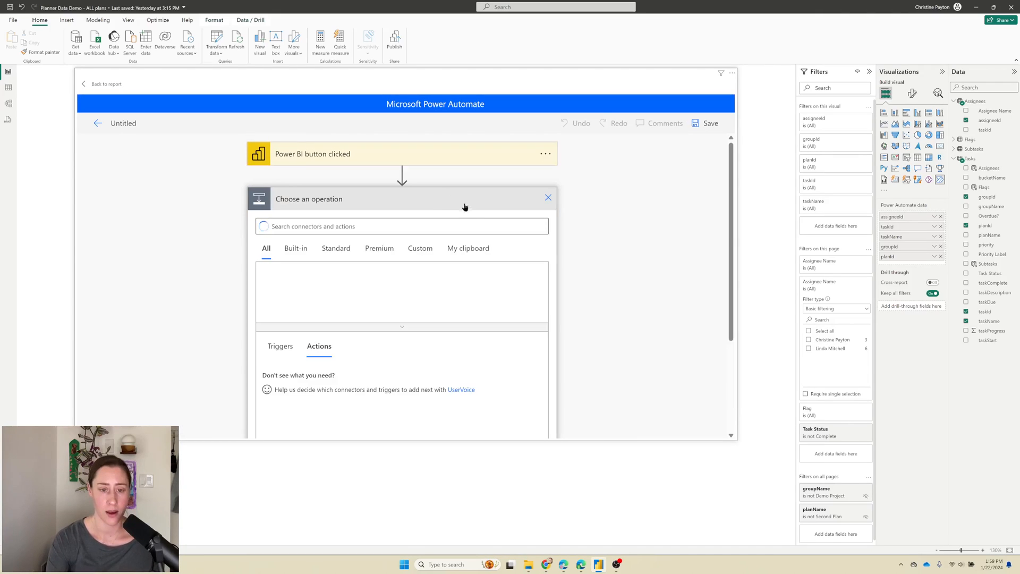
{"action": "left_click", "coordinate": [402, 226]}
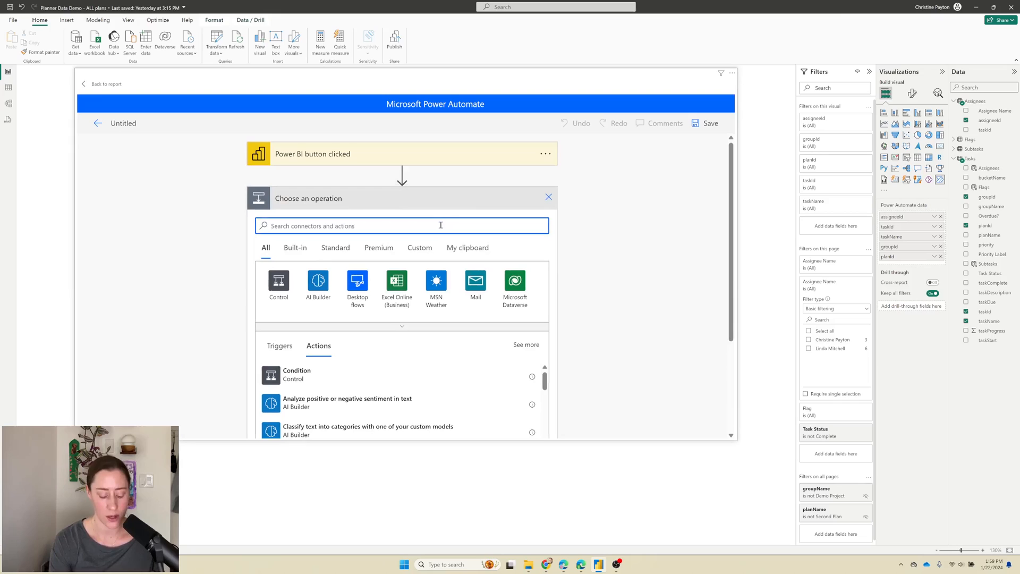
{"action": "type", "text": "apply to each"}
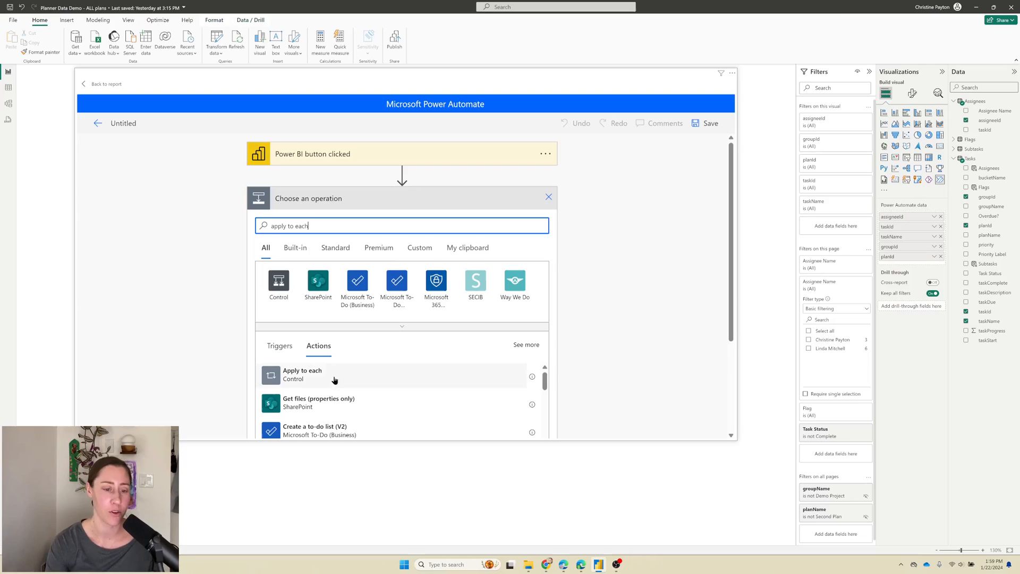
{"action": "left_click", "coordinate": [301, 374]}
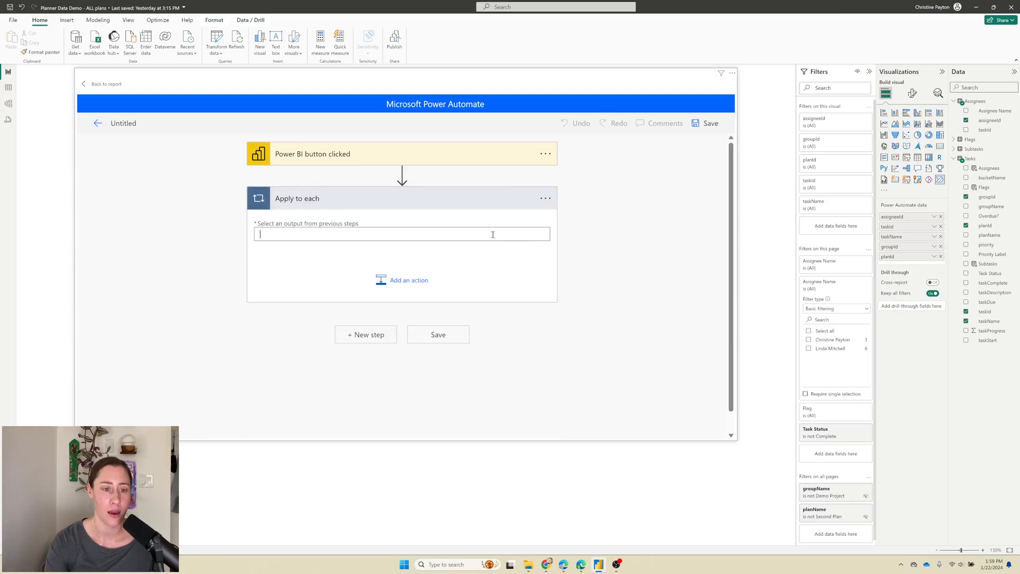
- Set the loop input to Power BI data Item from Dynamic content
{"action": "left_click", "coordinate": [402, 234]}
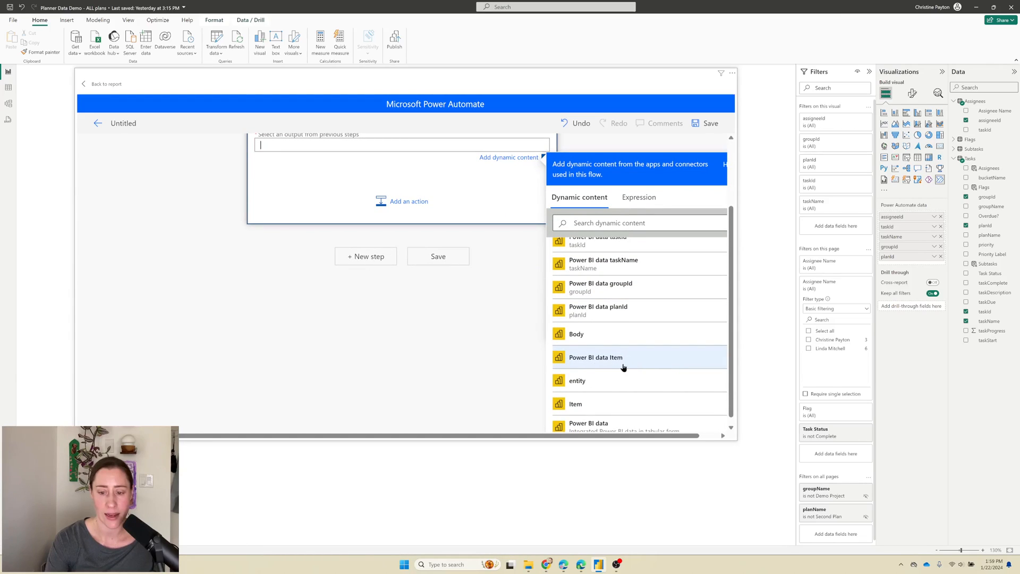
{"action": "left_click", "coordinate": [595, 357]}
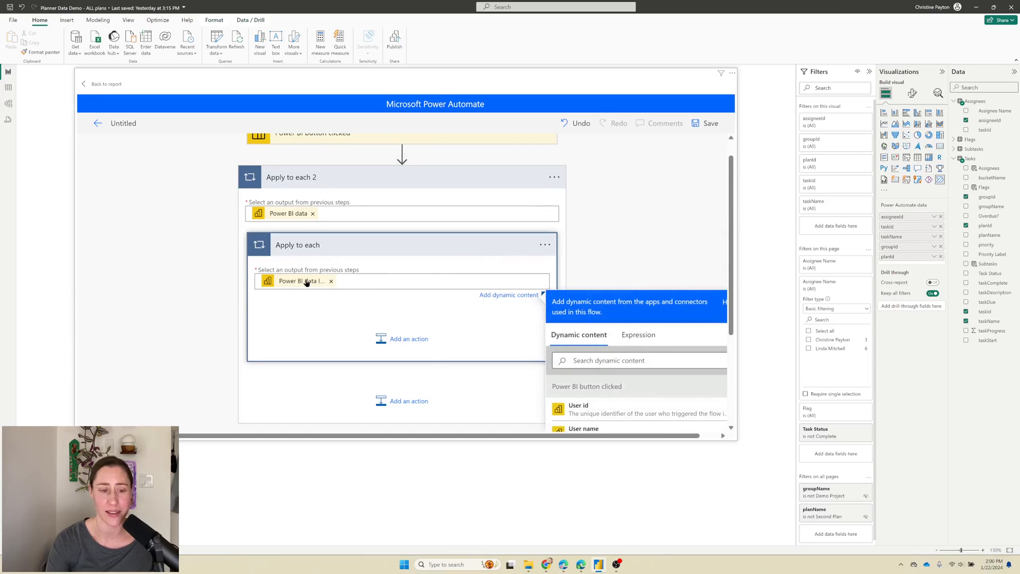
{"action": "mouse_move", "coordinate": [304, 280]}
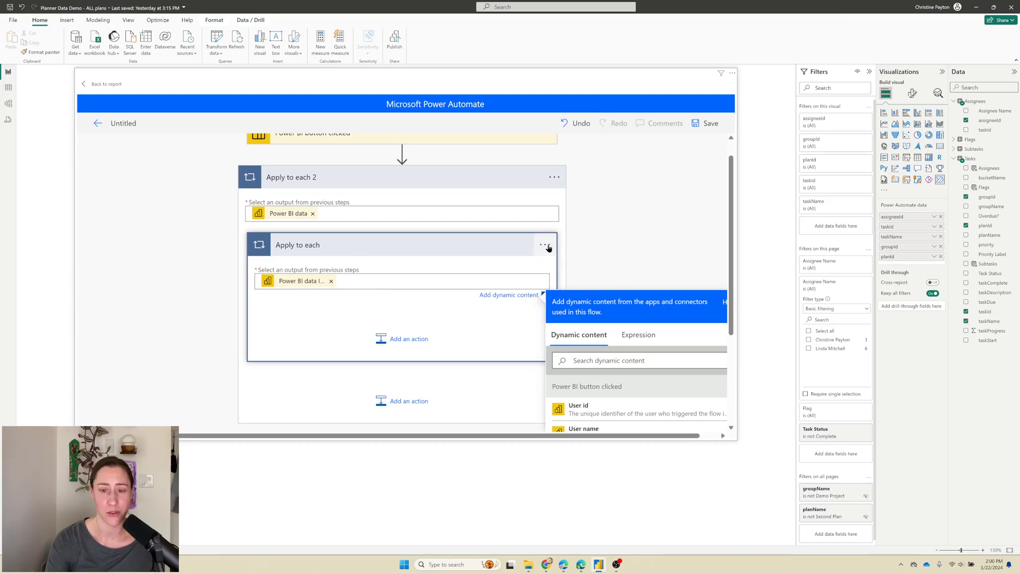
- Delete the extra nested loop via its ... menu
{"action": "left_click", "coordinate": [546, 245]}
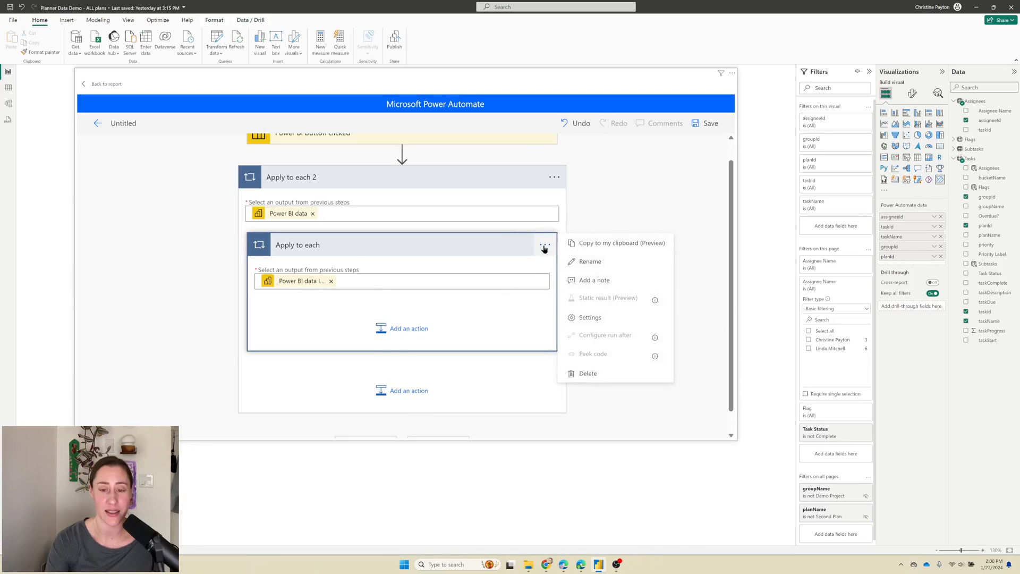
{"action": "left_click", "coordinate": [586, 373]}
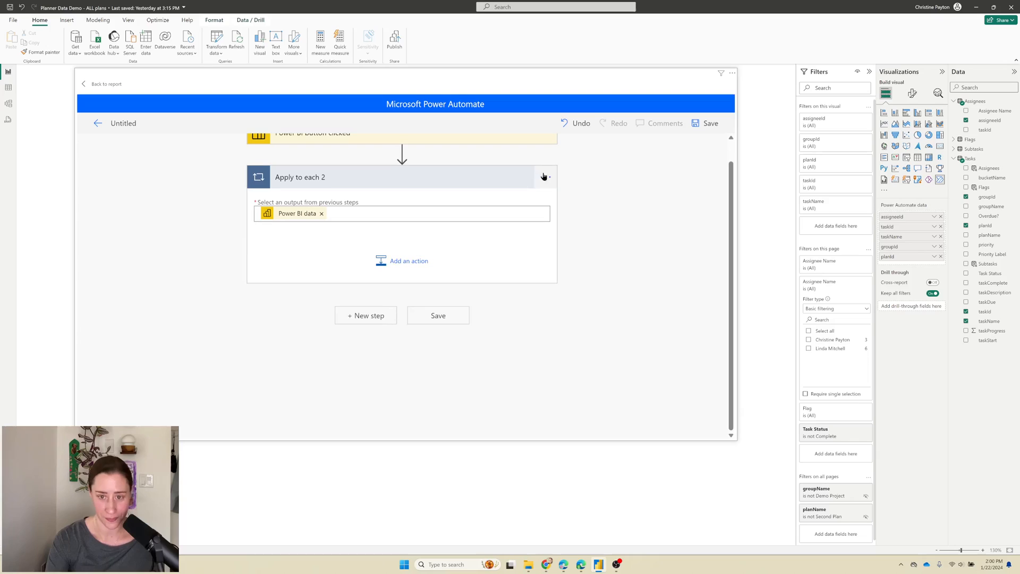
- Rename the remaining loop to 'Apply to each row'
{"action": "left_click", "coordinate": [545, 176]}
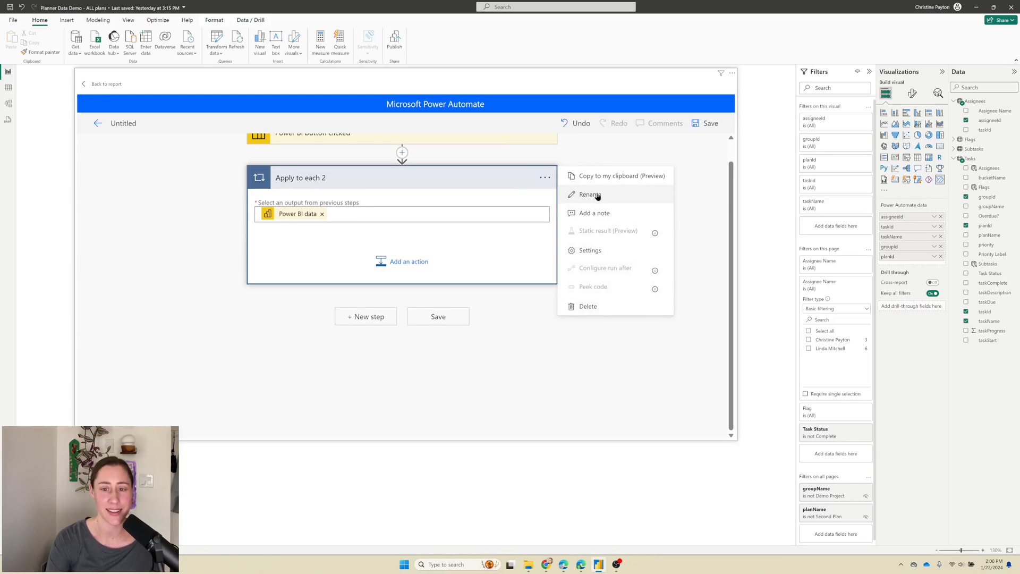
{"action": "left_click", "coordinate": [589, 195]}
{"action": "type", "text": "row"}
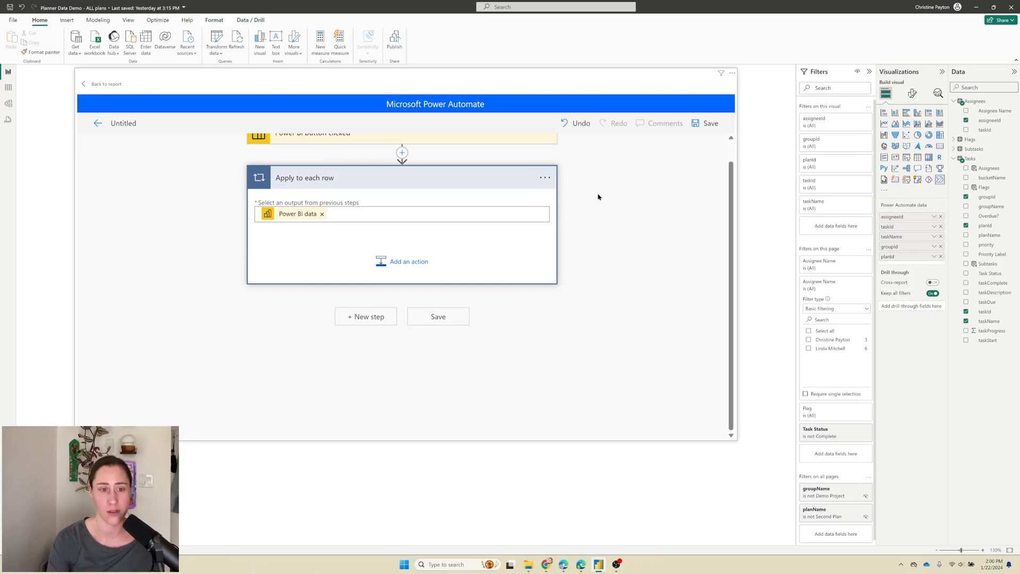
{"action": "mouse_move", "coordinate": [402, 261]}
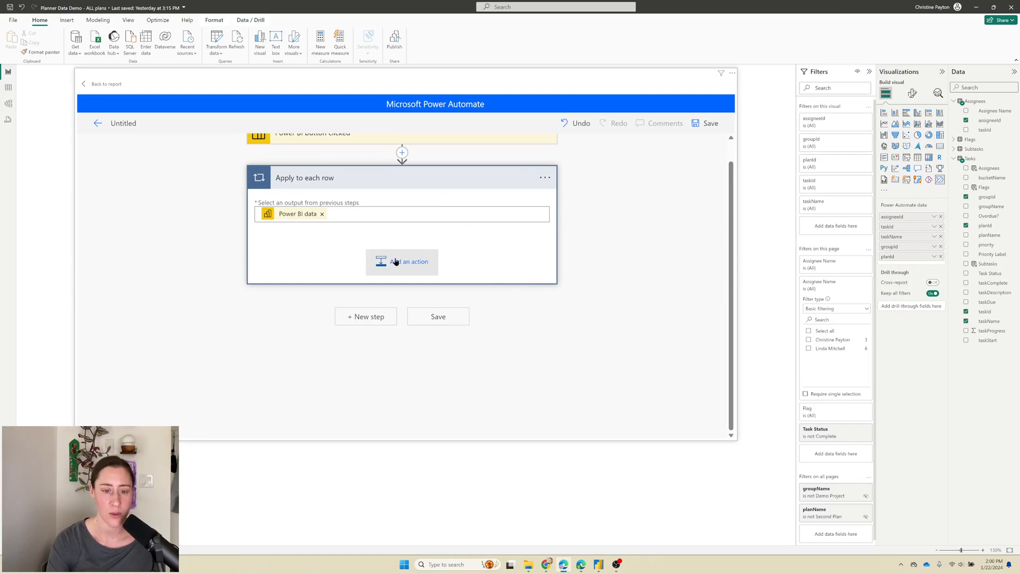
{"action": "mouse_move", "coordinate": [401, 261]}
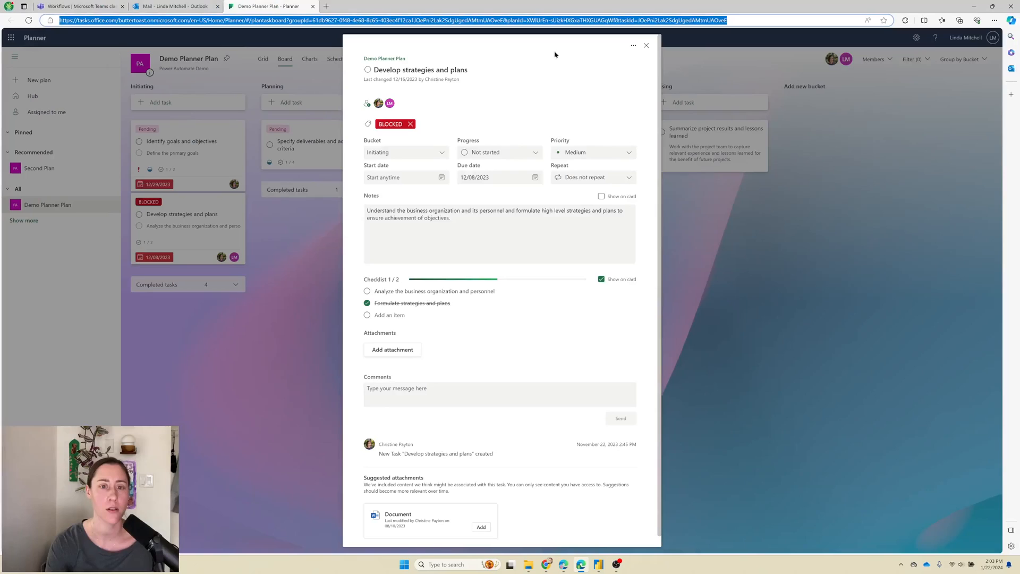
- Select the Develop strategies and plans task URL in the address bar to copy it
{"action": "left_click", "coordinate": [645, 44]}
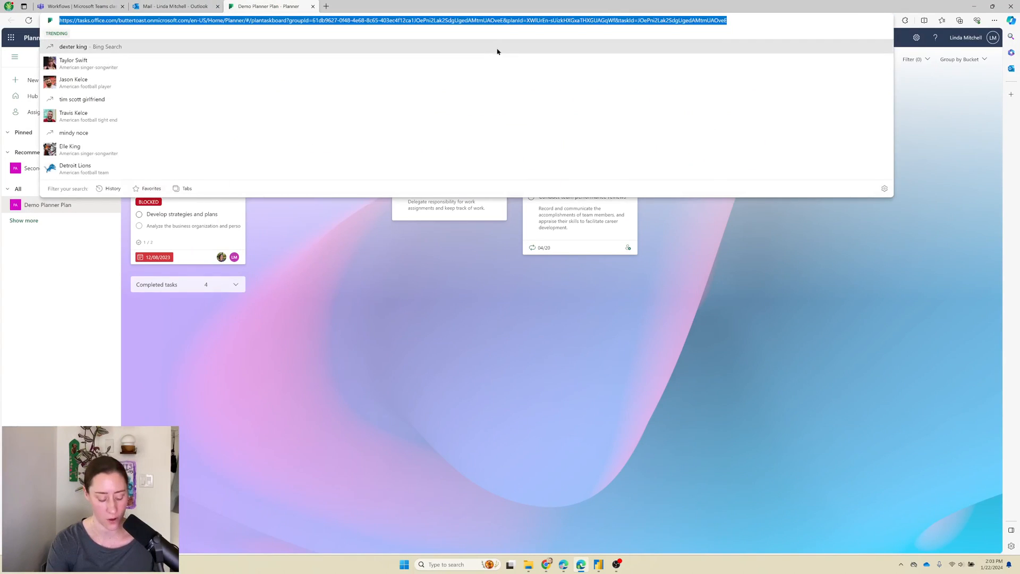
{"action": "mouse_move", "coordinate": [719, 397]}
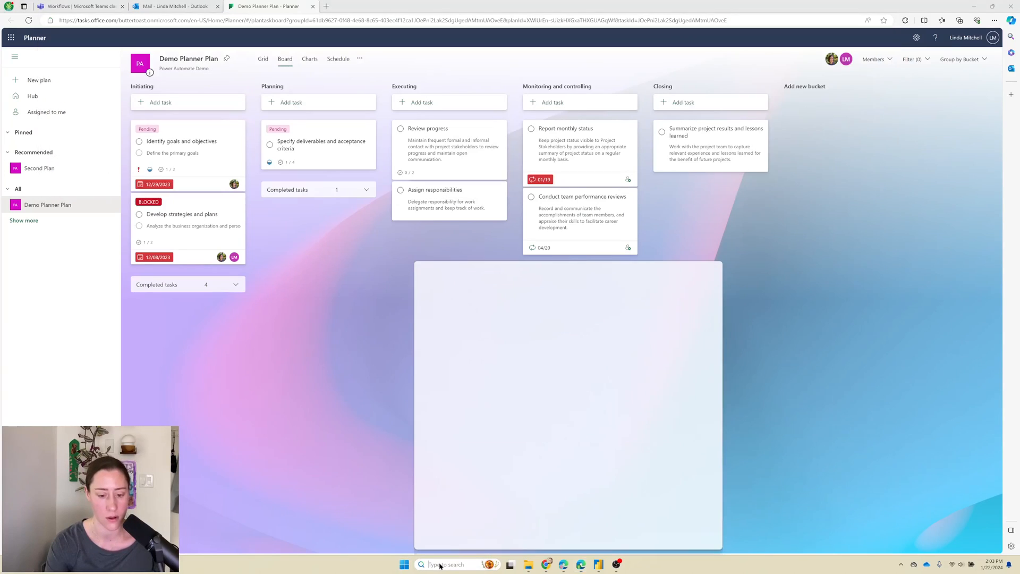
- Highlight the groupId, planId and taskId portions of the pasted Planner task link in Notepad
{"action": "left_click", "coordinate": [422, 564]}
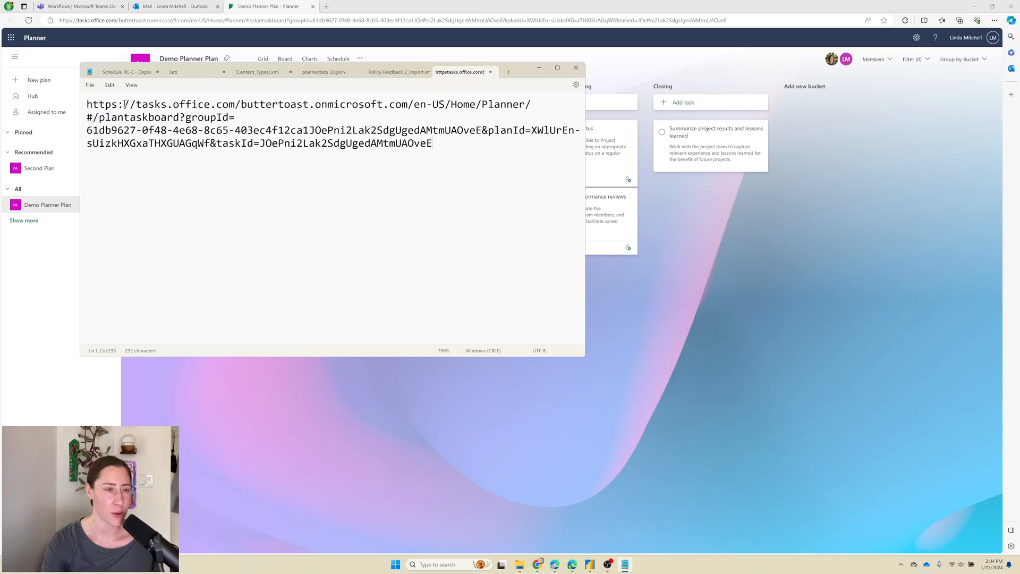
{"action": "left_click_drag", "start_coordinate": [86, 105], "coordinate": [236, 117]}
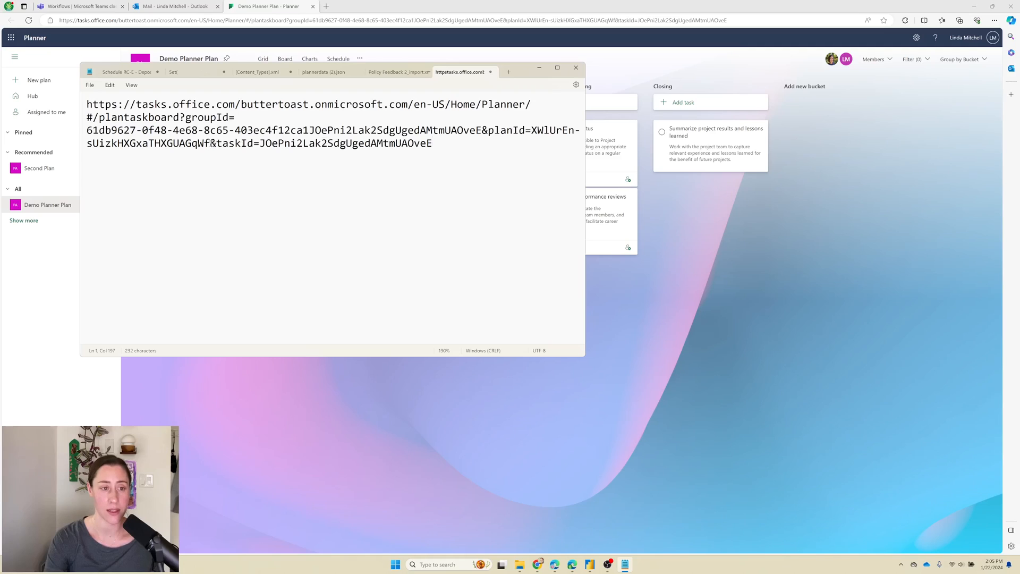
{"action": "left_click_drag", "start_coordinate": [86, 104], "coordinate": [201, 143]}
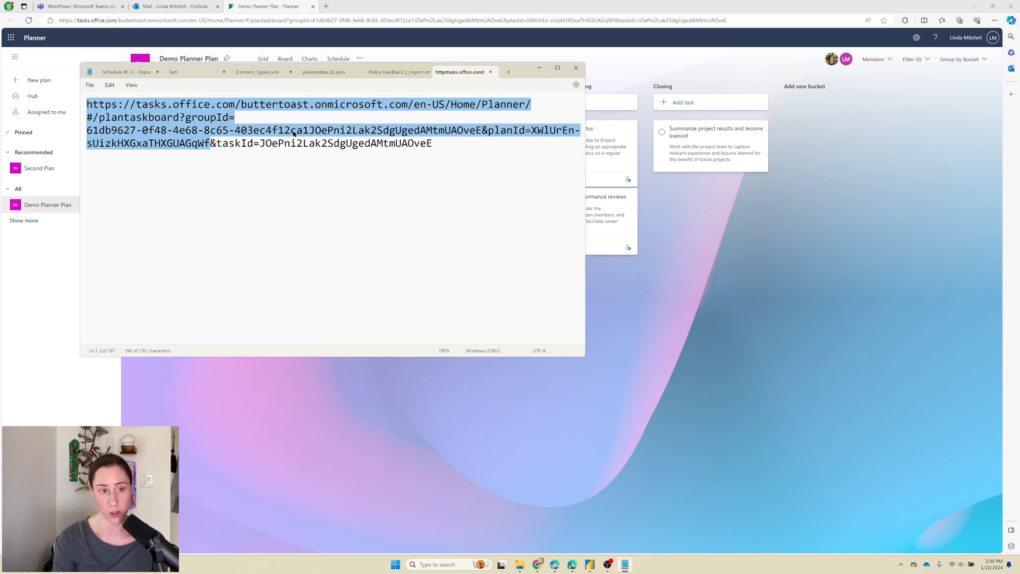
{"action": "left_click", "coordinate": [239, 117]}
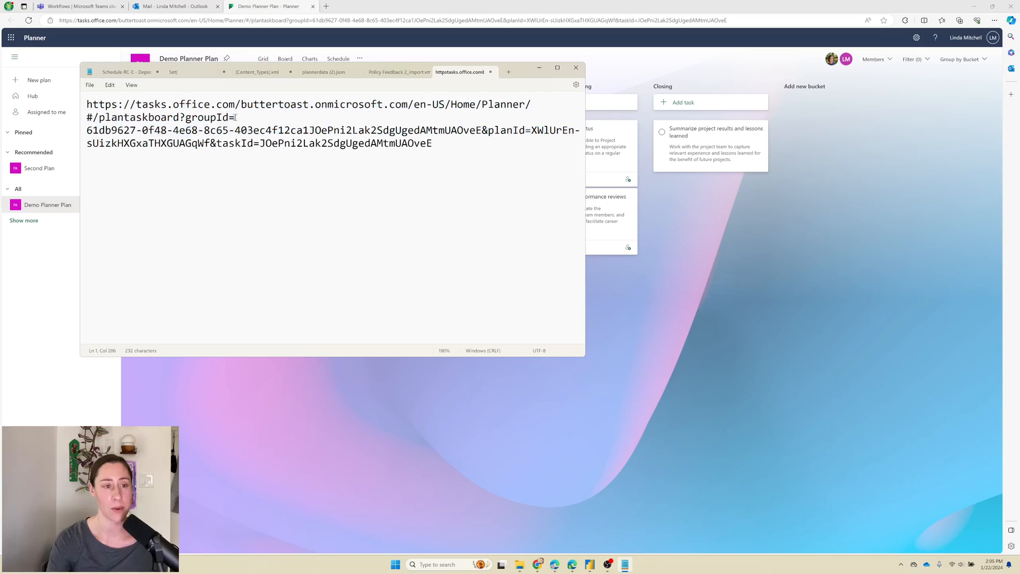
{"action": "left_click_drag", "start_coordinate": [86, 104], "coordinate": [236, 117]}
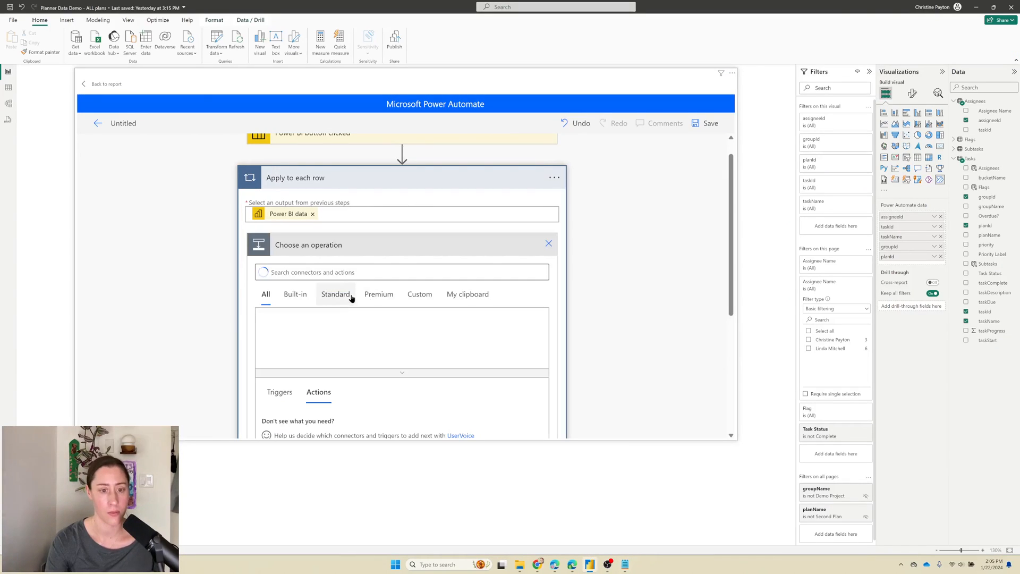
- Add a Compose action as Create hyperlink and start the <a href> URL with the groupId token
{"action": "left_click", "coordinate": [401, 272]}
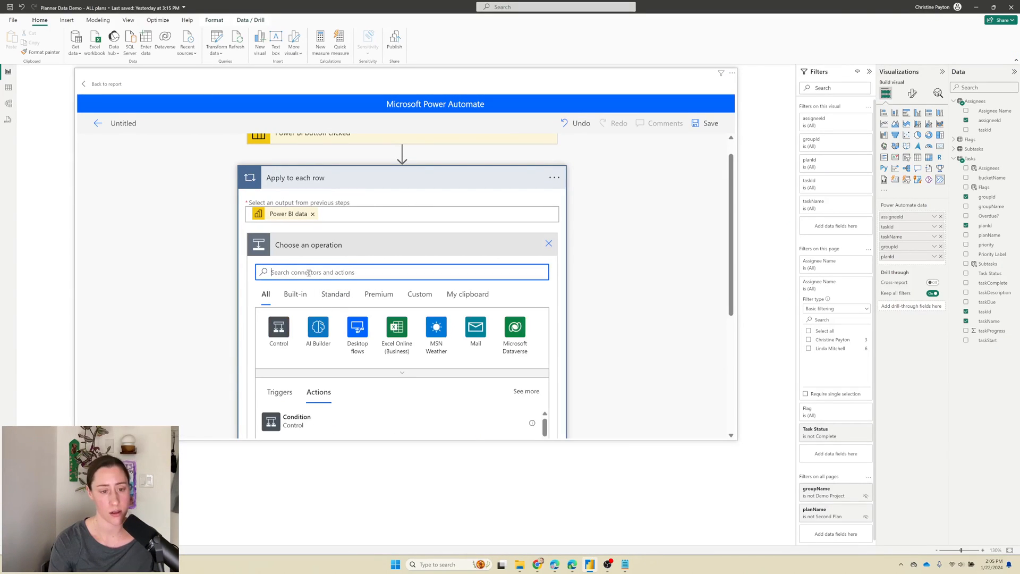
{"action": "type", "text": "compose"}
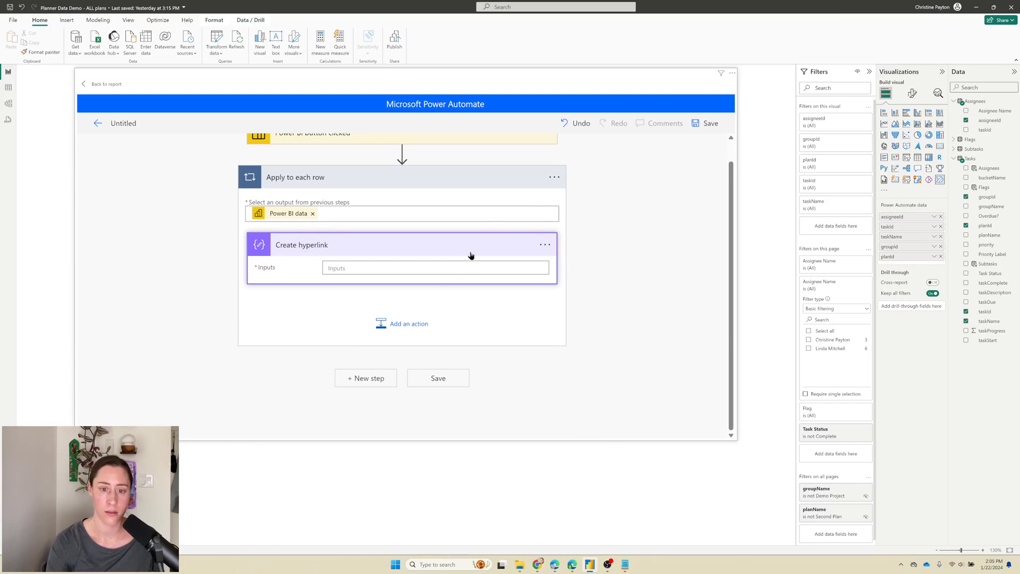
{"action": "left_click", "coordinate": [436, 268]}
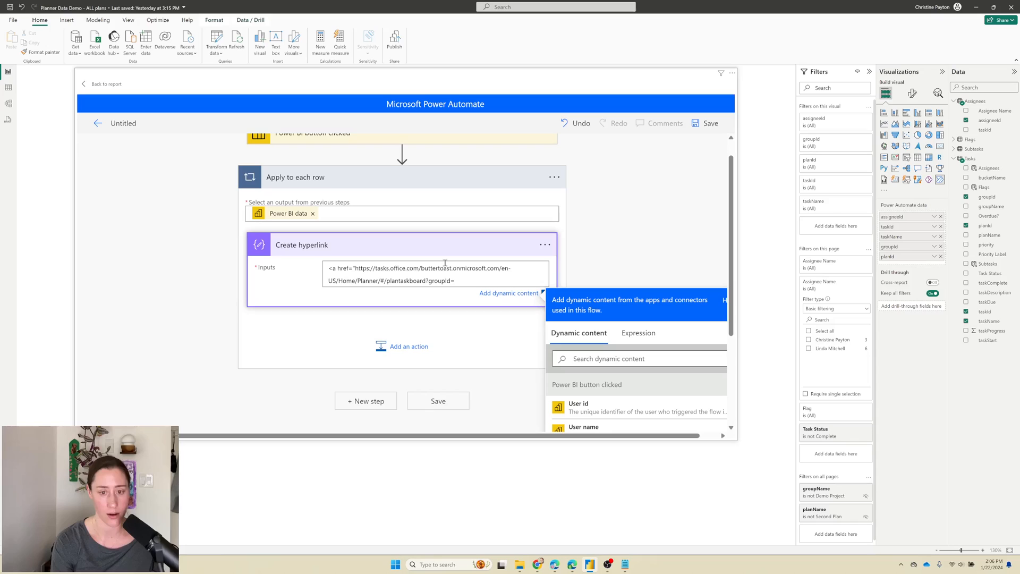
{"action": "type", "text": "\""}
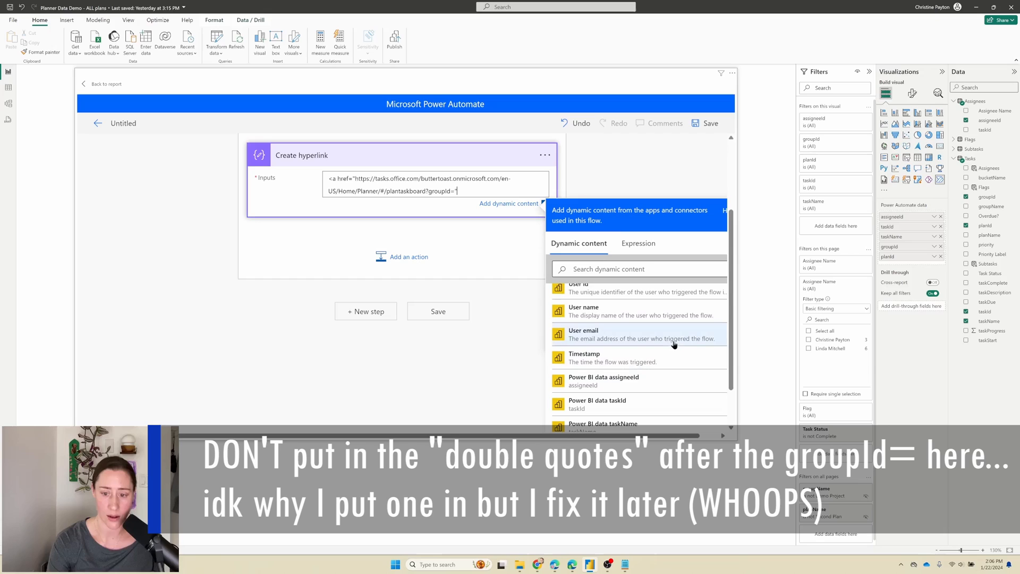
{"action": "scroll", "scroll_direction": "down", "scroll_amount": 3}
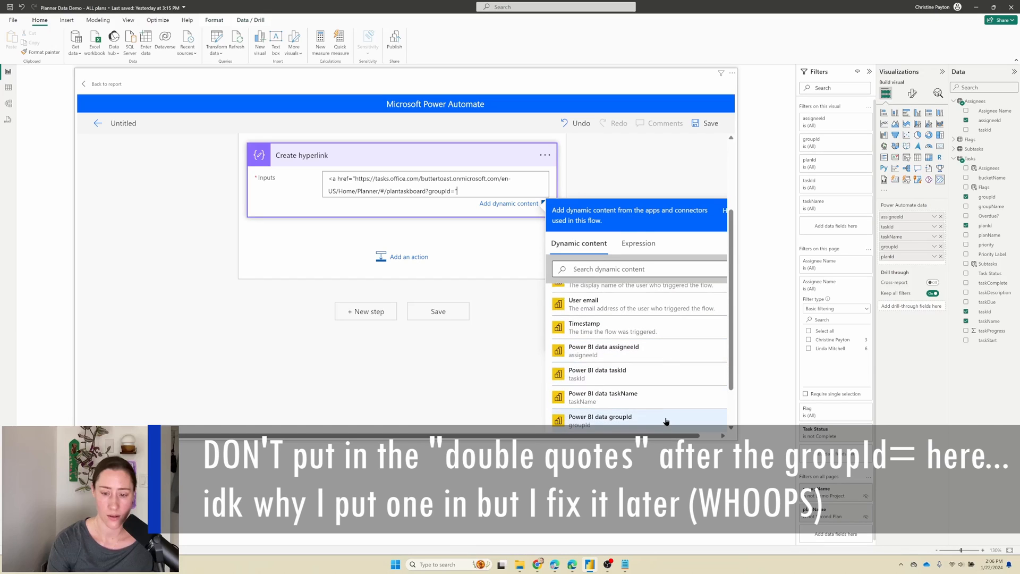
{"action": "left_click", "coordinate": [599, 419]}
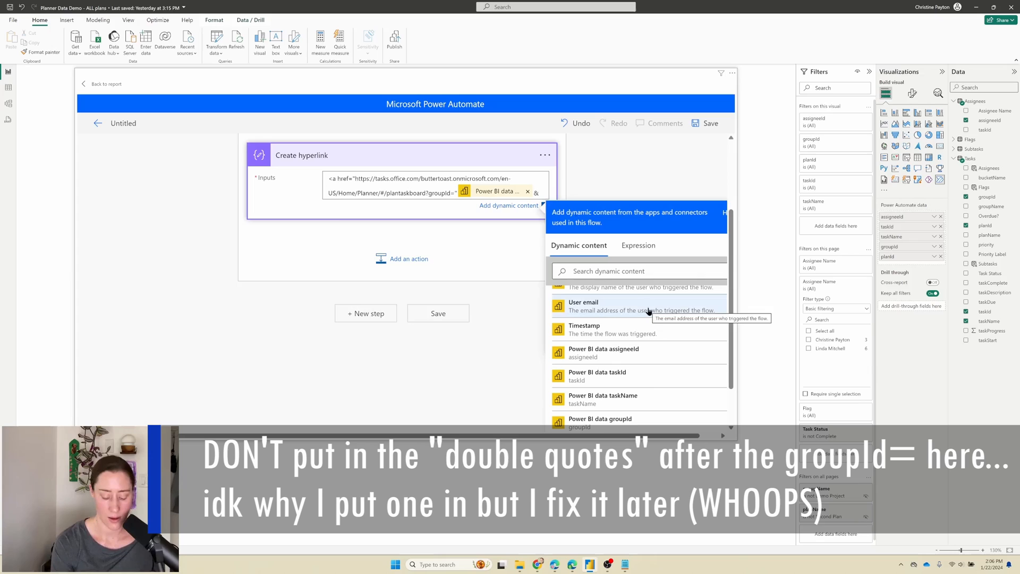
- Append &planId= and &taskId= with their dynamic content tokens to complete the task link
{"action": "type", "text": "&planId="}
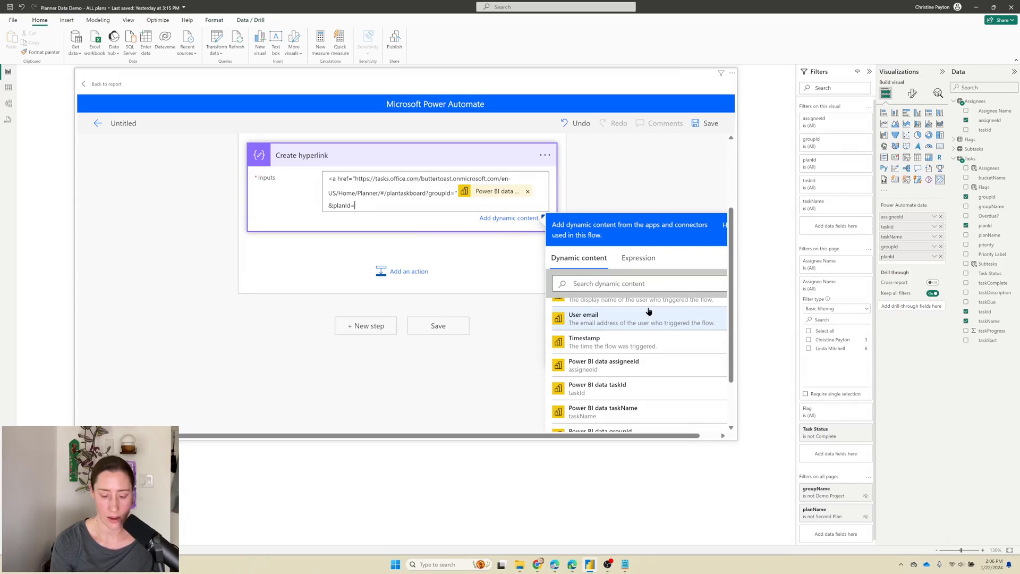
{"action": "scroll", "scroll_direction": "down", "scroll_amount": 3}
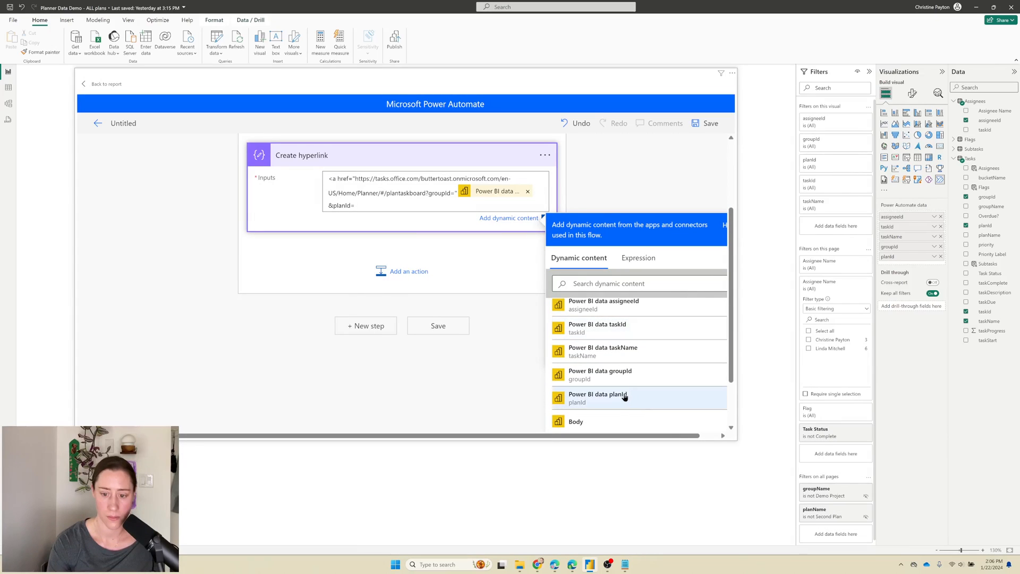
{"action": "left_click", "coordinate": [597, 398]}
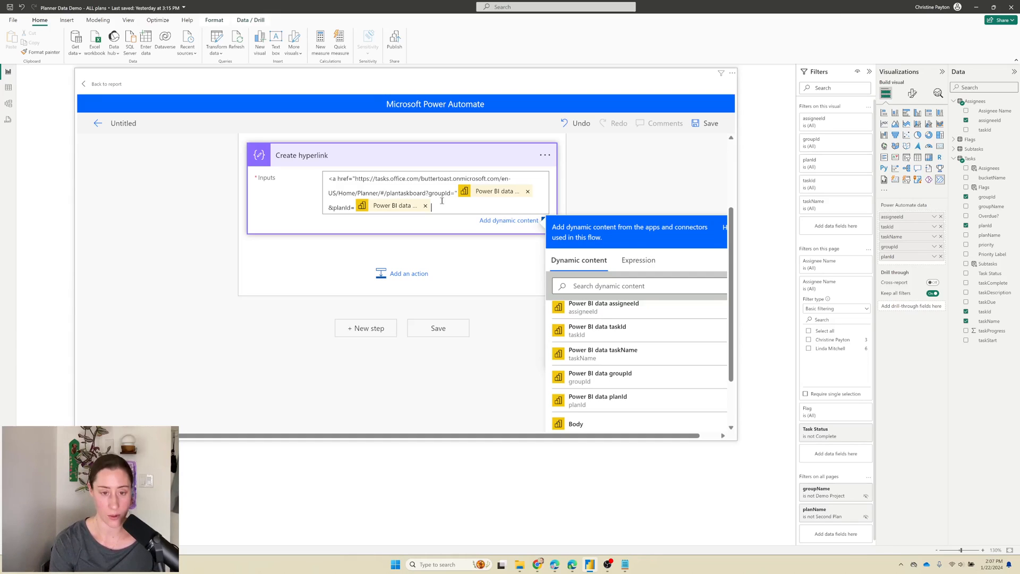
{"action": "type", "text": "&"}
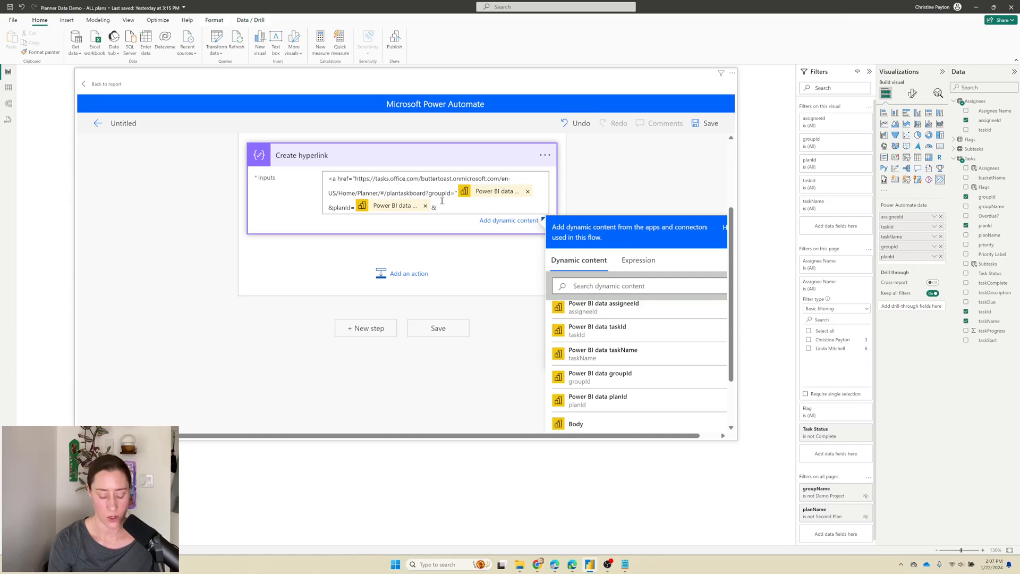
{"action": "type", "text": "taskId="}
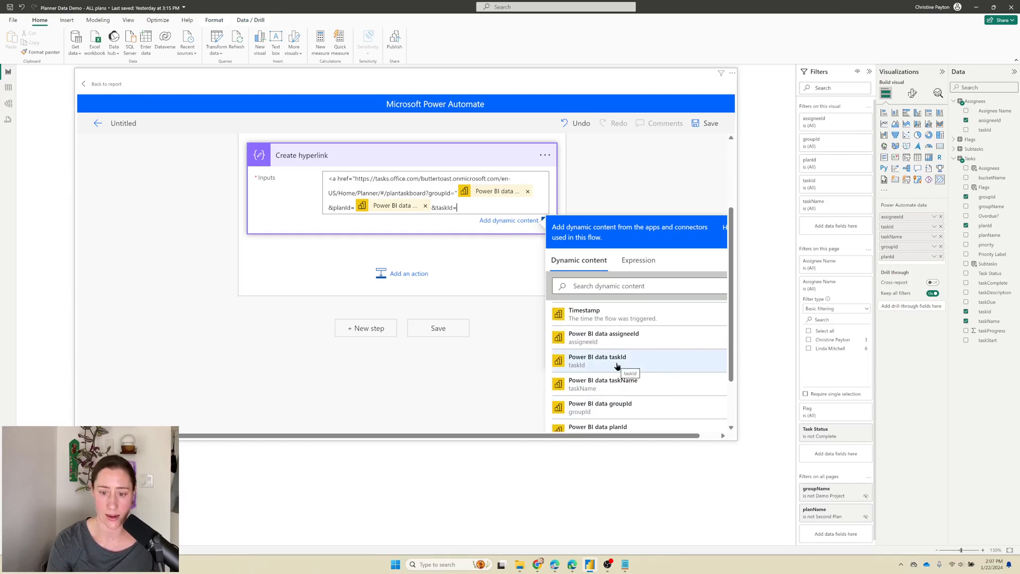
{"action": "left_click", "coordinate": [596, 360]}
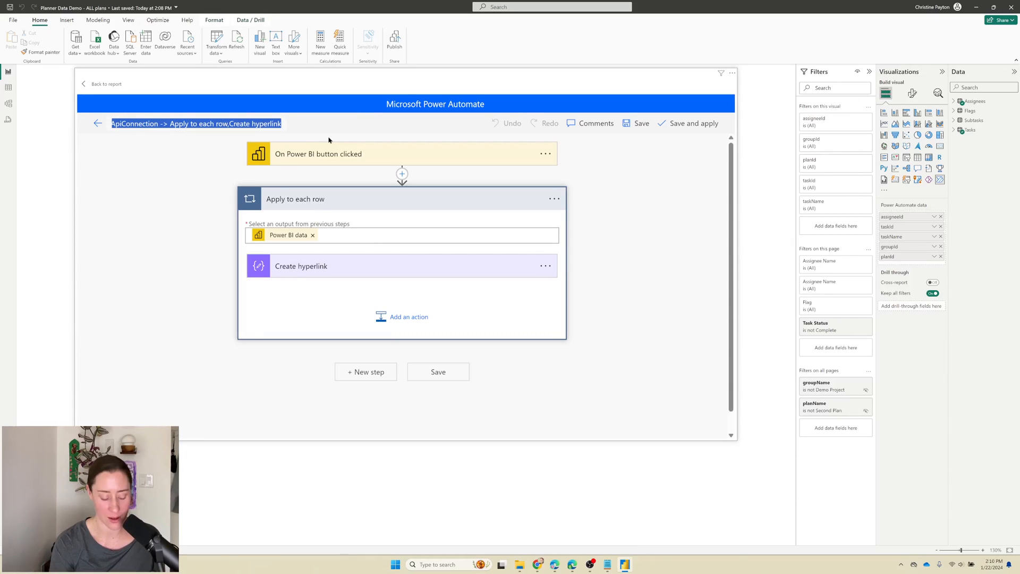
{"action": "type", "text": "Send Task notifications to assignees"}
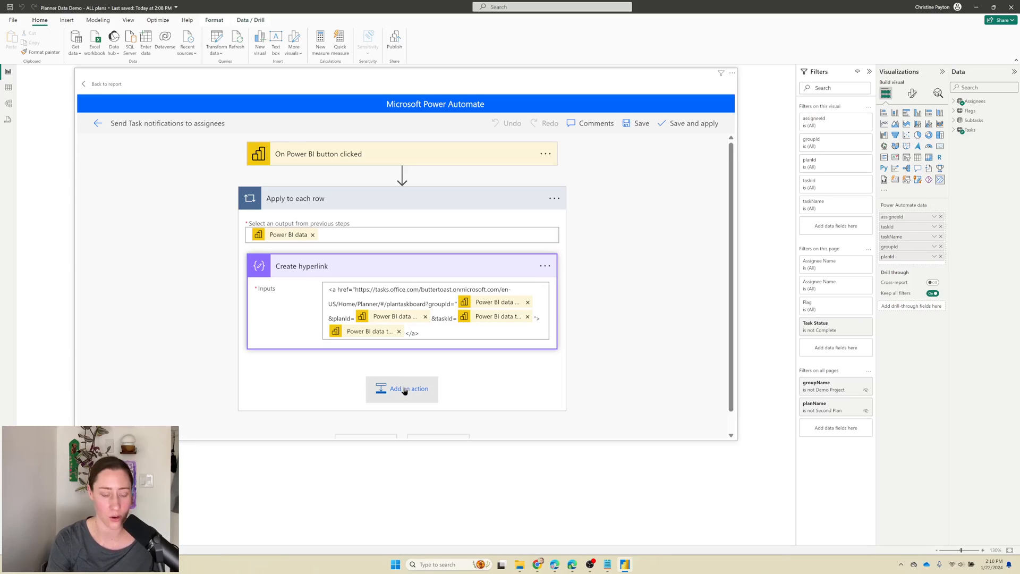
{"action": "scroll", "scroll_direction": "down", "scroll_amount": 3}
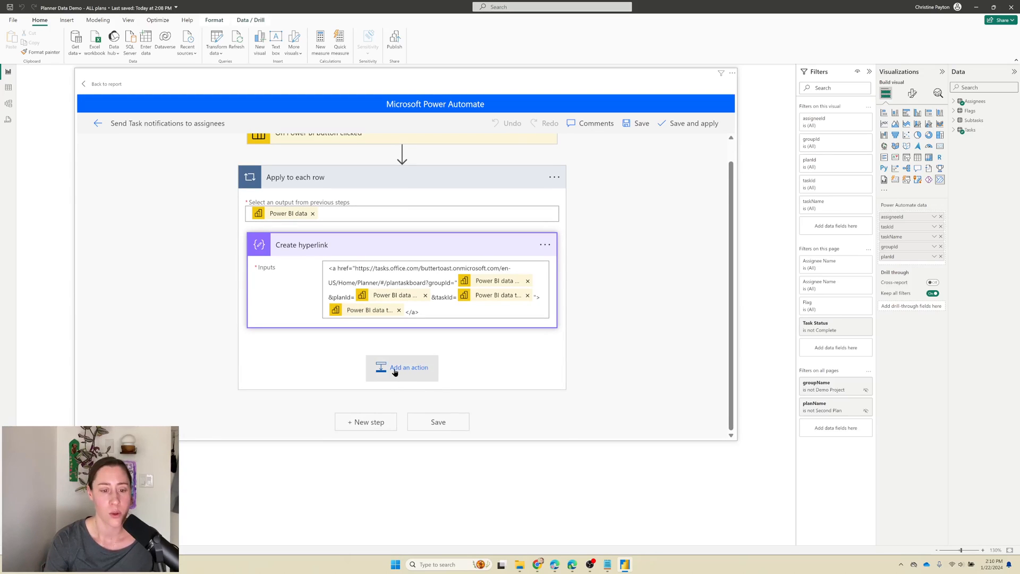
- Add the Teams Post message in a chat or channel action after Create hyperlink and open its Post in choices
{"action": "left_click", "coordinate": [402, 368]}
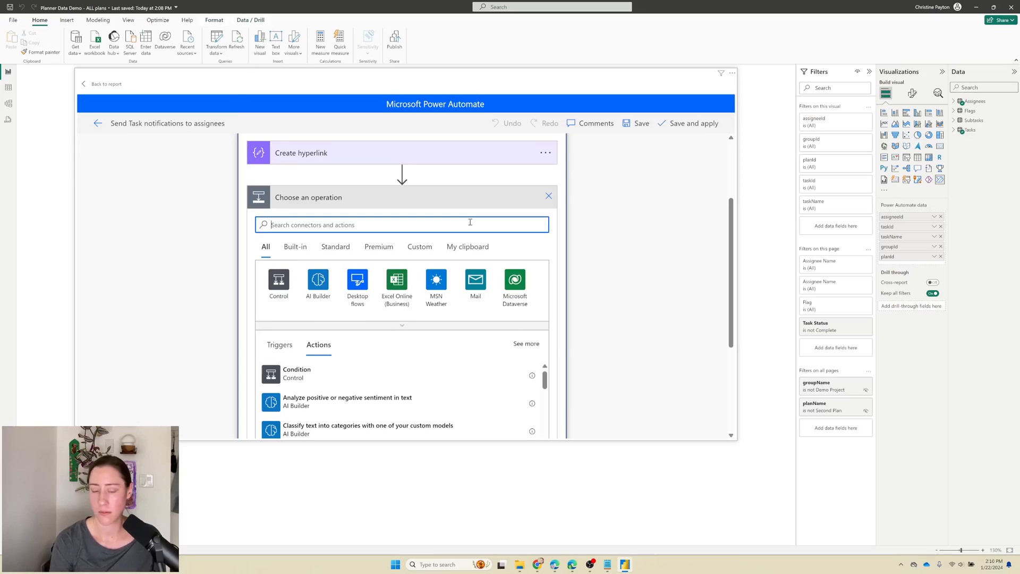
{"action": "type", "text": "pos"}
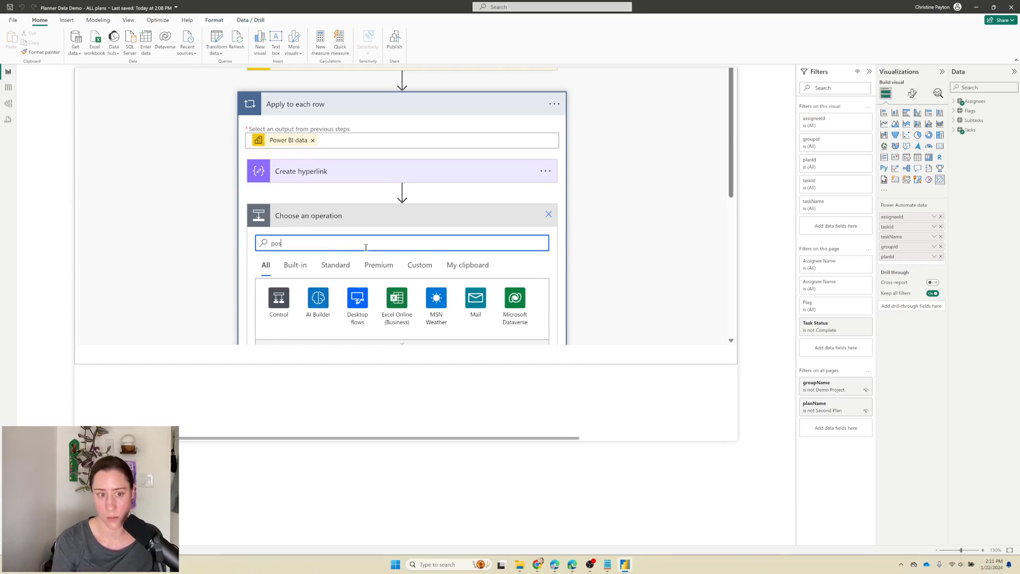
{"action": "type", "text": "post message"}
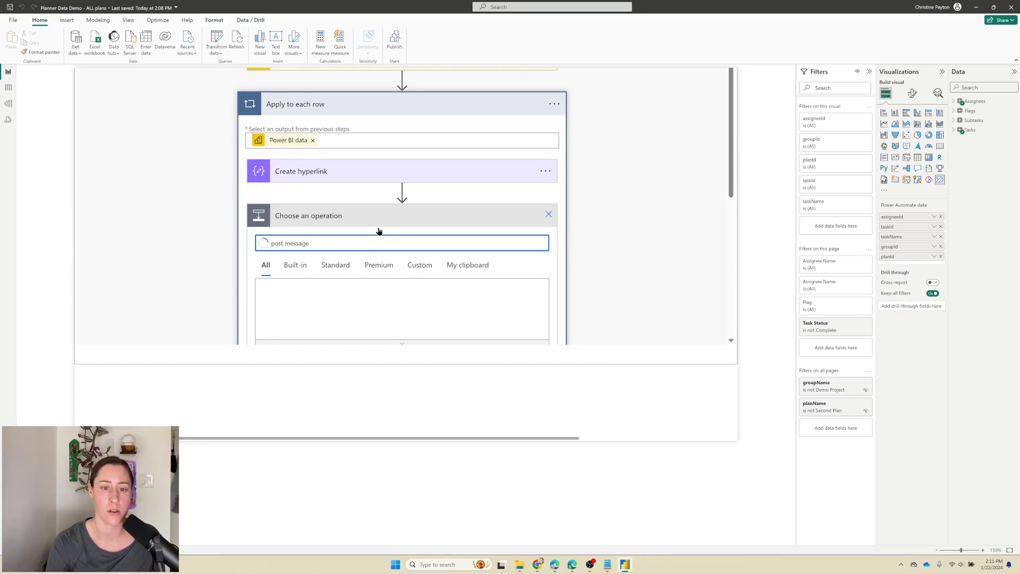
{"action": "scroll", "scroll_direction": "down", "scroll_amount": 3}
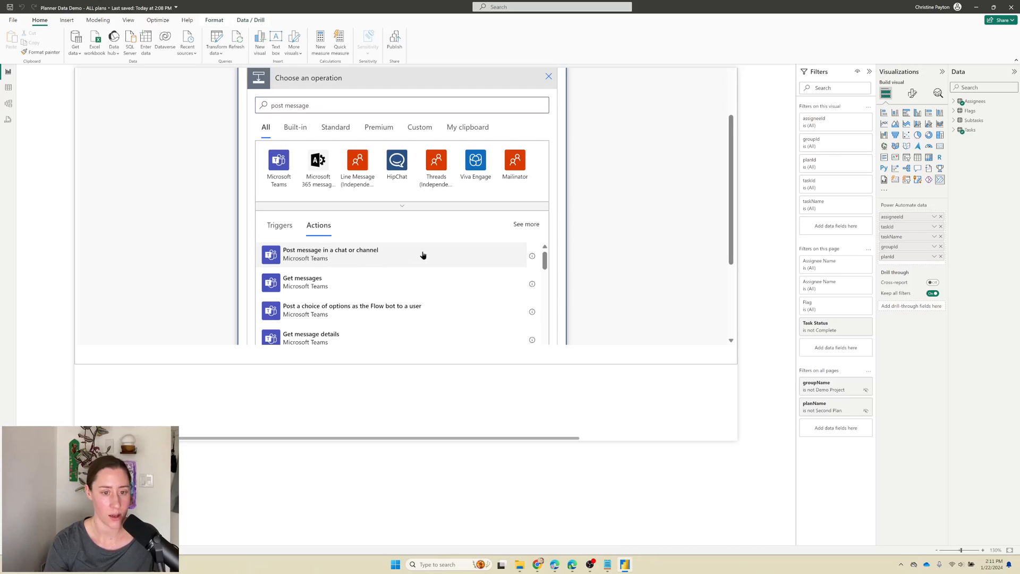
{"action": "left_click", "coordinate": [331, 254]}
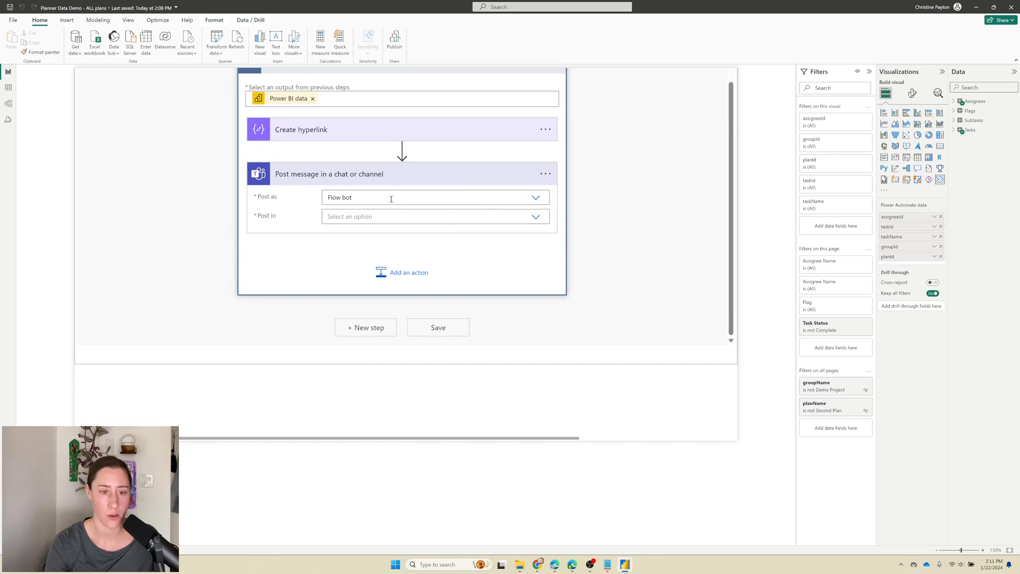
{"action": "mouse_move", "coordinate": [536, 198]}
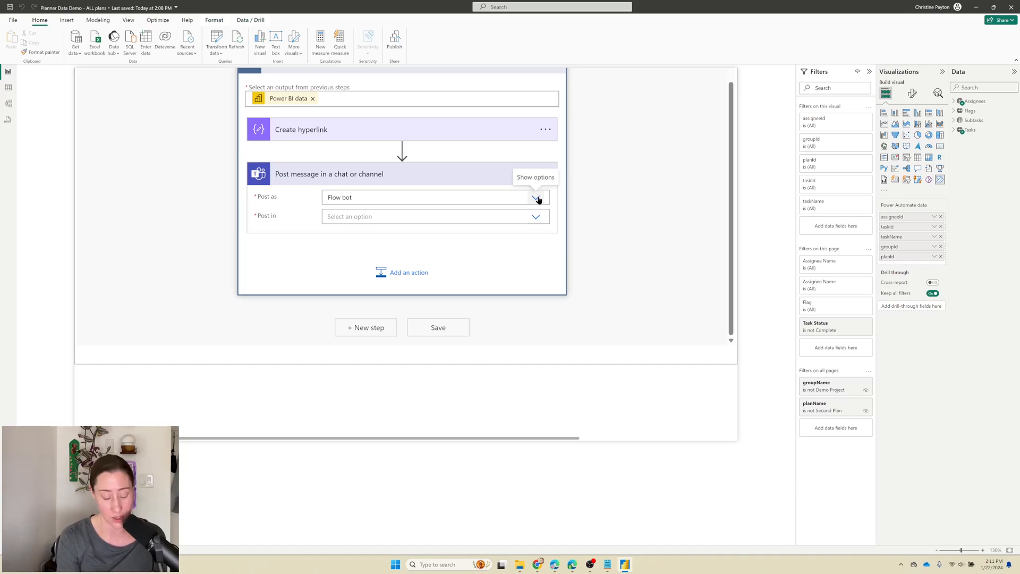
{"action": "mouse_move", "coordinate": [526, 180]}
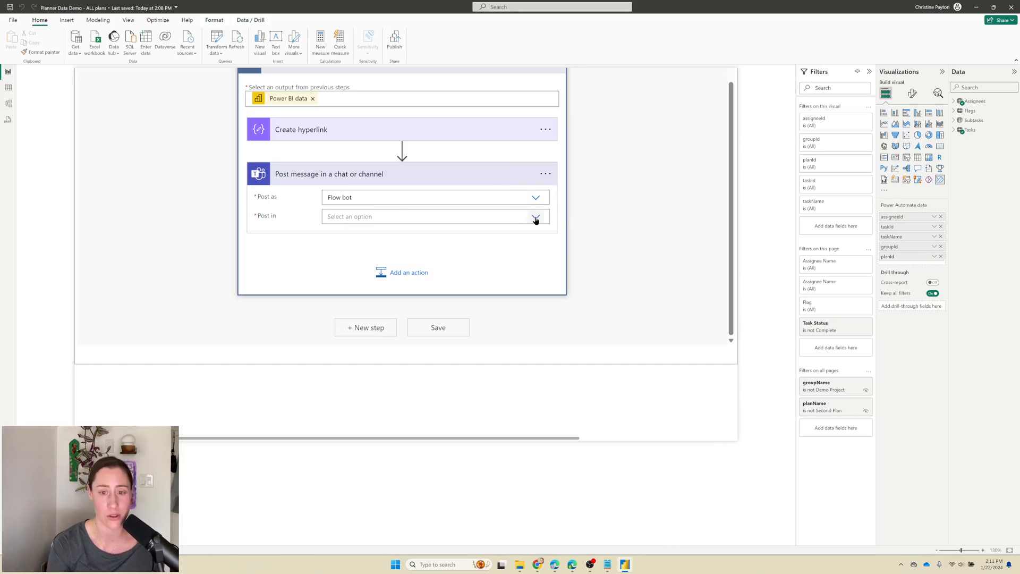
{"action": "left_click", "coordinate": [534, 216]}
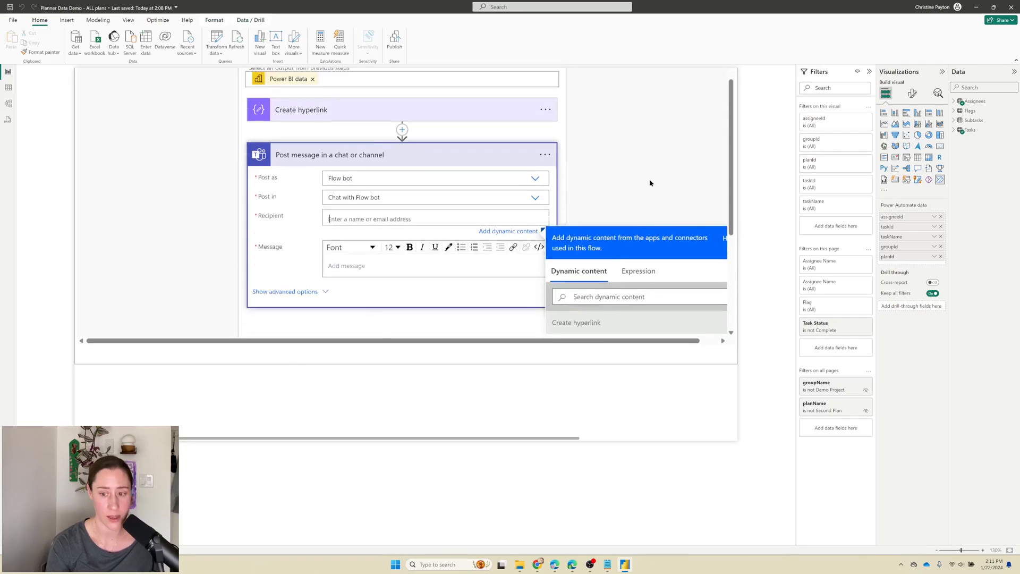
- Write the Flow bot chat message to the assignee asking 'Do you have any updates for this task?' with the hyperlink output
{"action": "scroll", "scroll_direction": "down", "scroll_amount": 3}
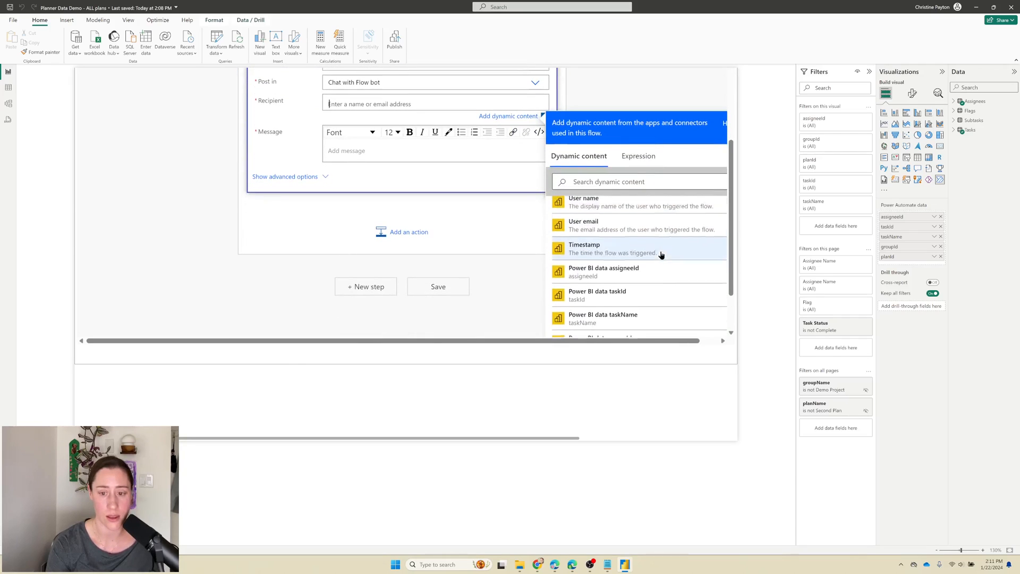
{"action": "scroll", "scroll_direction": "down", "scroll_amount": 3}
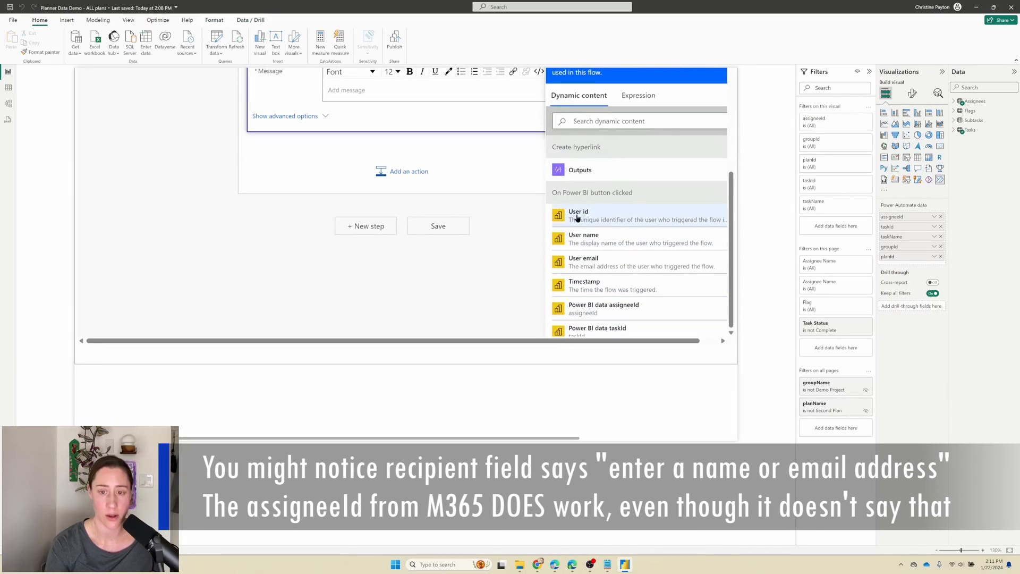
{"action": "mouse_move", "coordinate": [670, 214]}
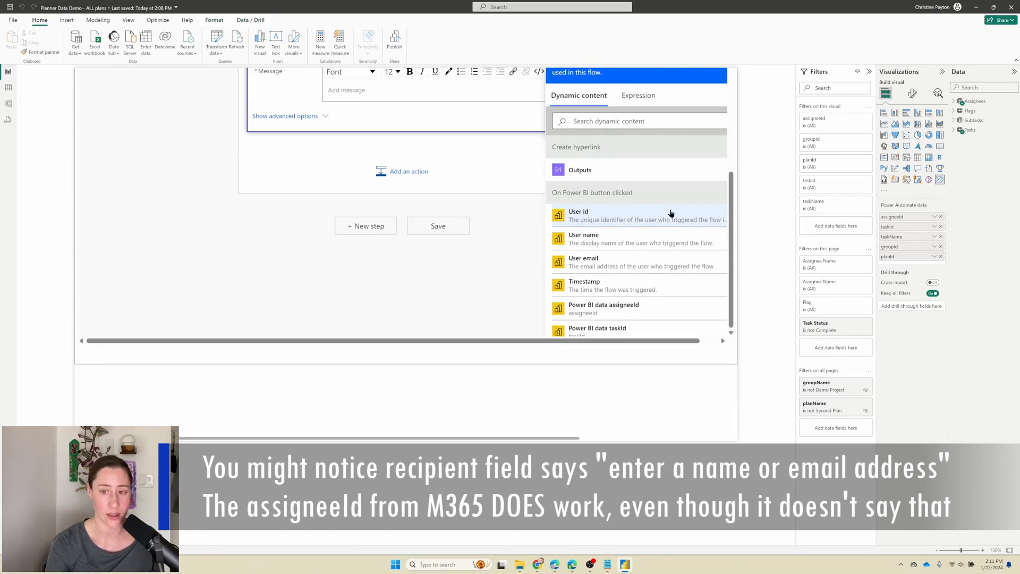
{"action": "scroll", "scroll_direction": "down", "scroll_amount": 3}
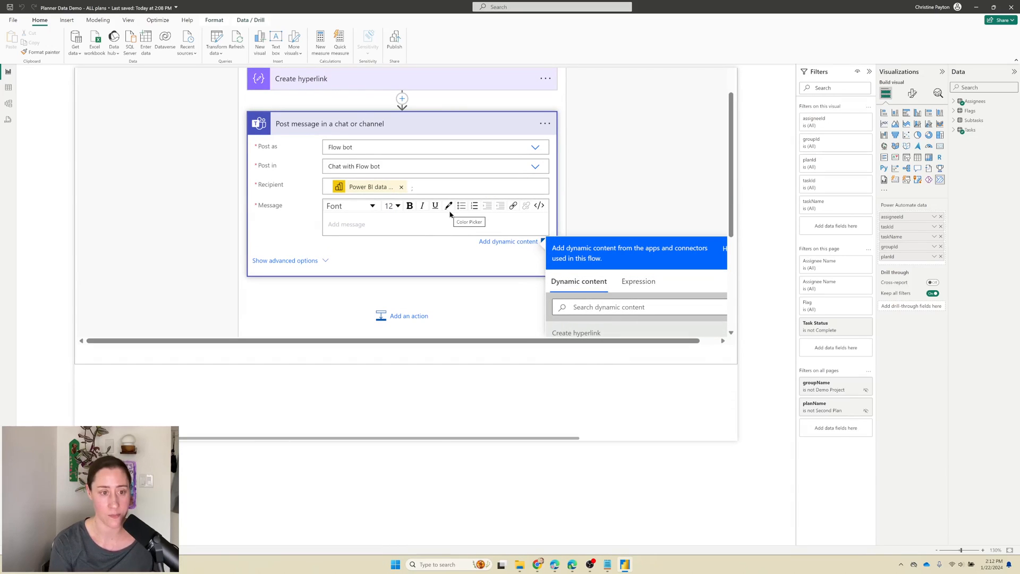
{"action": "mouse_move", "coordinate": [672, 233]}
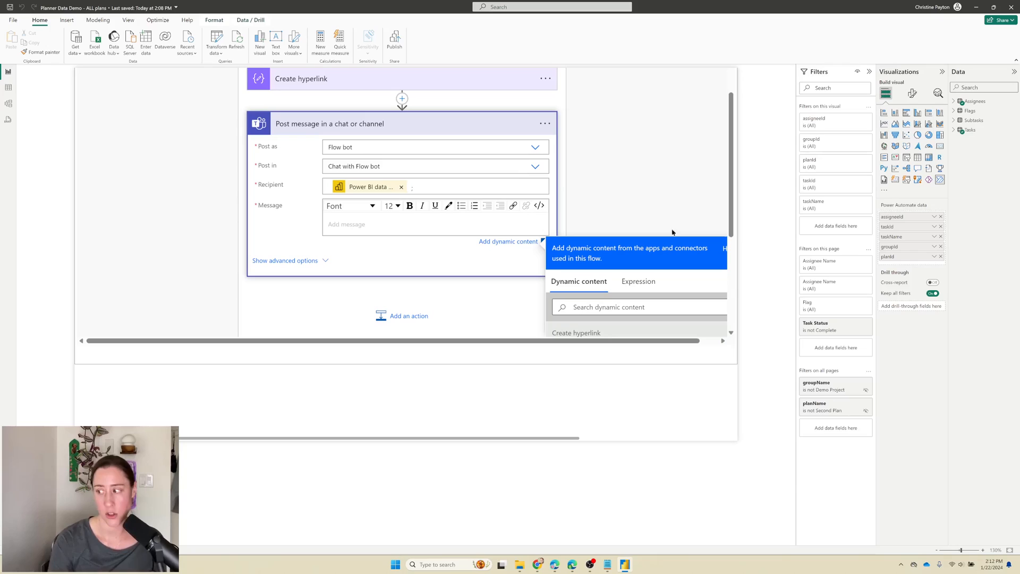
{"action": "type", "text": "Hello!"}
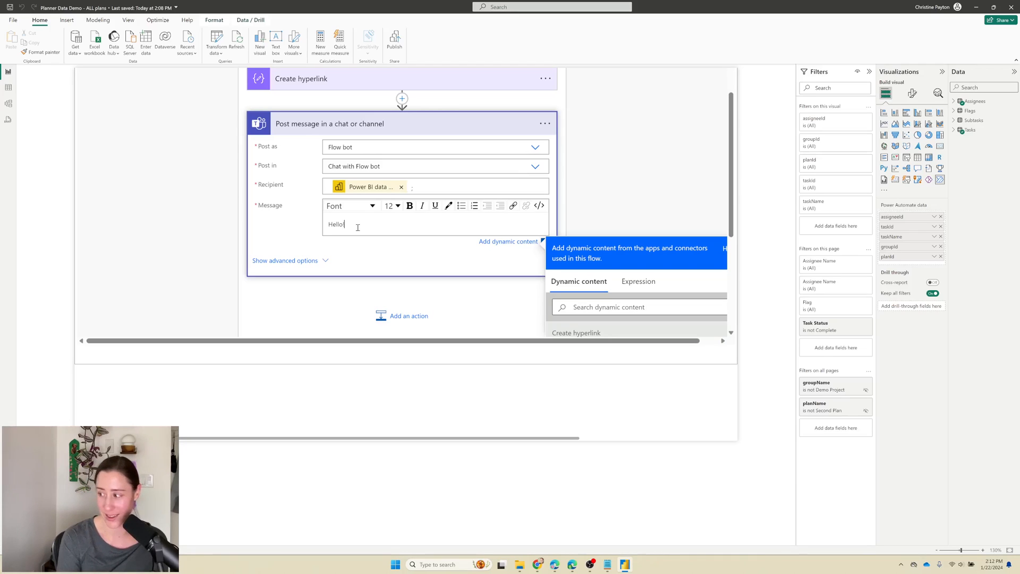
{"action": "type", "text": "Do you have any updates for this task?"}
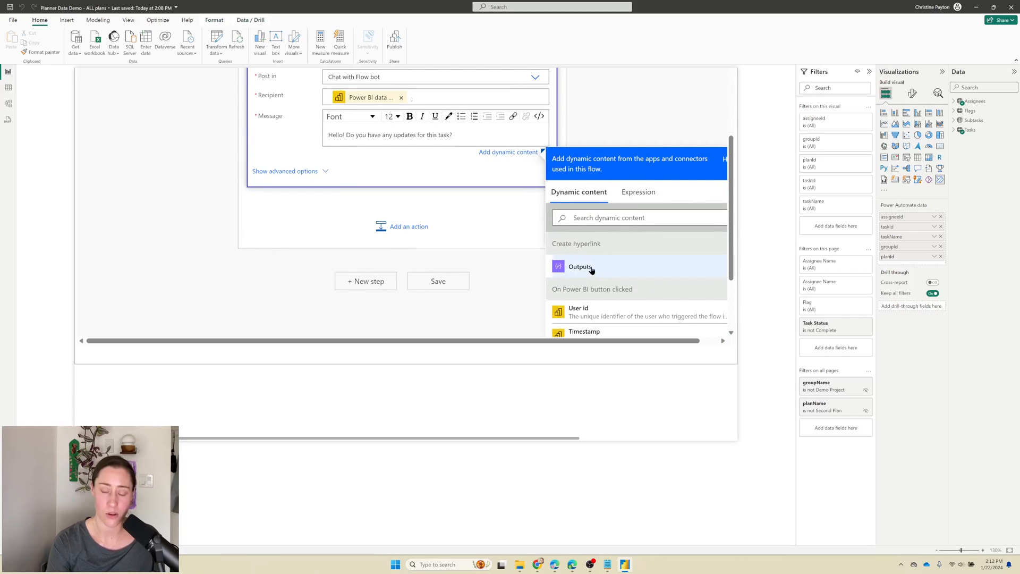
{"action": "left_click", "coordinate": [581, 267]}
{"action": "type", "text": "Thank you!"}
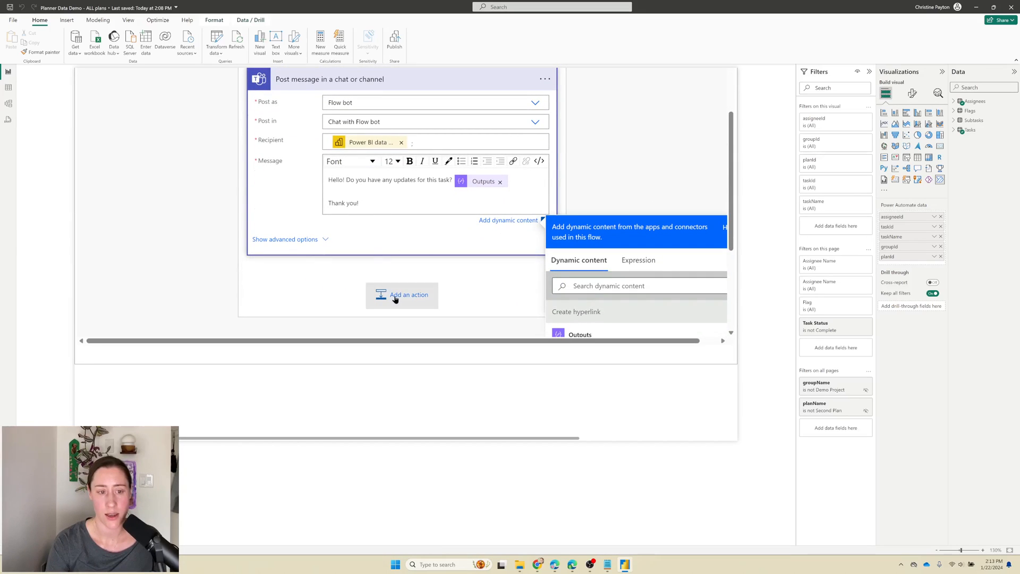
- Add a Send an email (V2) Office 365 Outlook action after the Teams message
{"action": "left_click", "coordinate": [401, 294]}
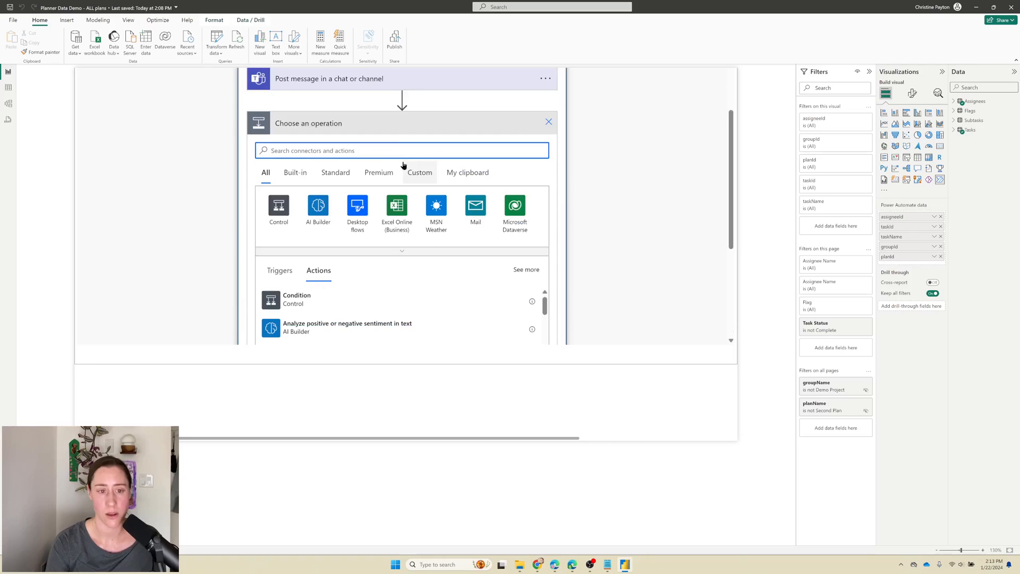
{"action": "type", "text": "send an email"}
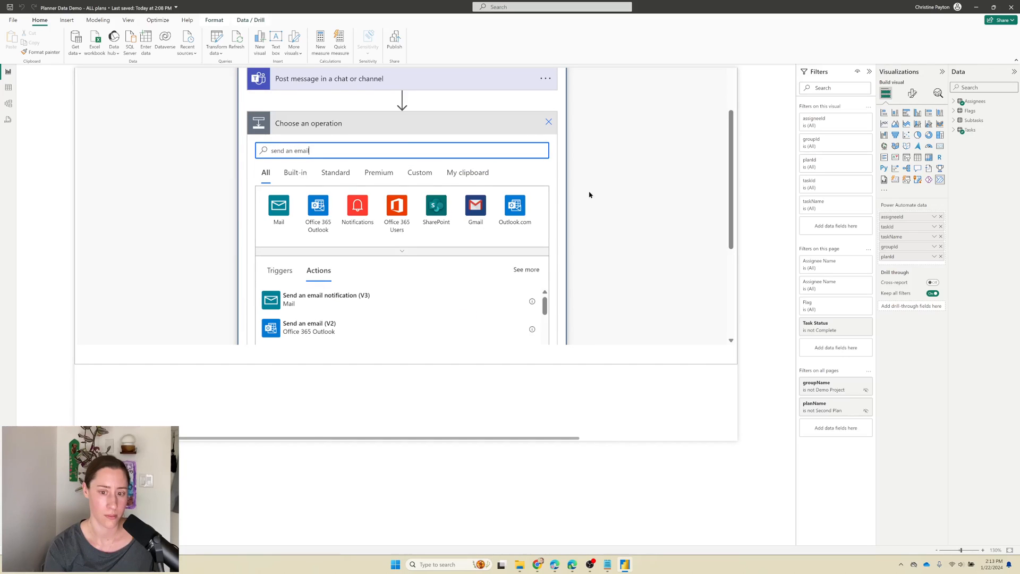
{"action": "scroll", "scroll_direction": "down", "scroll_amount": 3}
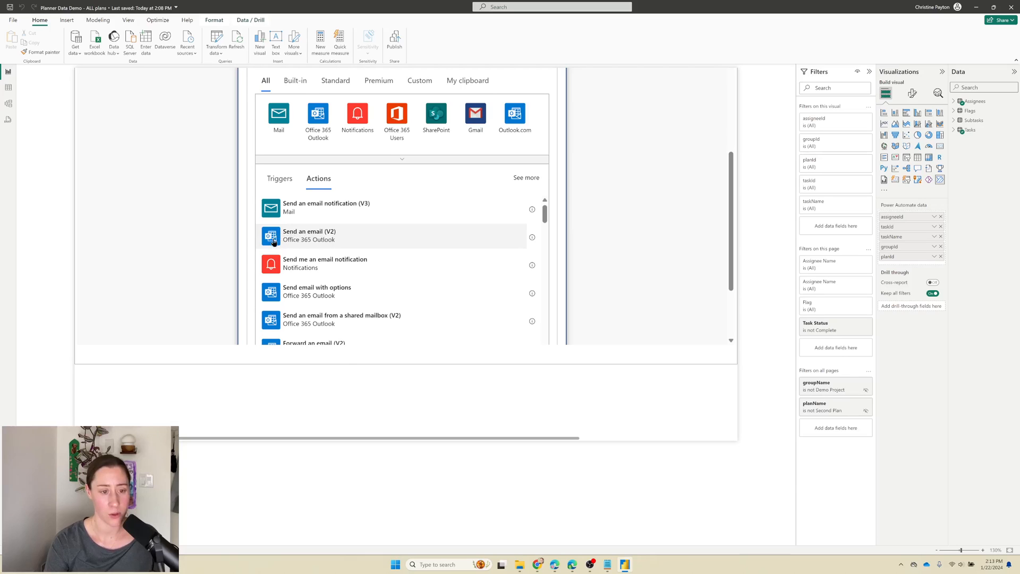
{"action": "mouse_move", "coordinate": [301, 207]}
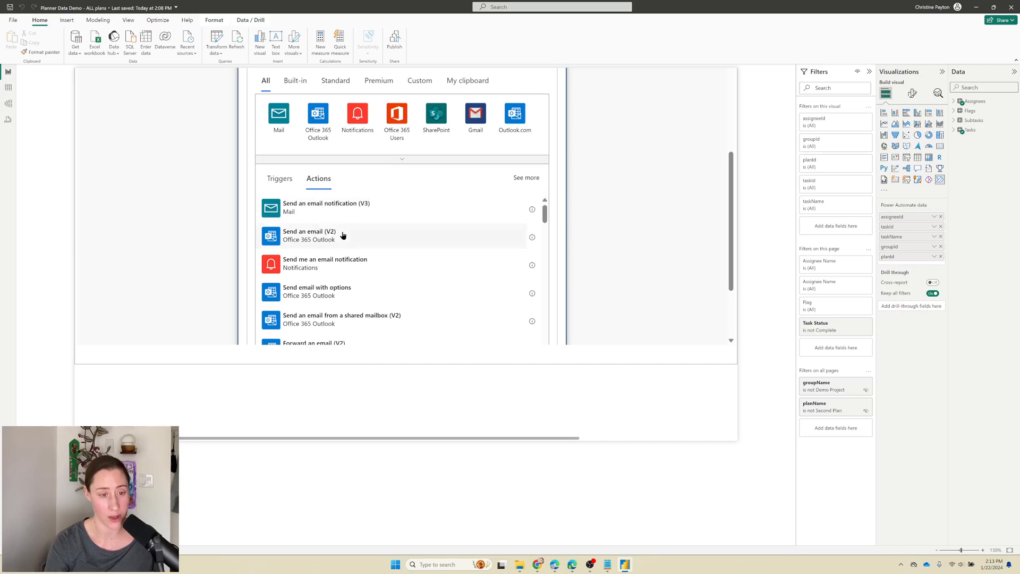
{"action": "left_click", "coordinate": [309, 236]}
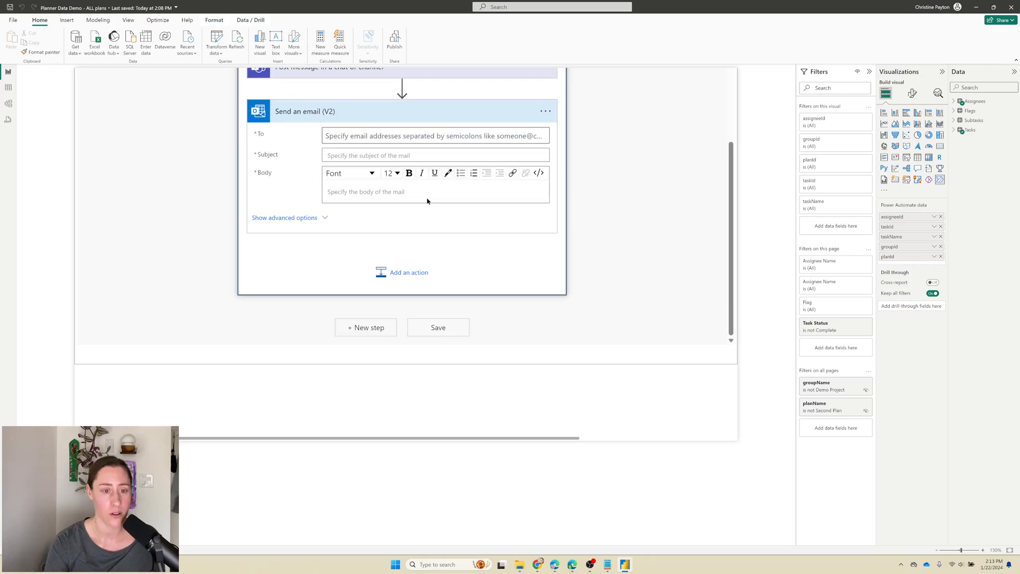
- Start on the email's To field, then open the insert menu between the Teams and email steps
{"action": "left_click", "coordinate": [434, 135]}
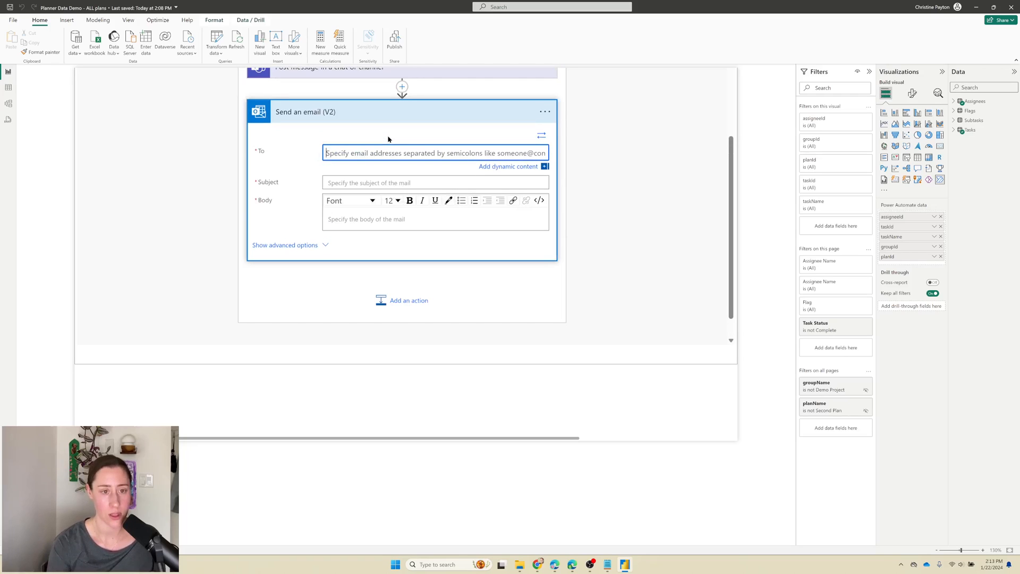
{"action": "left_click", "coordinate": [435, 152]}
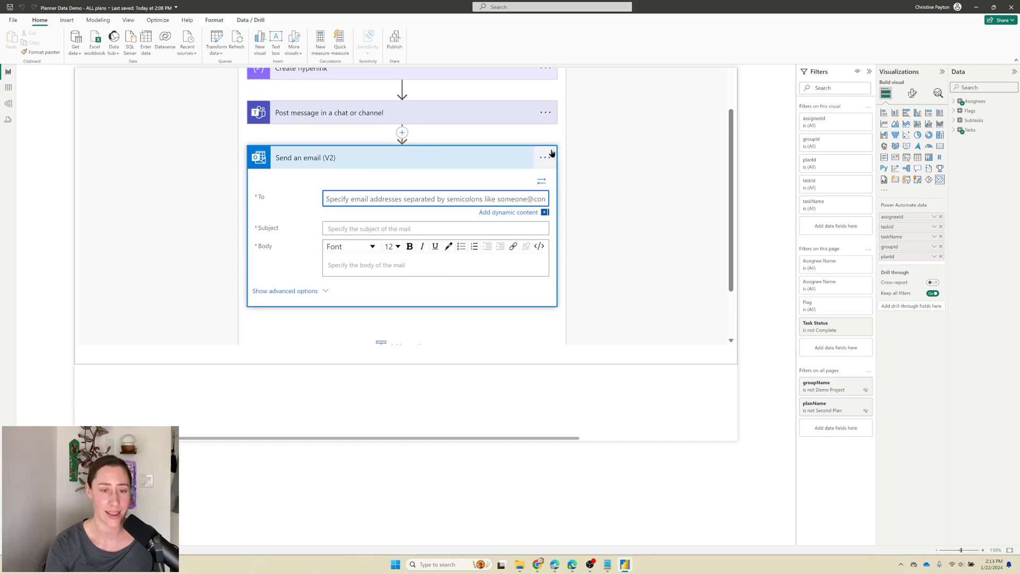
{"action": "left_click", "coordinate": [402, 133]}
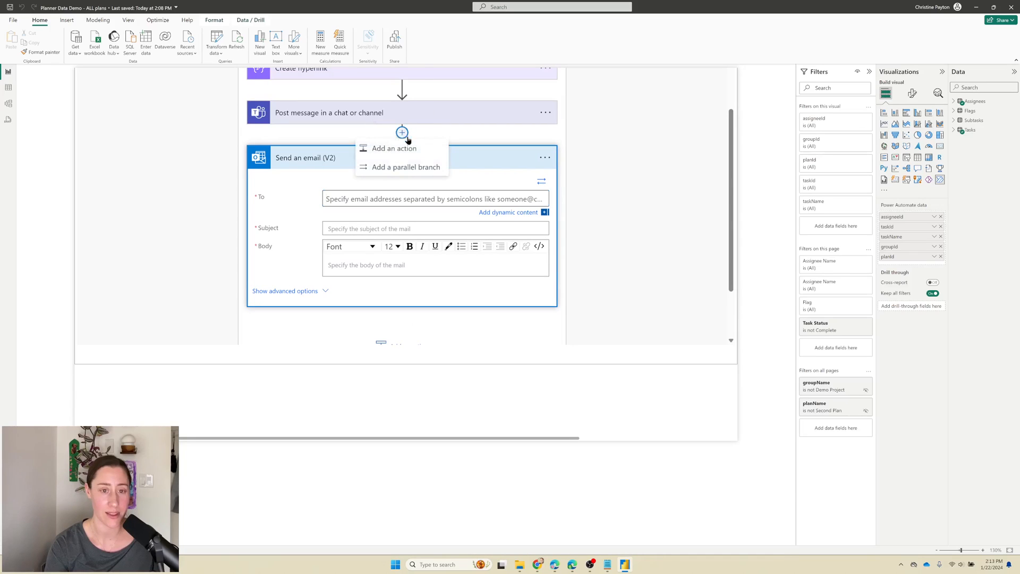
{"action": "mouse_move", "coordinate": [404, 149]}
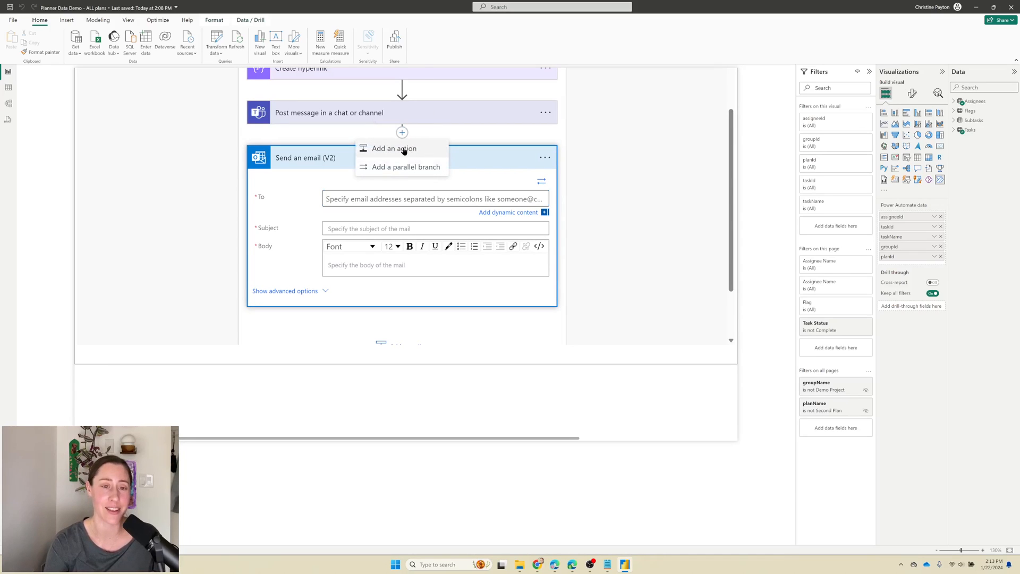
- Insert a Get user profile action before the email step, keyed to the Power BI data user
{"action": "left_click", "coordinate": [393, 149]}
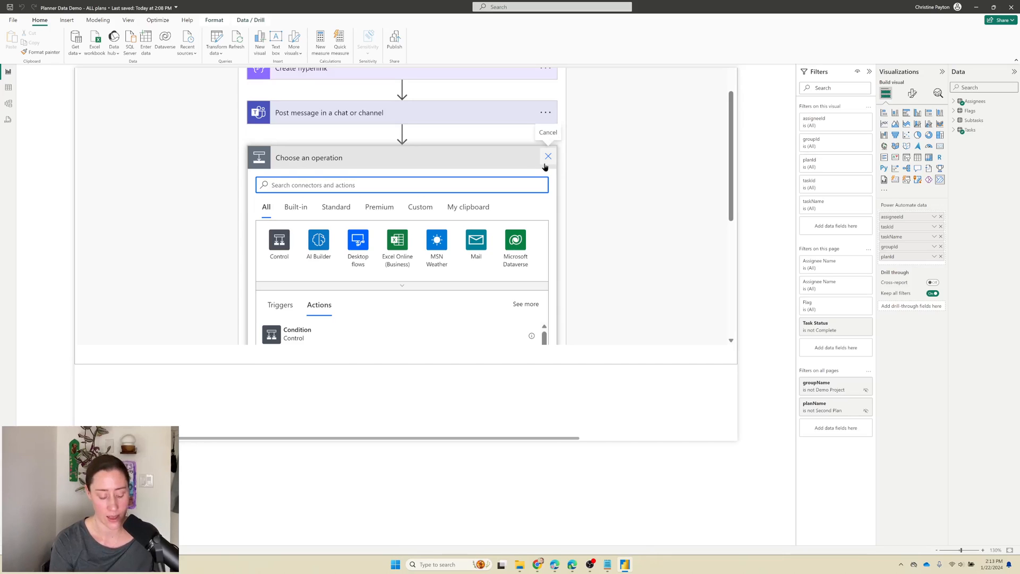
{"action": "type", "text": "get user pro"}
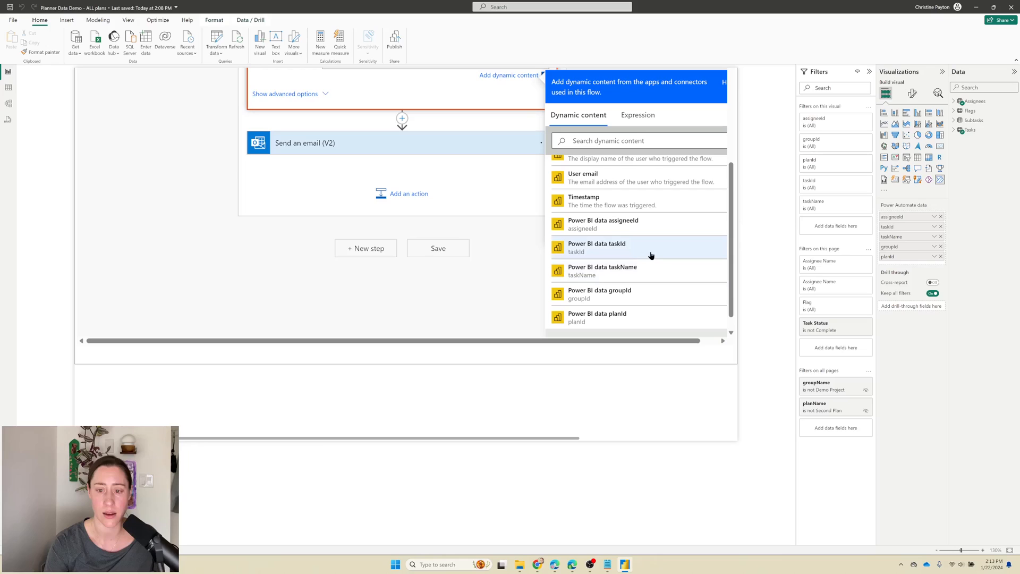
{"action": "scroll", "scroll_direction": "down", "scroll_amount": 3}
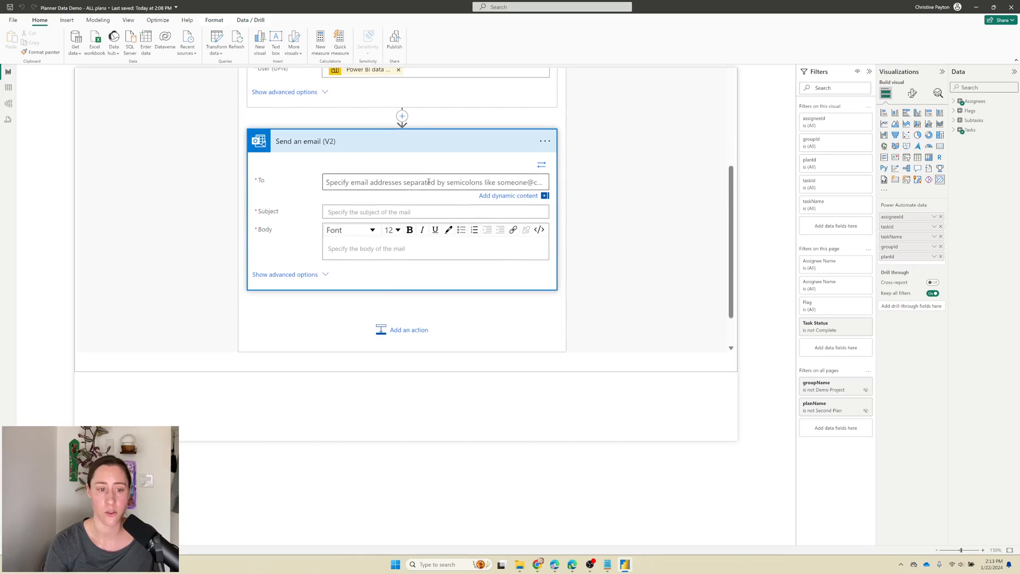
- Address the email to the assignee's Mail with subject 'Do you have any updates for' plus taskName
{"action": "left_click", "coordinate": [435, 181]}
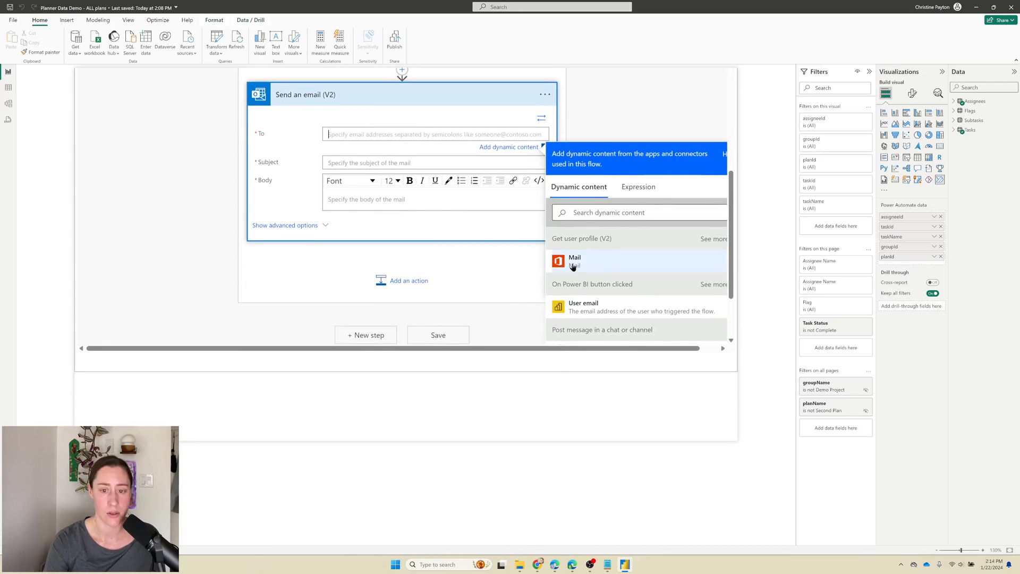
{"action": "left_click", "coordinate": [575, 261]}
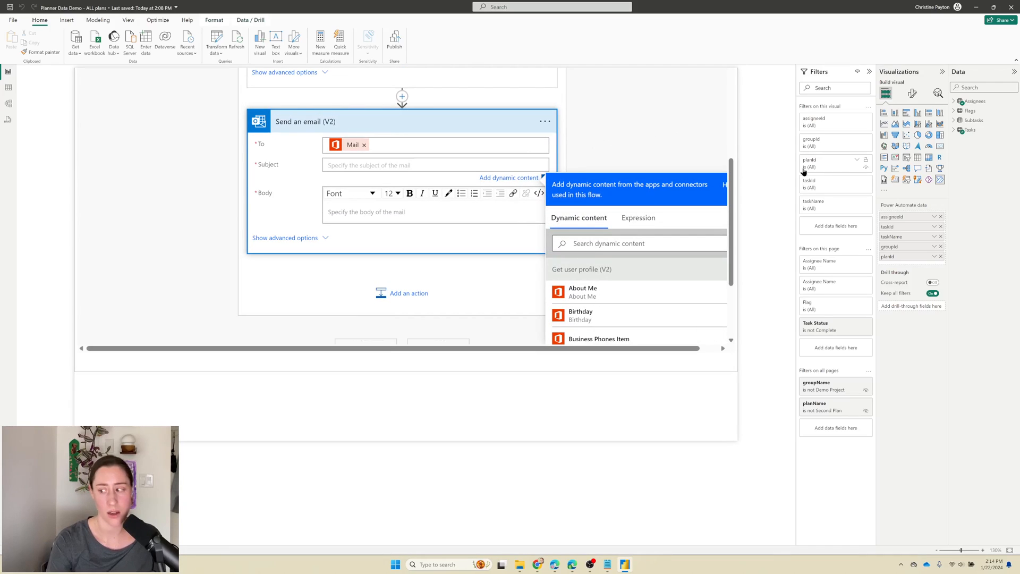
{"action": "type", "text": "Do you have any updates for '"}
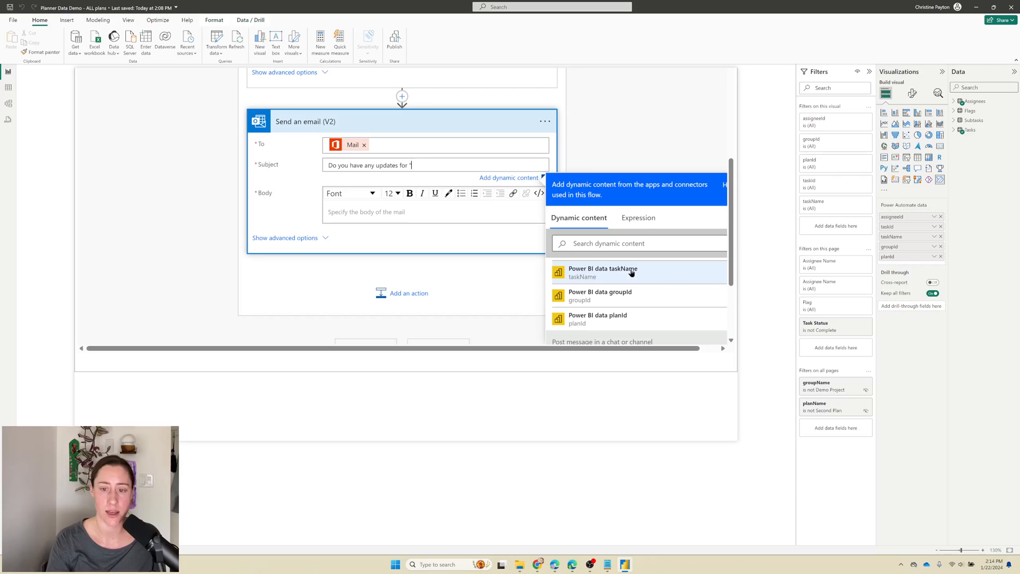
{"action": "left_click", "coordinate": [602, 272]}
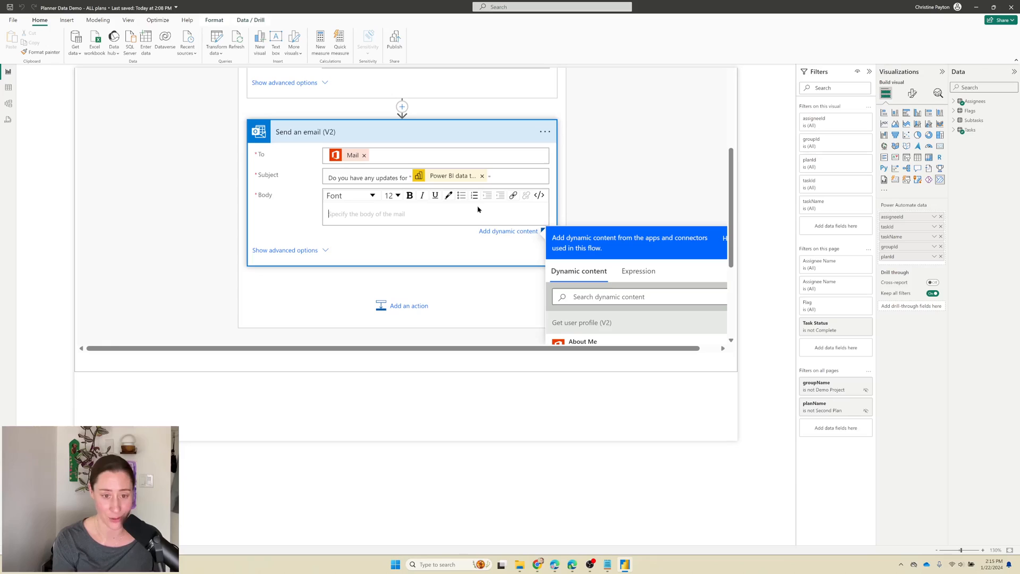
- Write the email body 'Hi. Do you mind updating any progress you have...'
{"action": "type", "text": "Hi."}
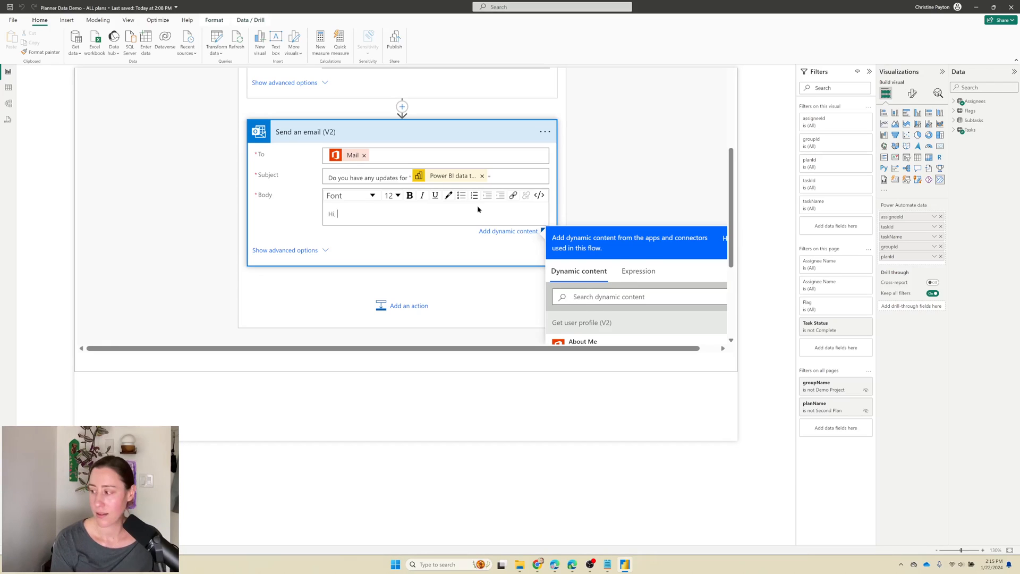
{"action": "type", "text": "Do you mind updating any progress you hav"}
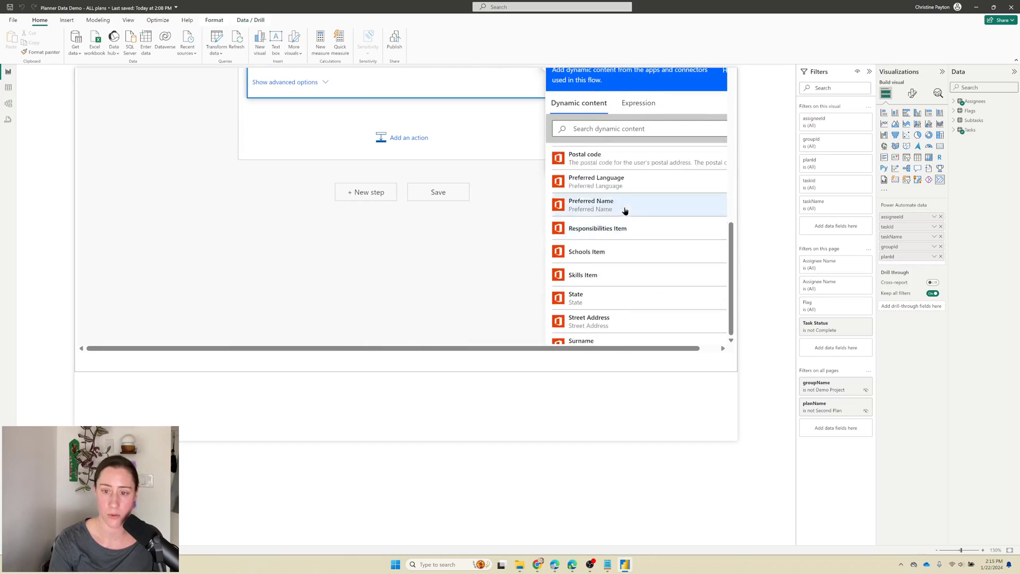
{"action": "scroll", "scroll_direction": "down", "scroll_amount": 3}
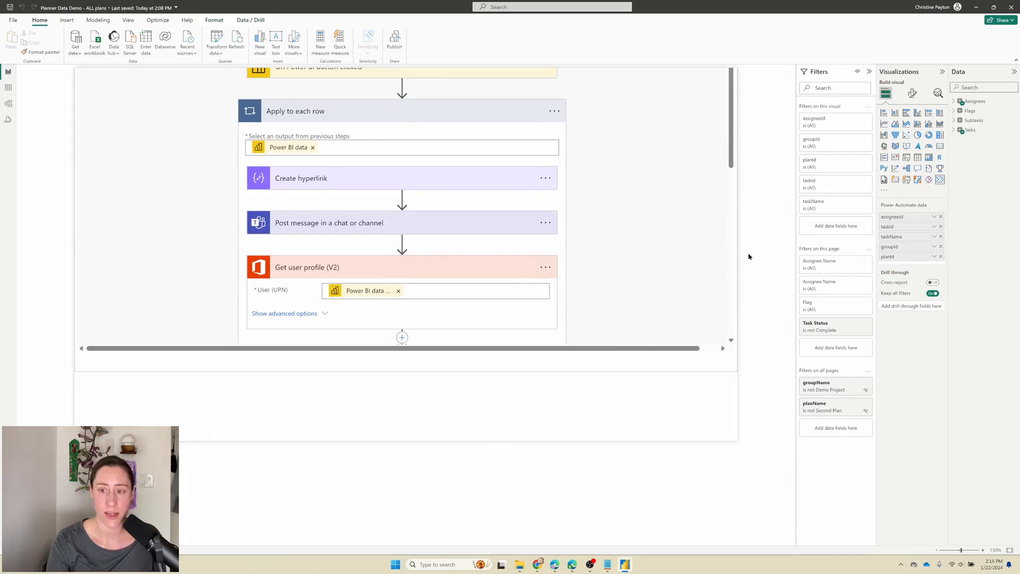
- Resize the Run flow button beside the task table and choose Edit from its More options menu
{"action": "scroll", "scroll_direction": "down", "scroll_amount": 3}
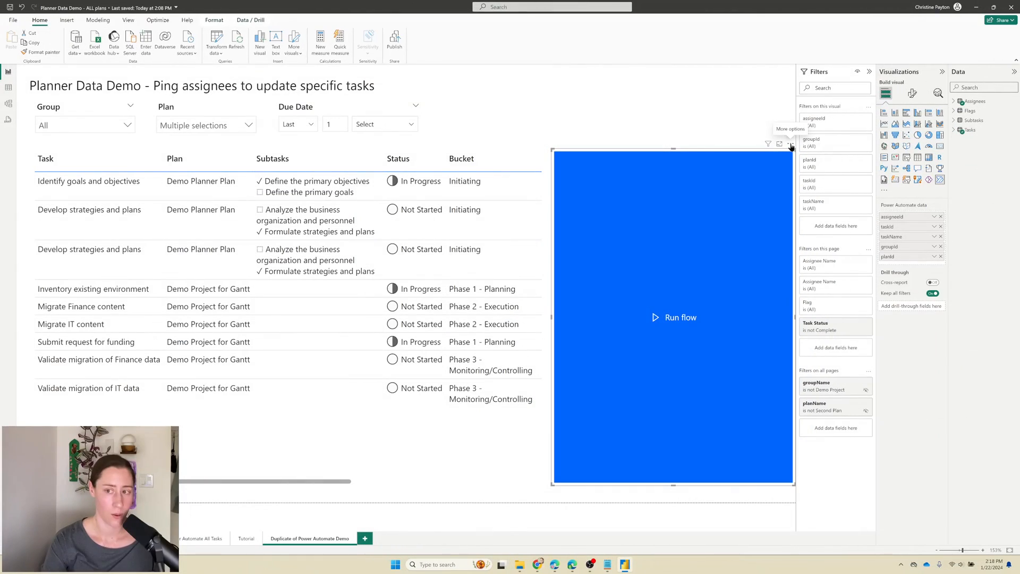
{"action": "mouse_move", "coordinate": [674, 482]}
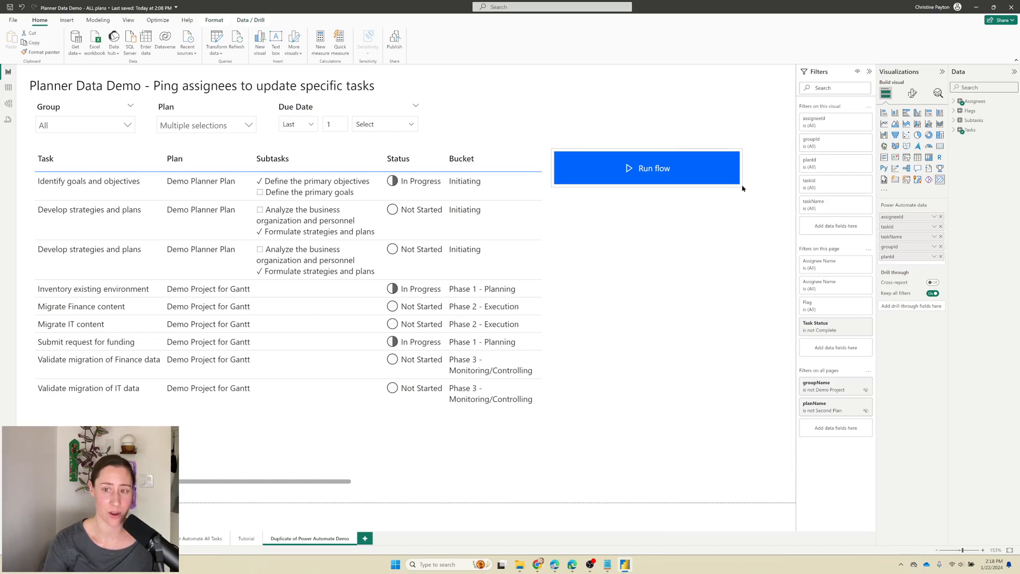
{"action": "left_click", "coordinate": [732, 143]}
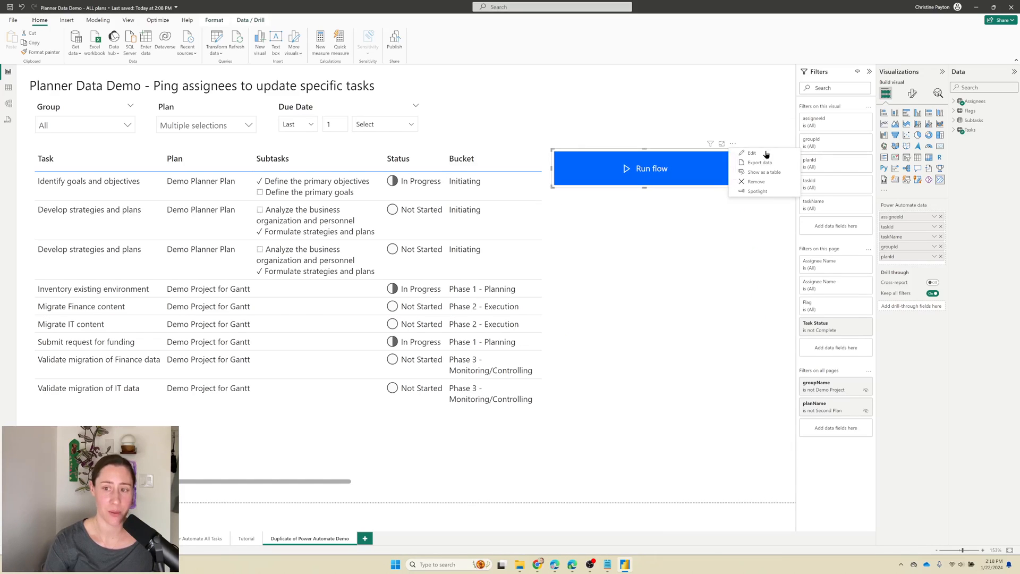
{"action": "mouse_move", "coordinate": [757, 154]}
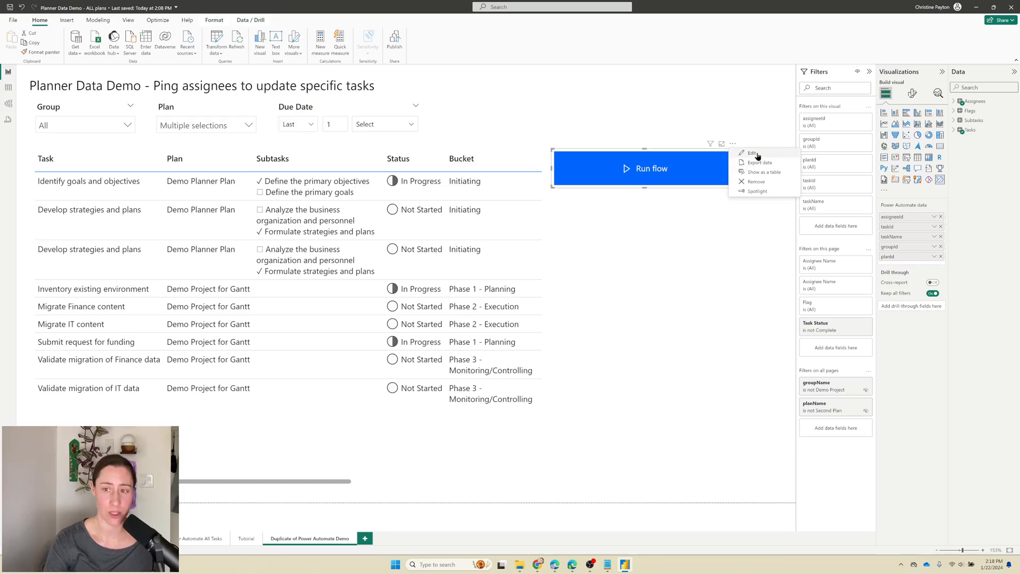
{"action": "left_click", "coordinate": [752, 152]}
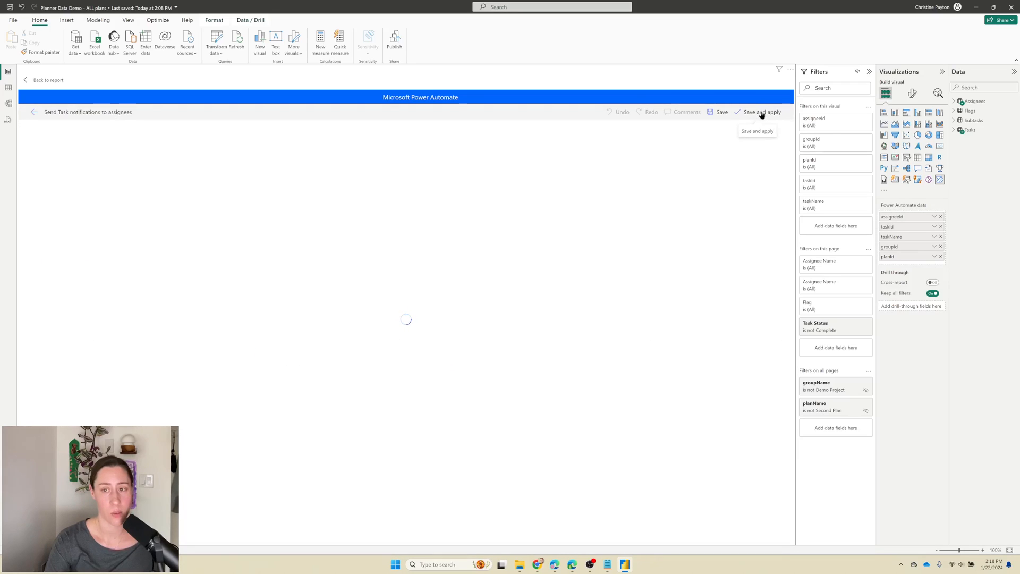
- Save and apply the Send Task notifications to assignees flow to the button and go back to the report
{"action": "left_click", "coordinate": [761, 112]}
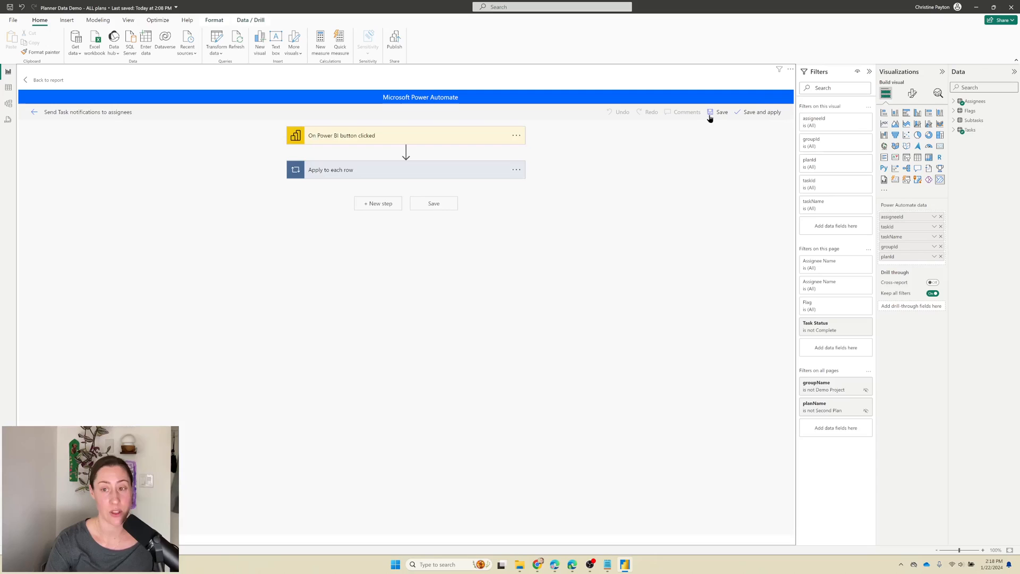
{"action": "mouse_move", "coordinate": [761, 111]}
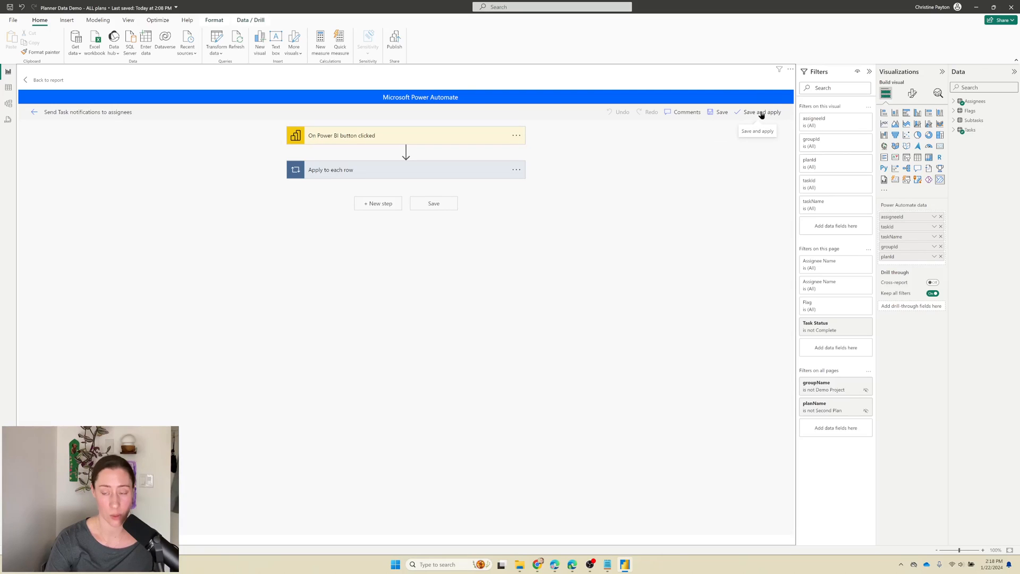
{"action": "left_click", "coordinate": [760, 112]}
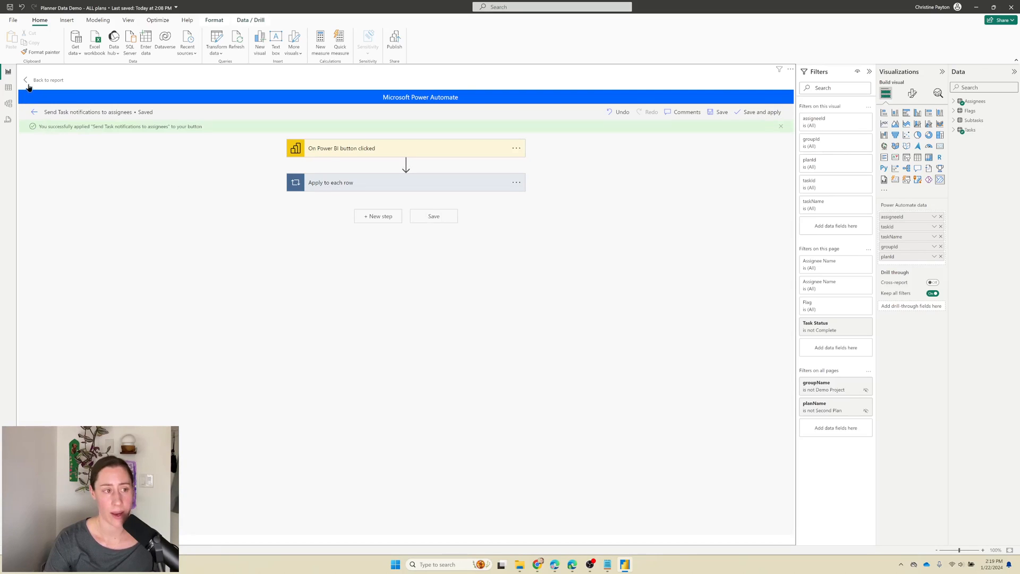
{"action": "left_click", "coordinate": [47, 80]}
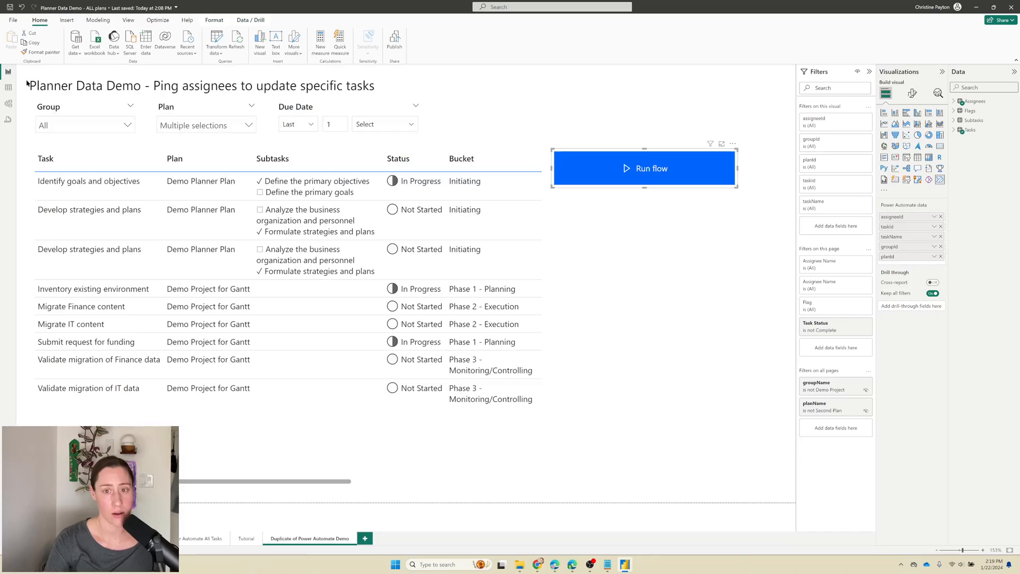
{"action": "mouse_move", "coordinate": [737, 200]}
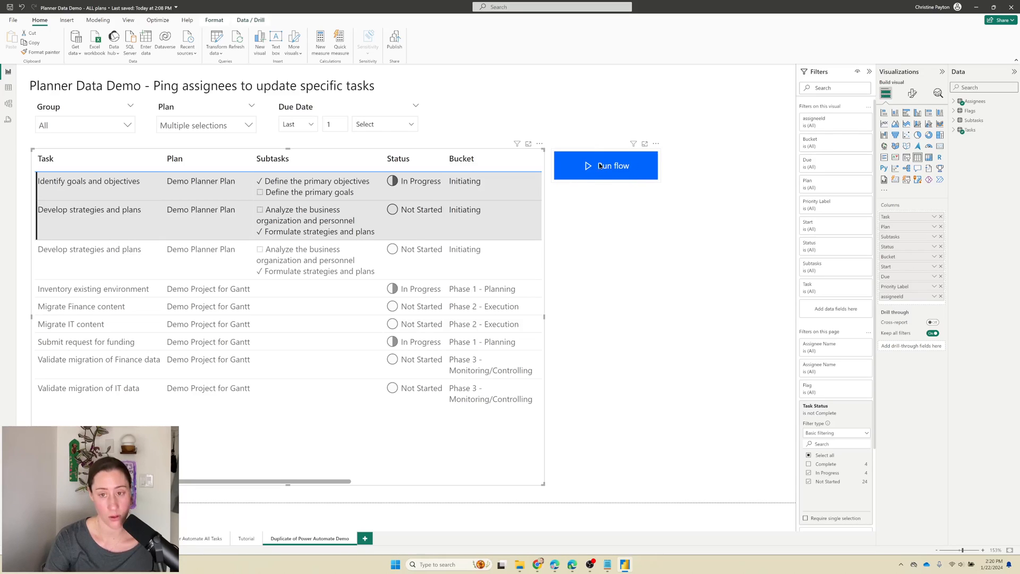
- Run the flow for the two selected tasks, then switch to Power Automate in the browser
{"action": "left_click", "coordinate": [605, 166]}
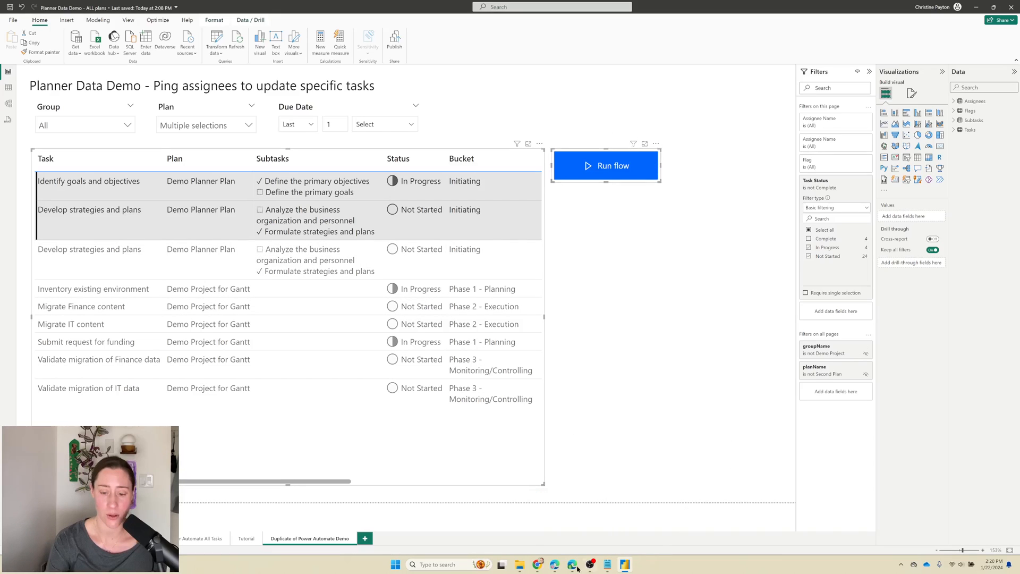
{"action": "left_click", "coordinate": [554, 564]}
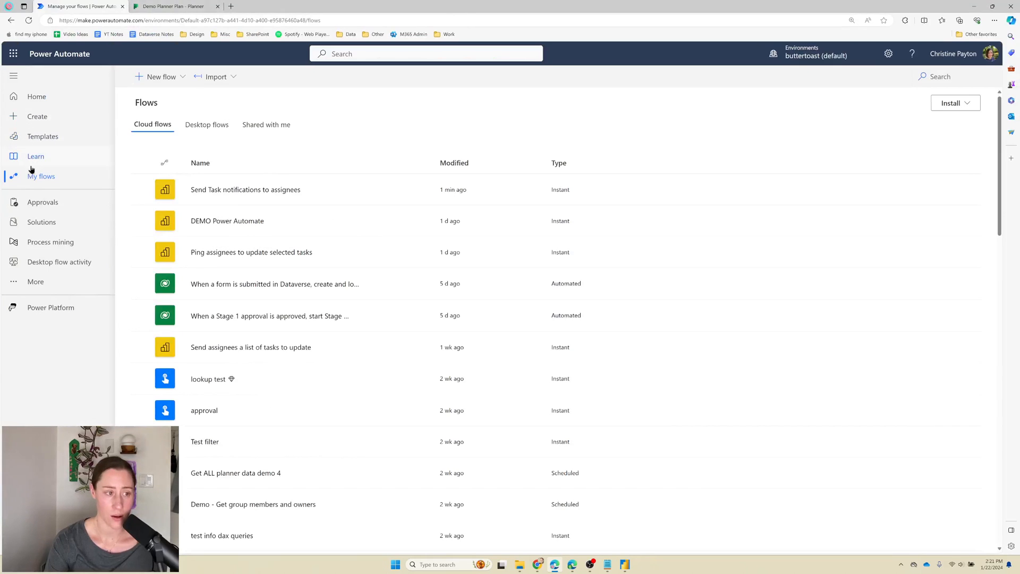
{"action": "mouse_move", "coordinate": [257, 189]}
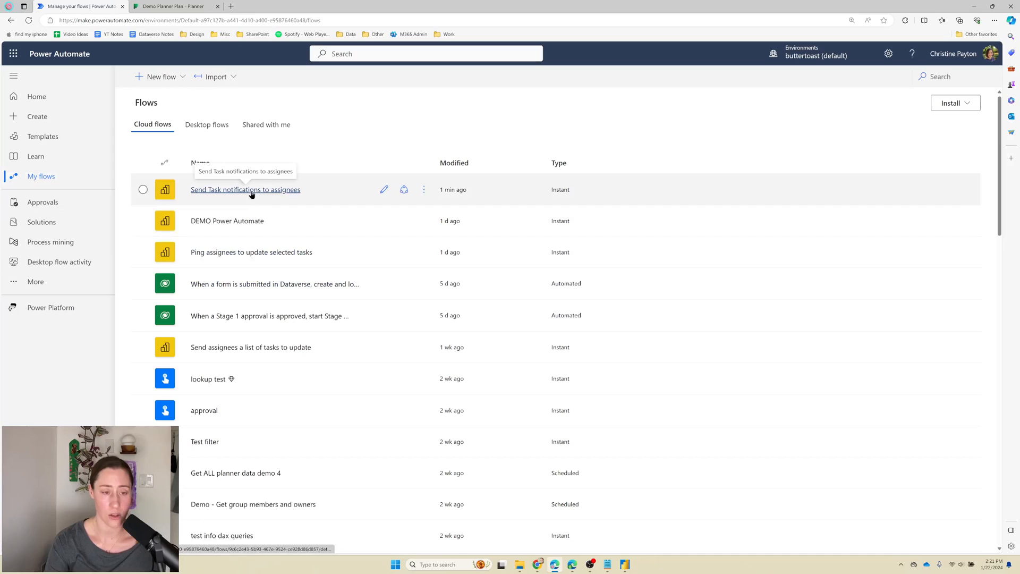
- Inspect the latest run's Apply to each rows, all succeeded, then switch to the Planner window
{"action": "left_click", "coordinate": [245, 189]}
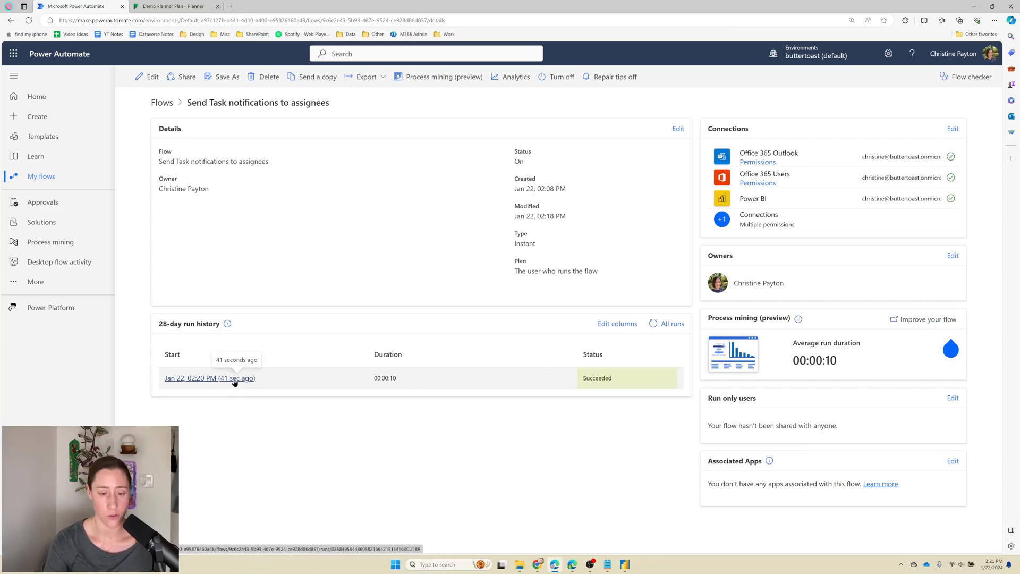
{"action": "left_click", "coordinate": [209, 378]}
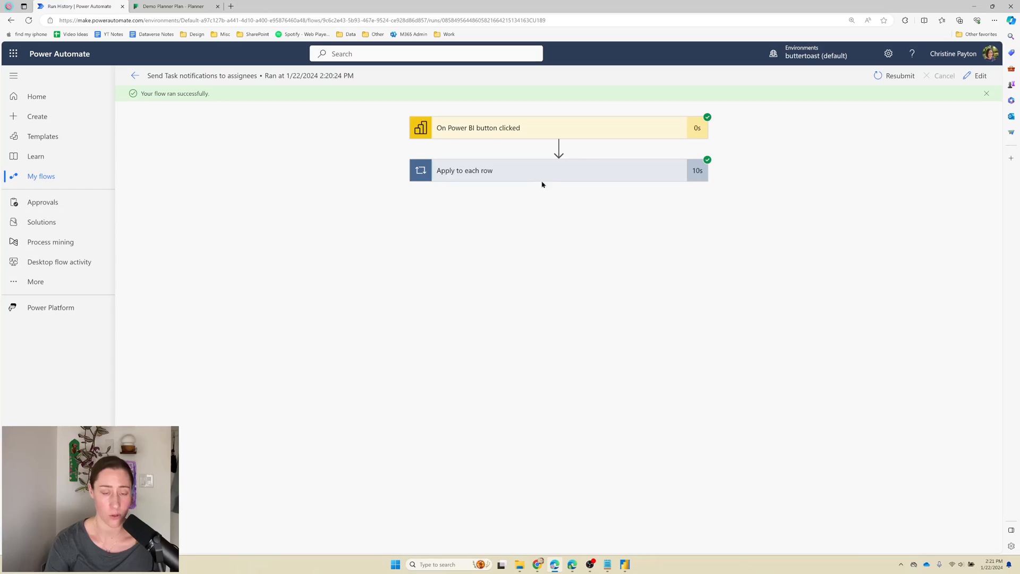
{"action": "left_click", "coordinate": [464, 170]}
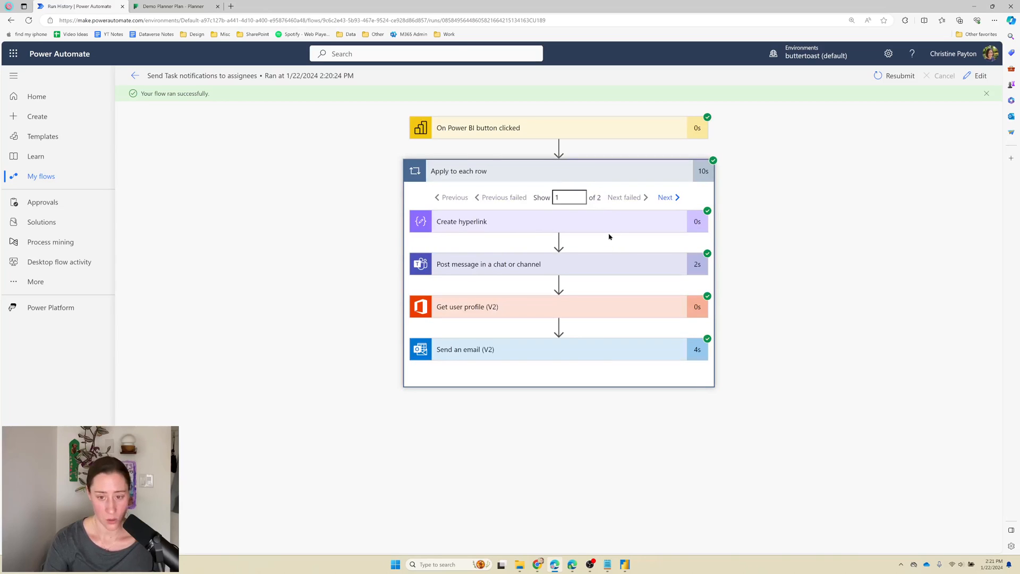
{"action": "mouse_move", "coordinate": [645, 558]}
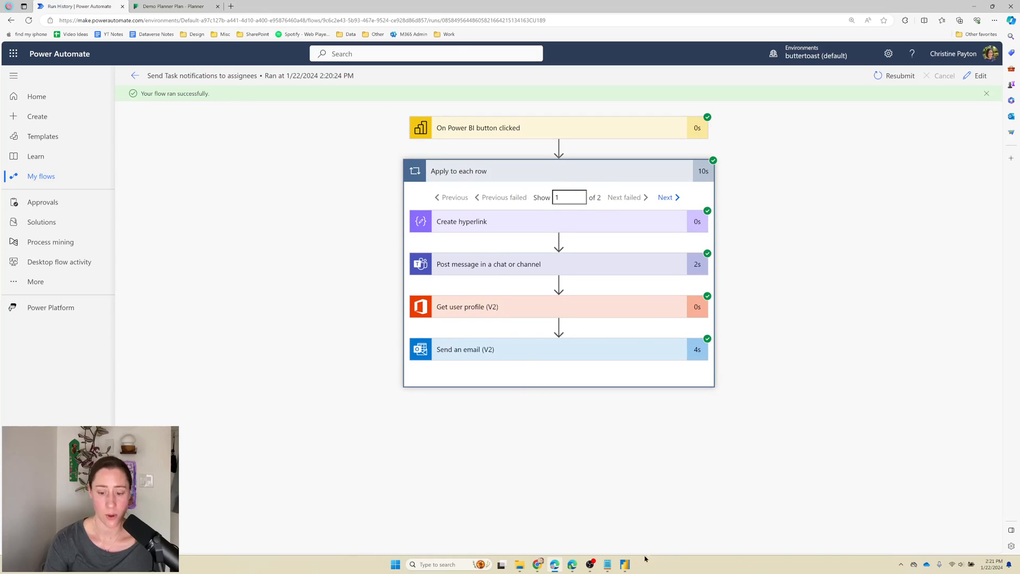
{"action": "left_click", "coordinate": [266, 6]}
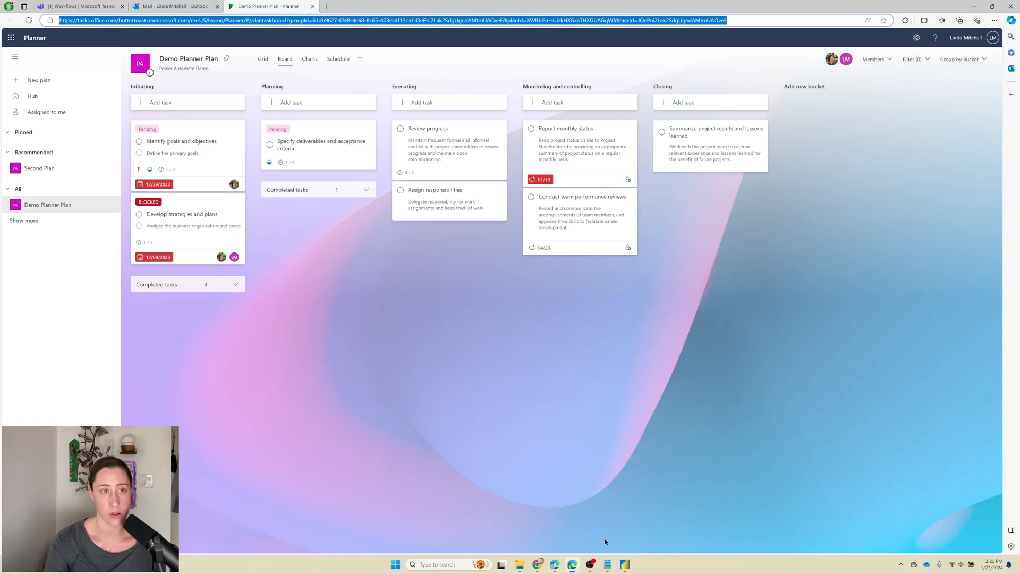
- Load the Planner plan link in a second browser tab
{"action": "left_click", "coordinate": [174, 7]}
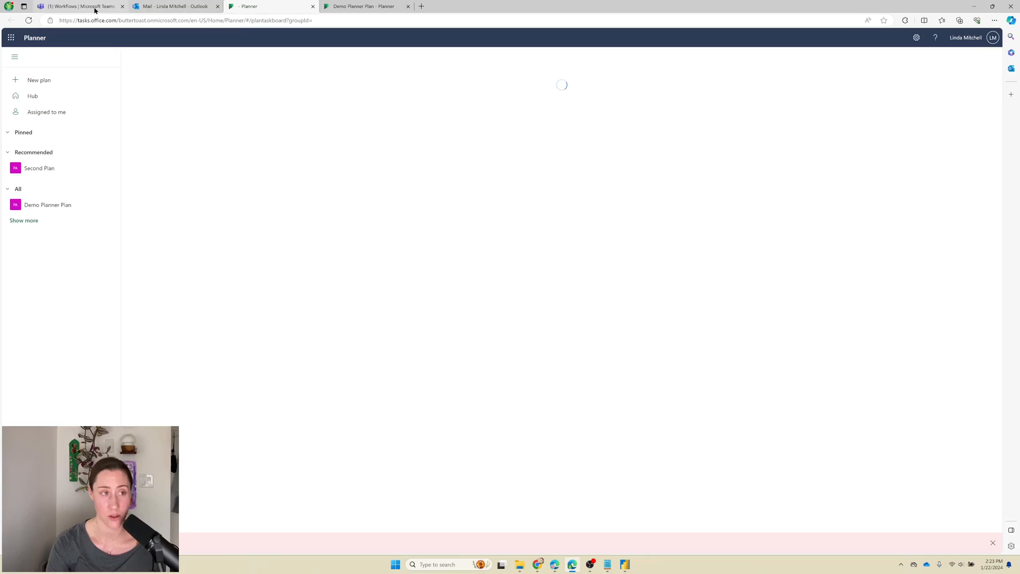
{"action": "mouse_move", "coordinate": [630, 527]}
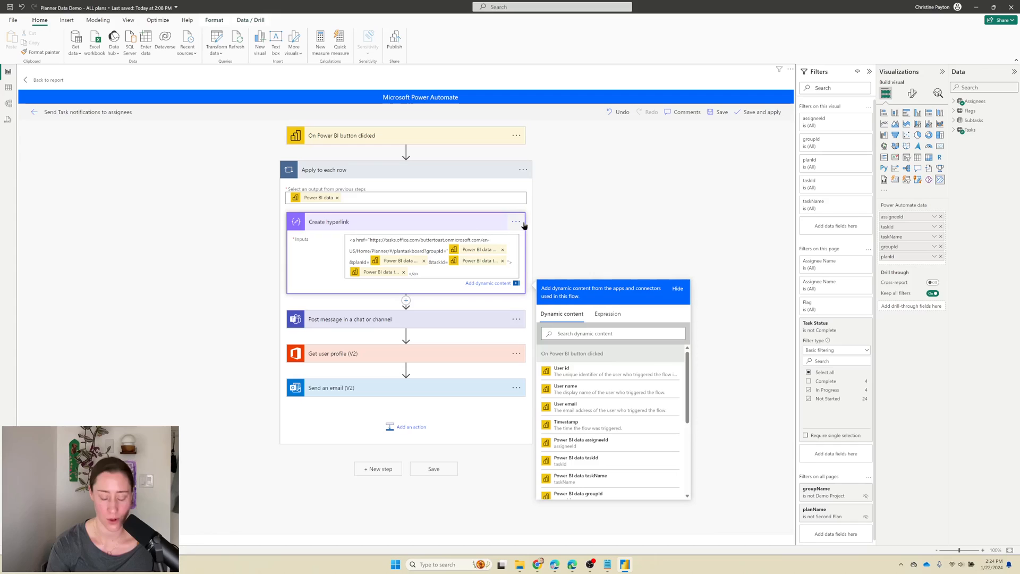
{"action": "mouse_move", "coordinate": [524, 225]}
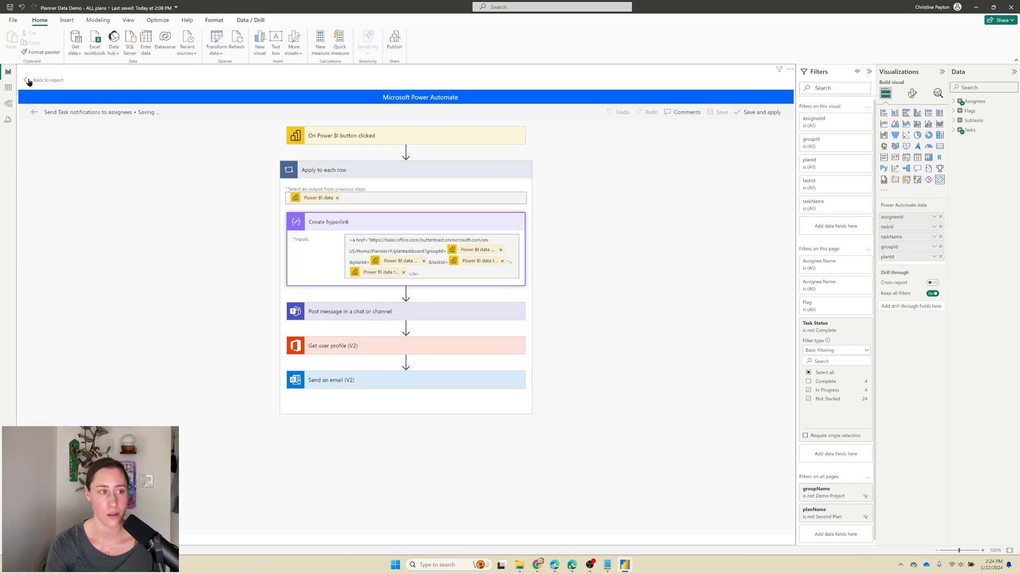
- Return from the Power Automate visual editor to the report page, saving the flow
{"action": "left_click", "coordinate": [46, 80]}
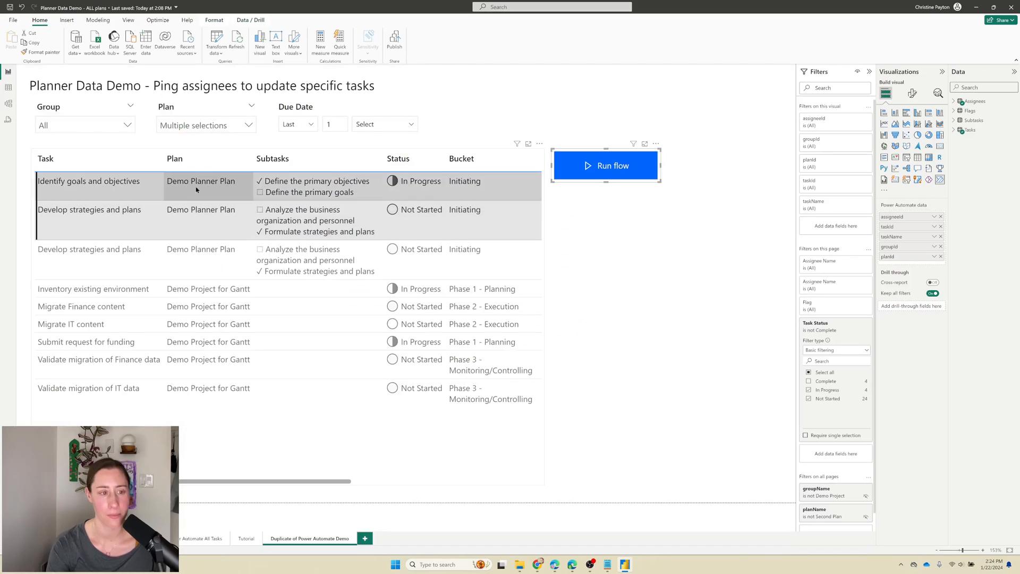